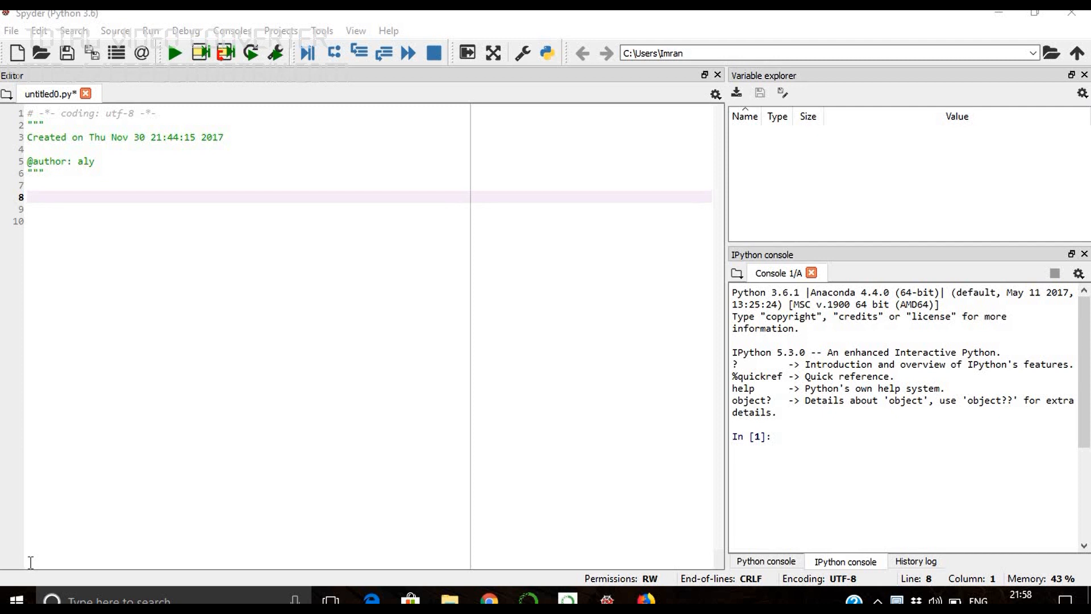
{"action": "mouse_move", "coordinate": [114, 177]}
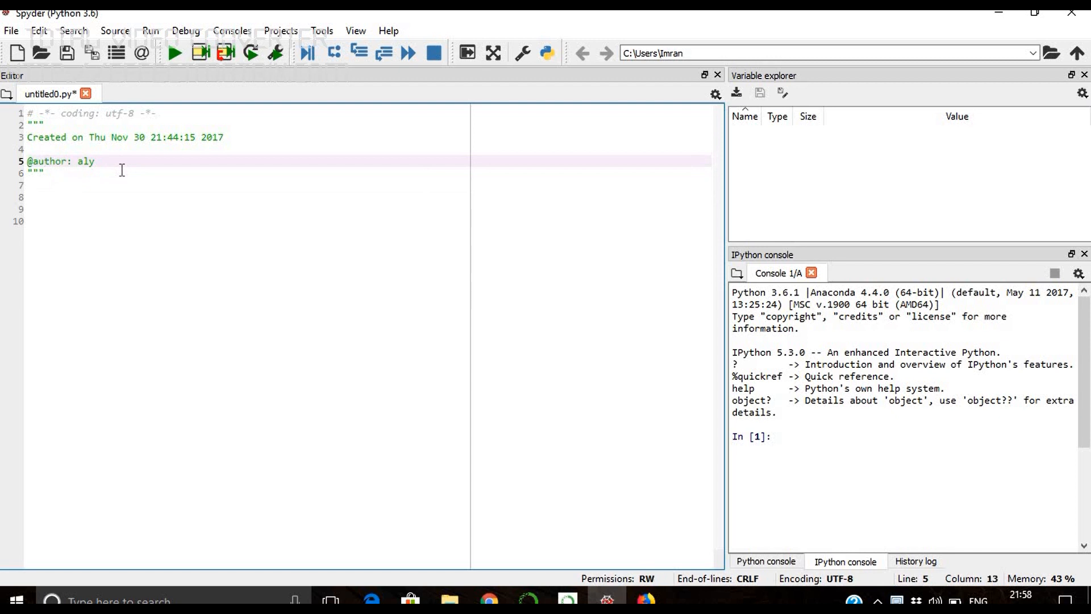
Begin the docstring 'Topics to be cover' with topics 1 and 2: creating and describing a DataFrame
{"action": "type", "text": "Topics"}
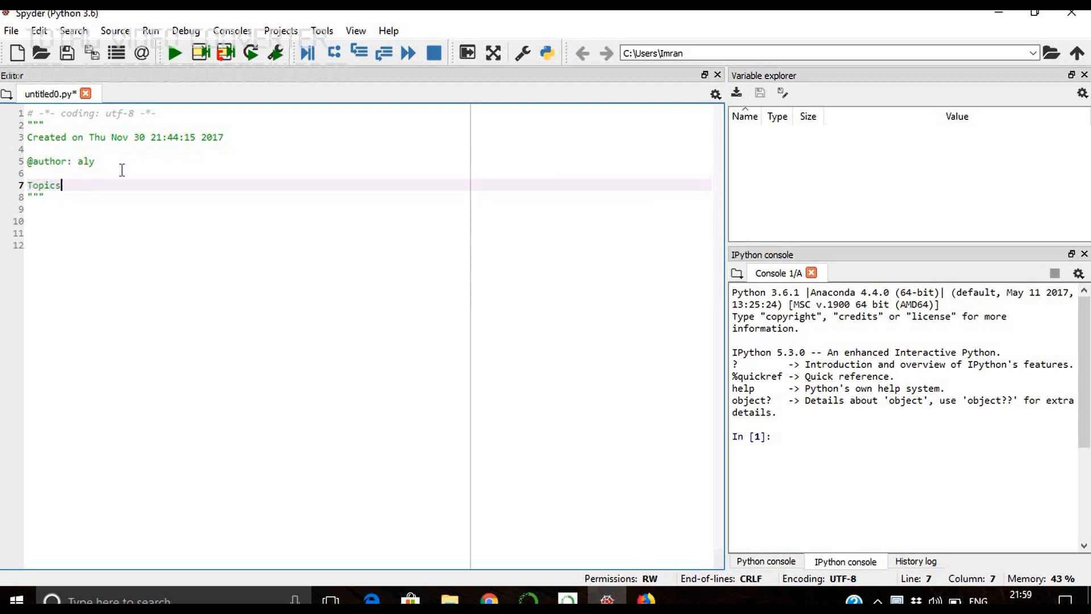
{"action": "type", "text": "to be covered :"}
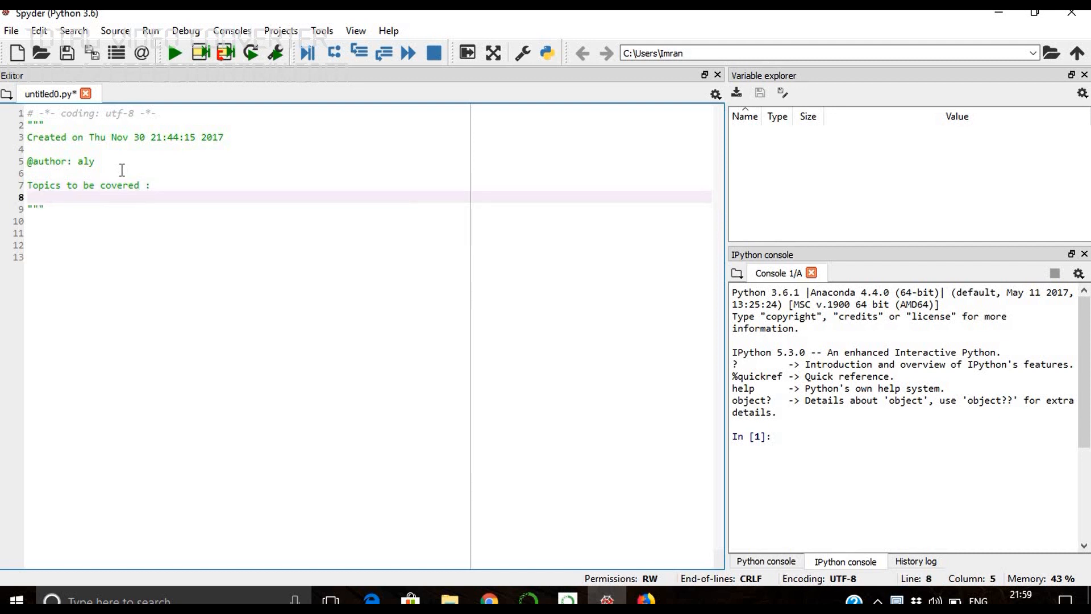
{"action": "type", "text": "1"}
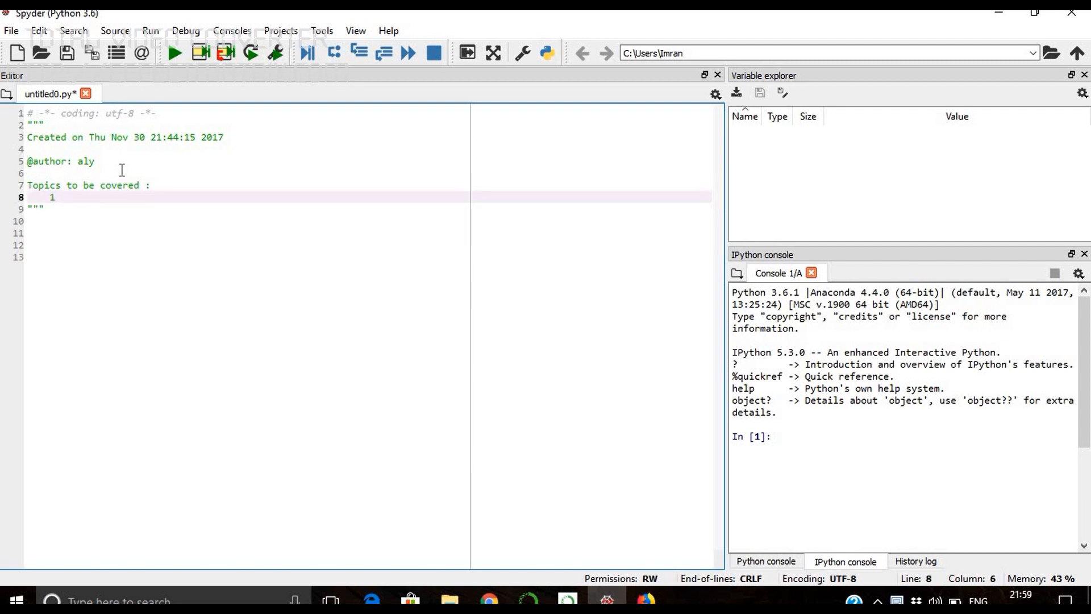
{"action": "type", "text": ". How to"}
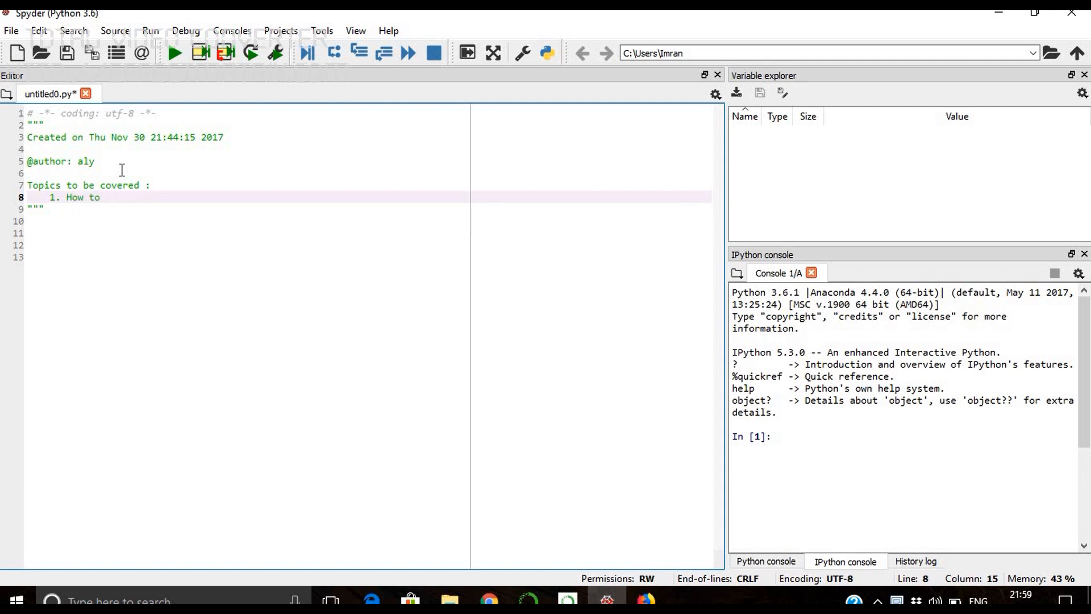
{"action": "type", "text": "create a Dataframe"}
{"action": "type", "text": "2"}
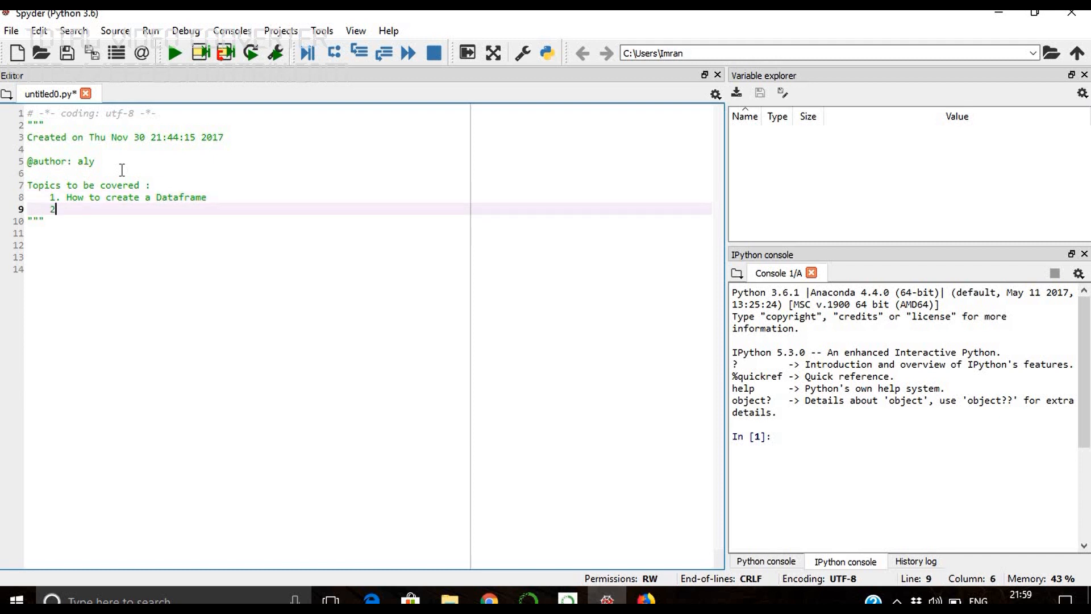
{"action": "type", "text": "."}
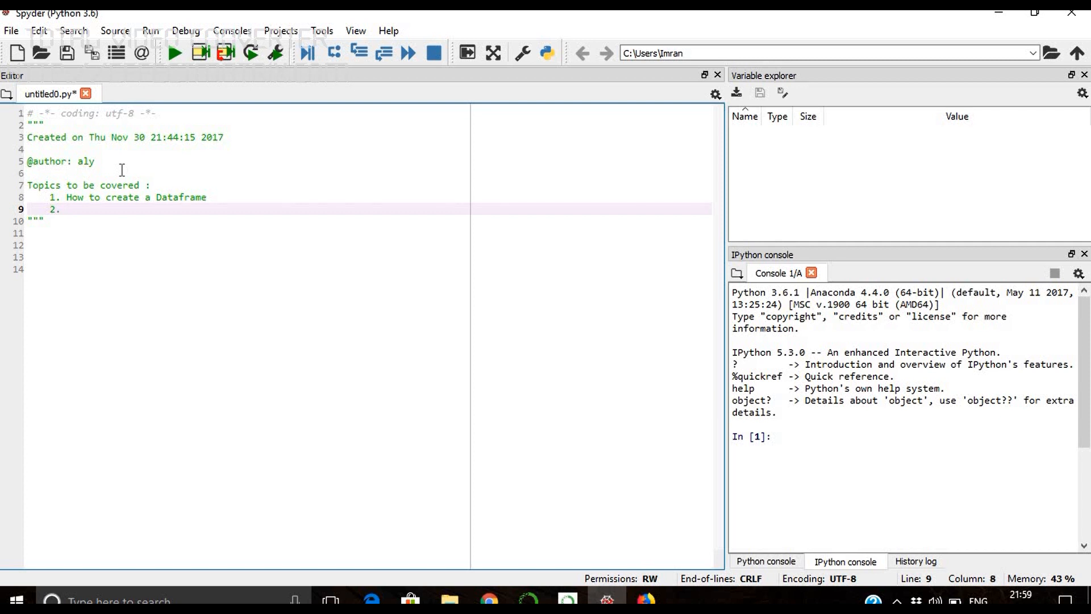
{"action": "type", "text": "How"}
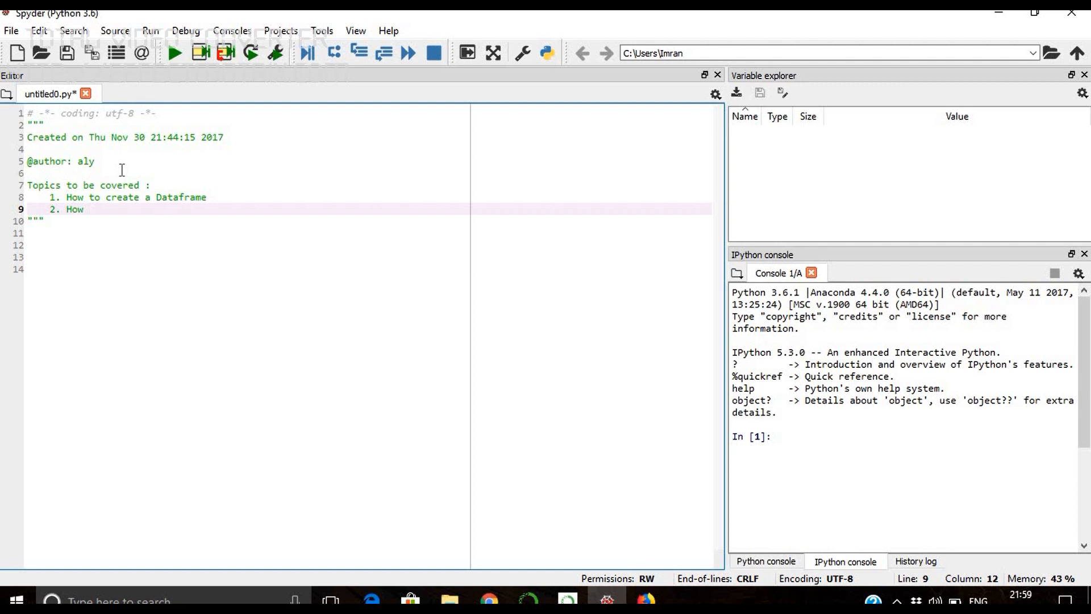
{"action": "type", "text": "to"}
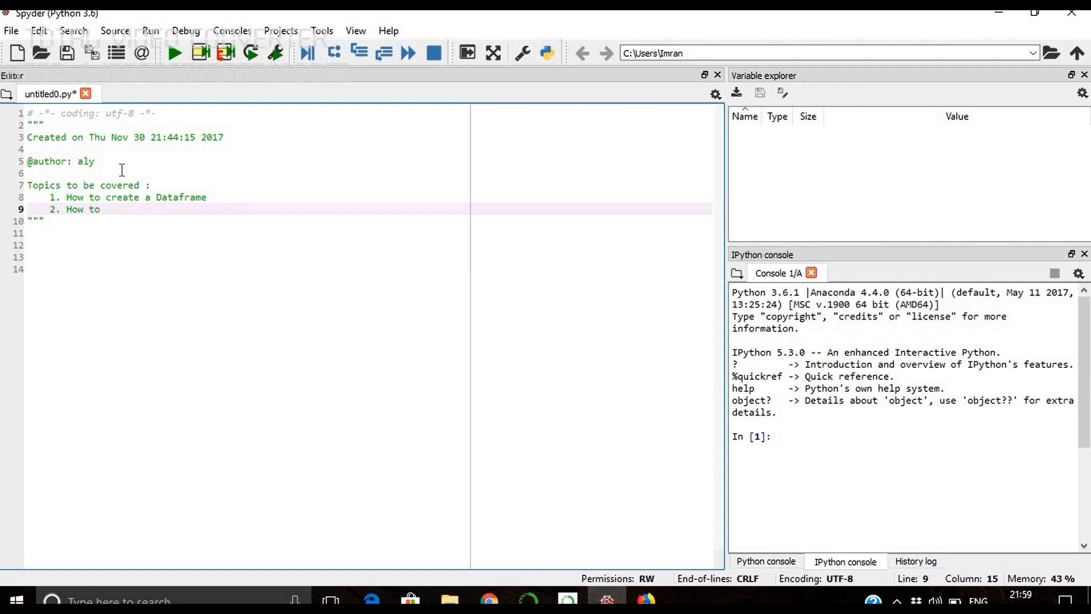
{"action": "type", "text": "Desc"}
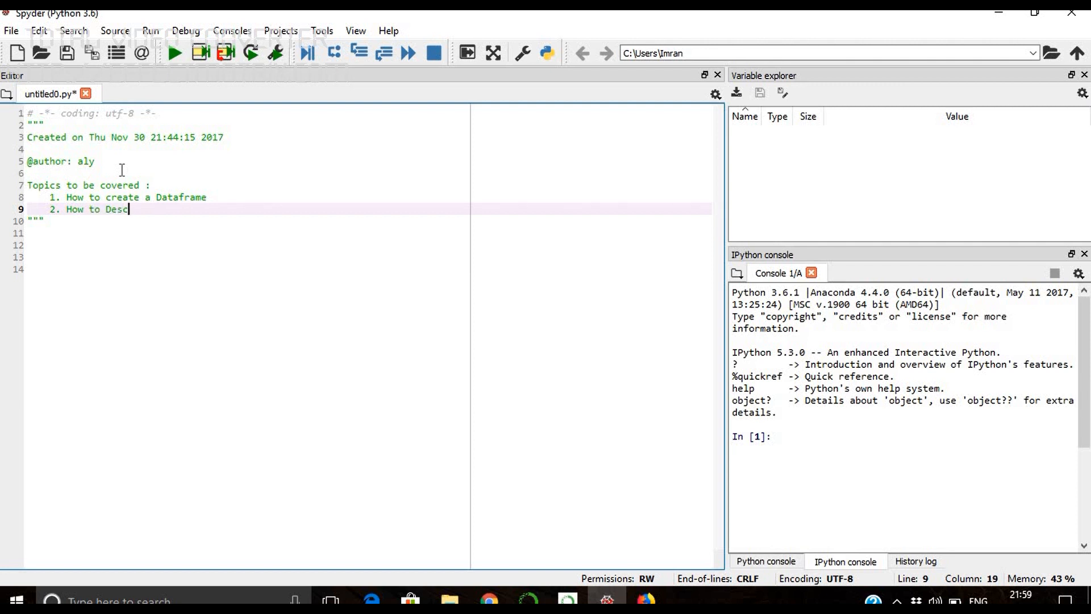
{"action": "type", "text": "ribe a"}
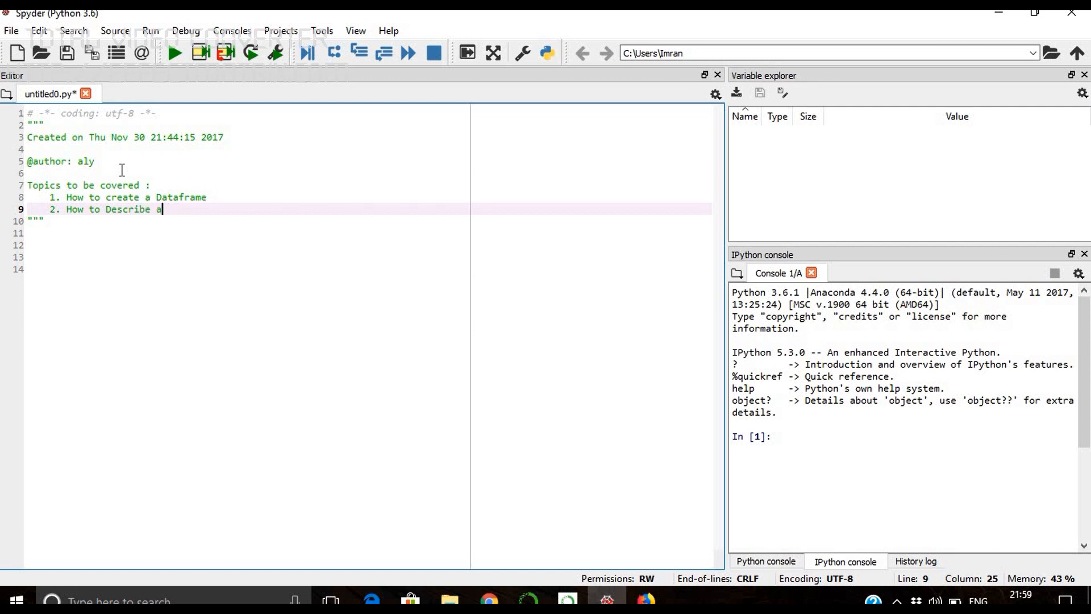
{"action": "type", "text": "\" \""}
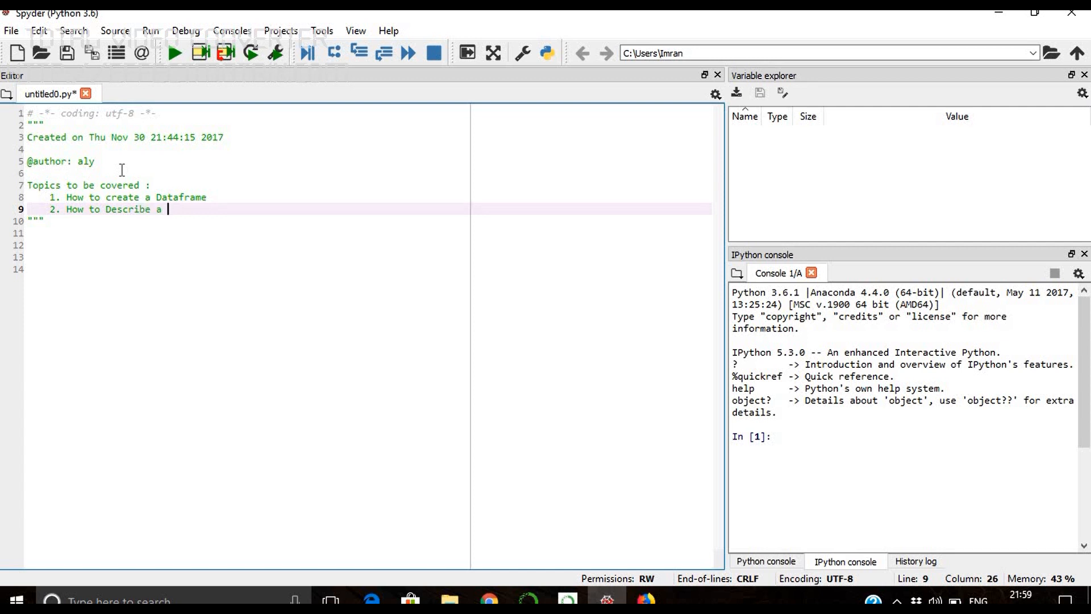
{"action": "type", "text": "Dataframe"}
{"action": "type", "text": "3."}
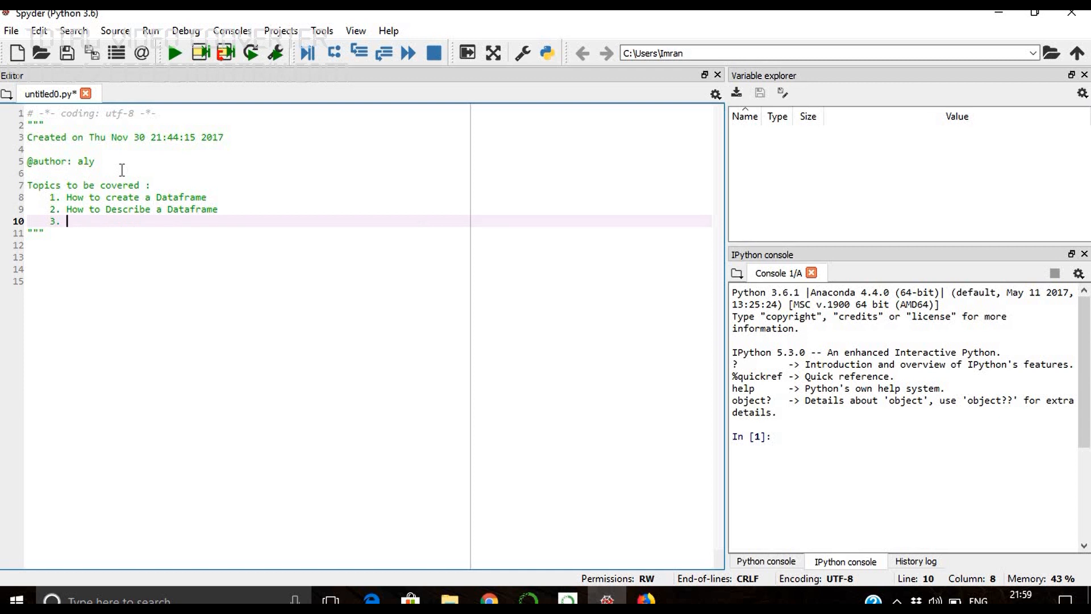
Add topics 3 and 4: navigating a DataFrame and selecting rows of a pandas DataFrame with conditions
{"action": "type", "text": "How"}
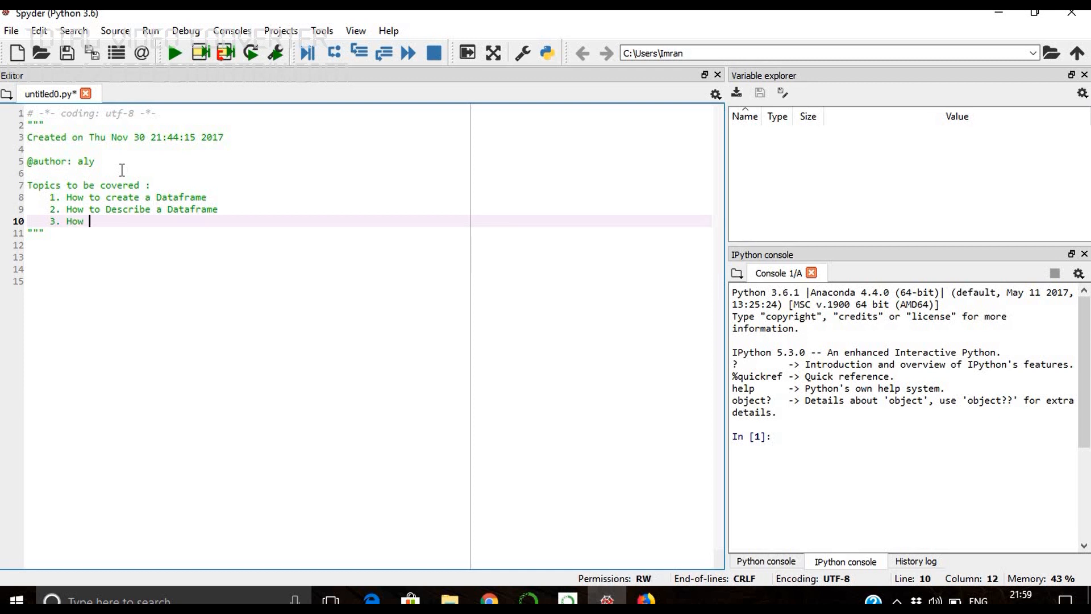
{"action": "type", "text": "to Navigate the Datafr"}
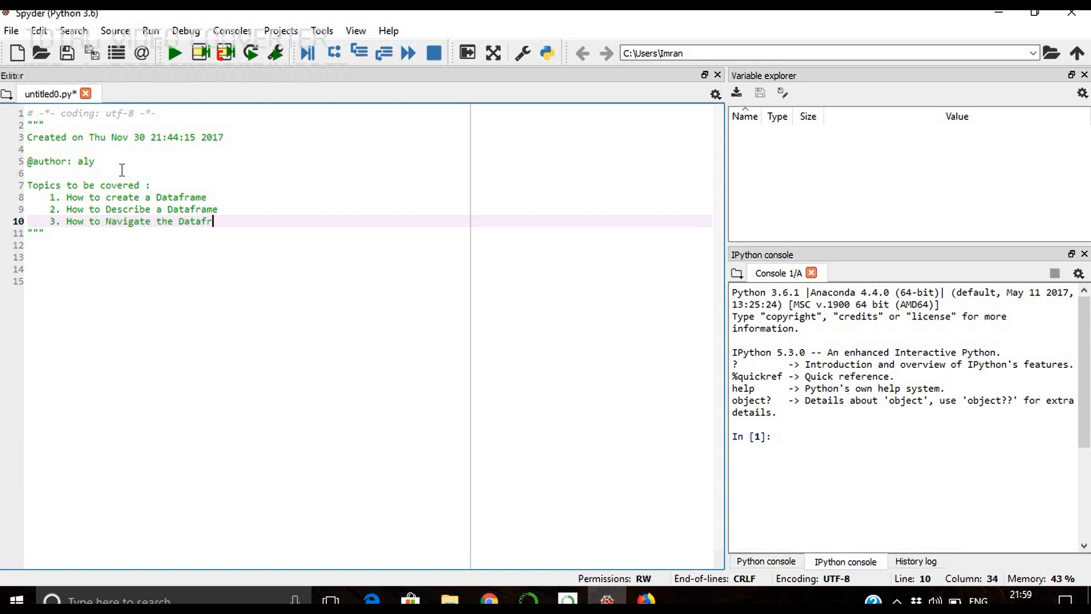
{"action": "type", "text": "ame"}
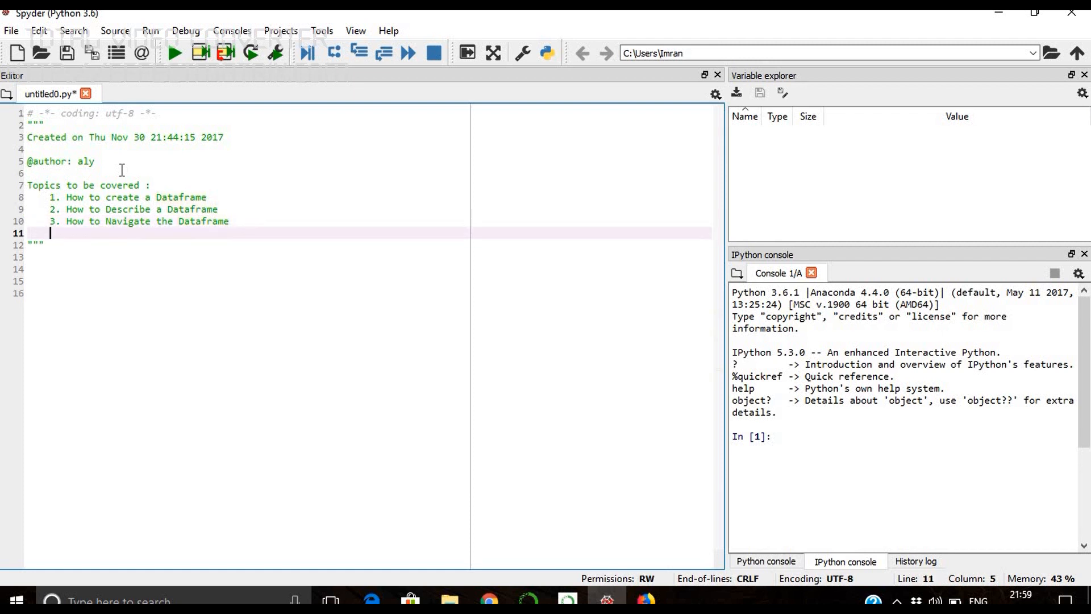
{"action": "type", "text": "4."}
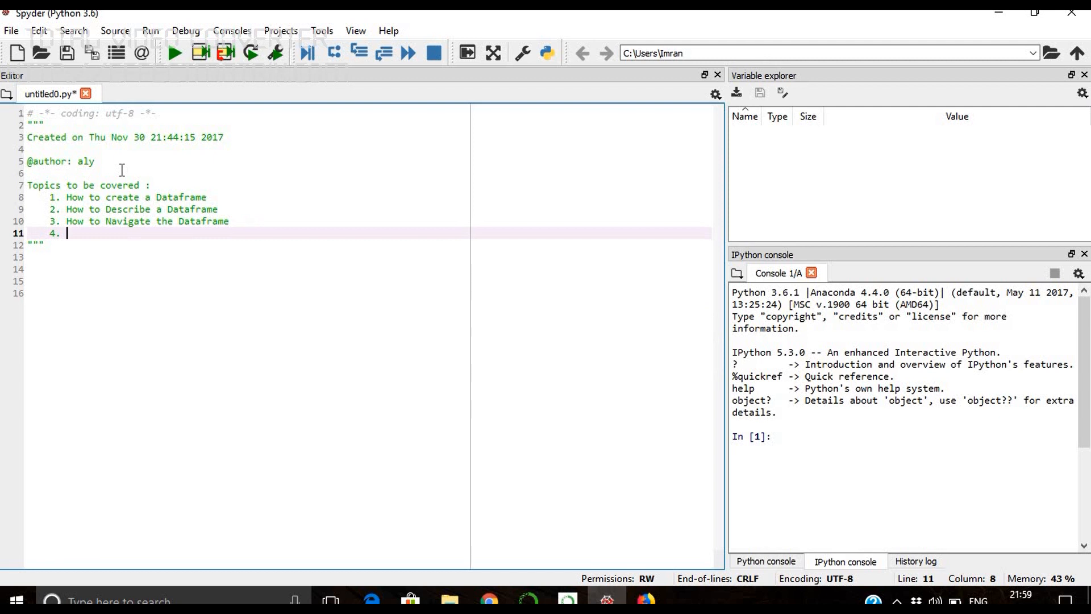
{"action": "type", "text": "H"}
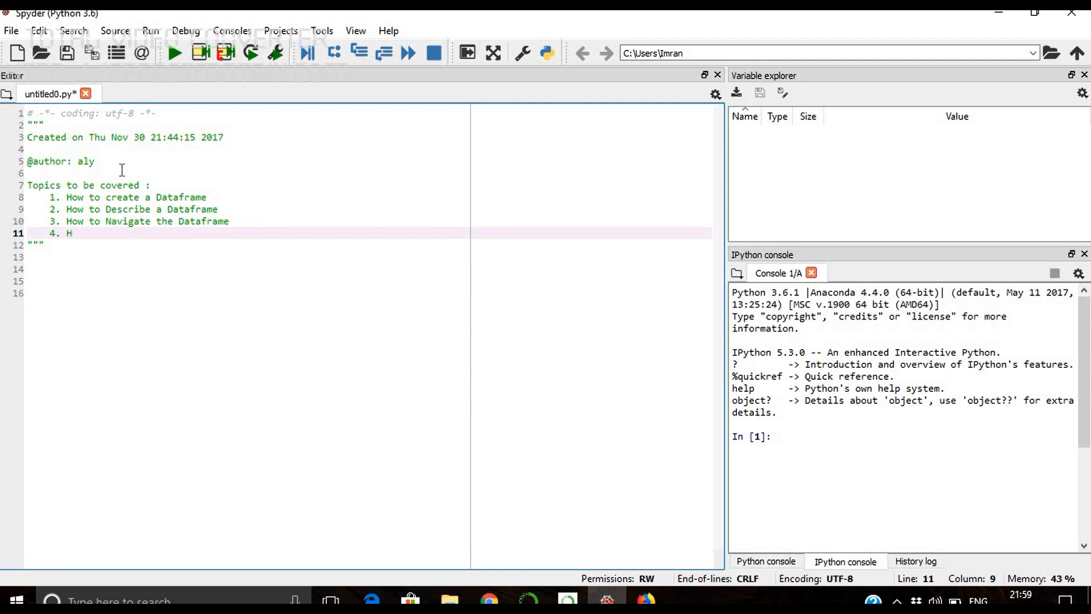
{"action": "type", "text": "ow to"}
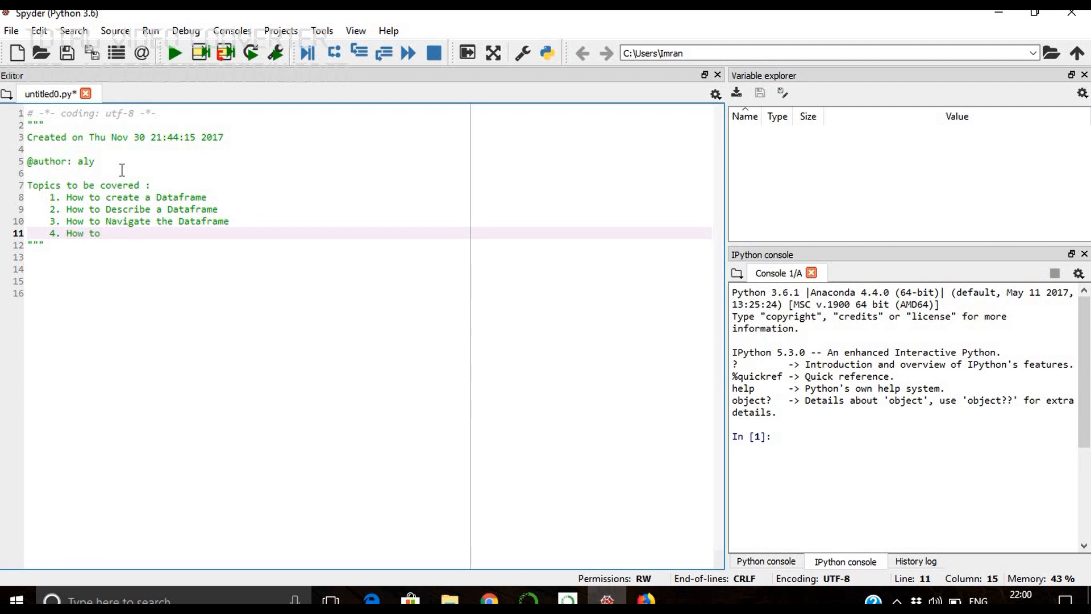
{"action": "type", "text": "select"}
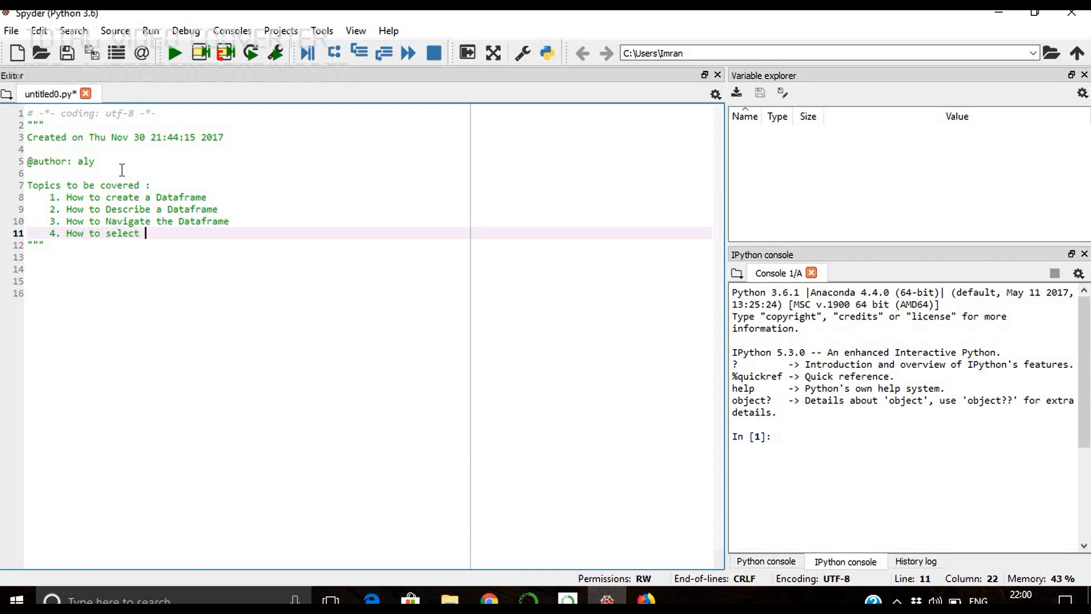
{"action": "type", "text": "the rows of a p"}
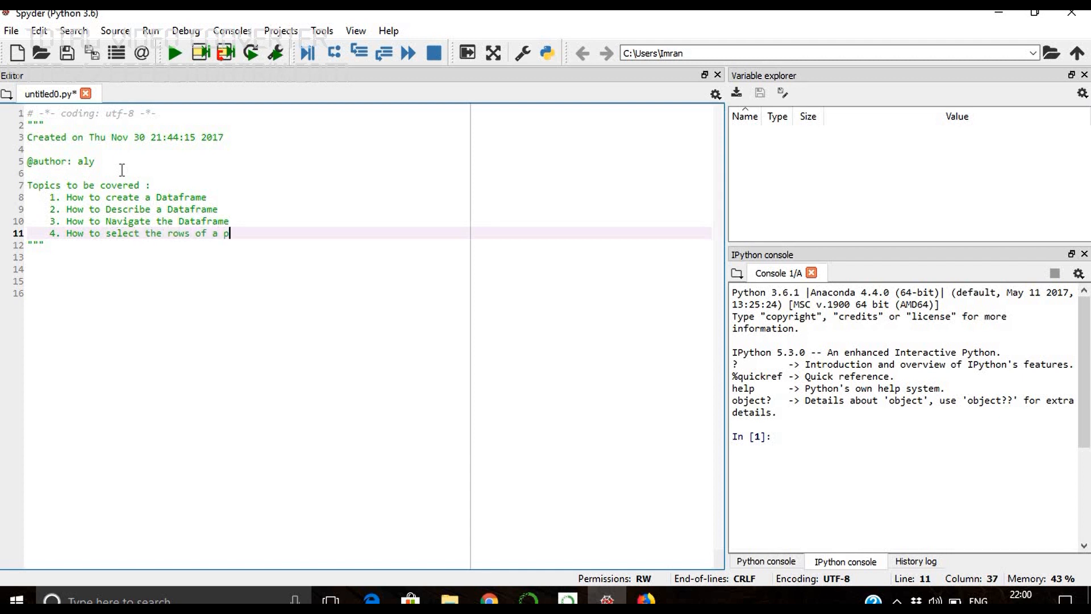
{"action": "type", "text": "andas dataframe based on condit"}
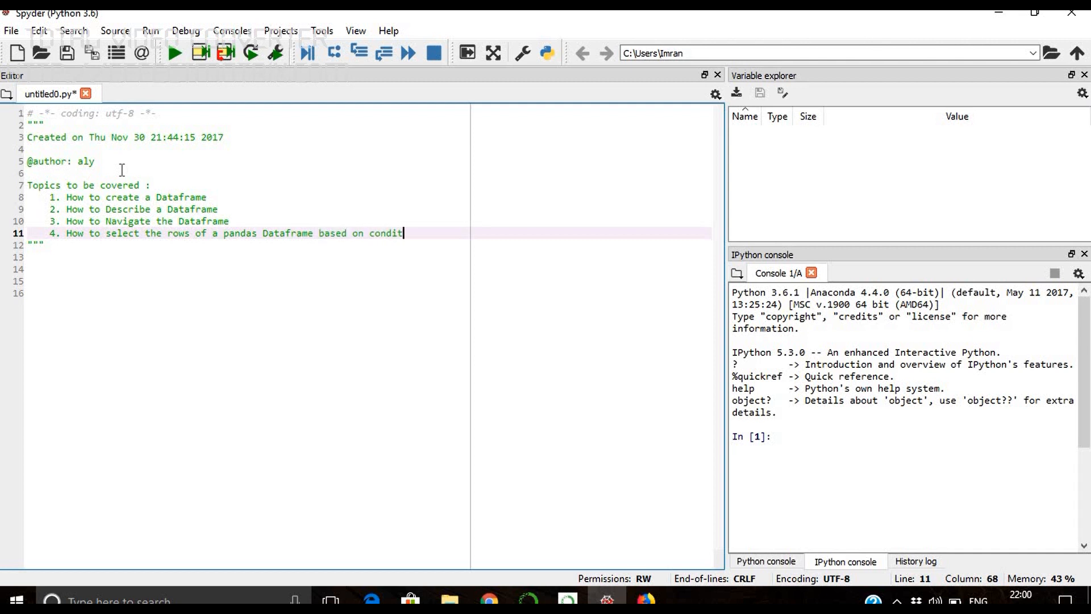
{"action": "type", "text": "ions"}
{"action": "type", "text": "5."}
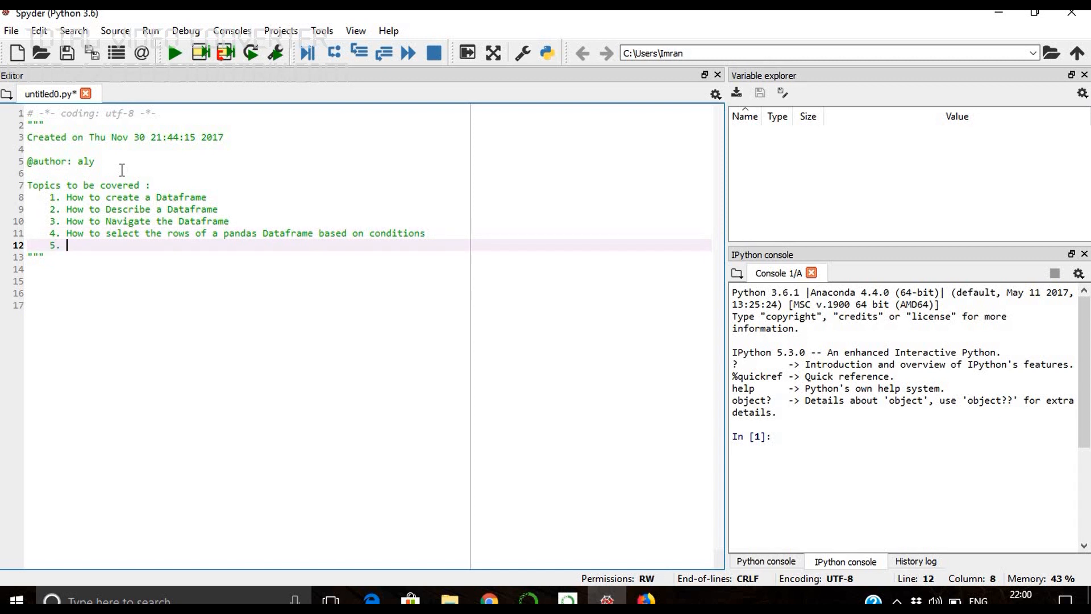
Add topics 5 and 6: how to replace a value and how to rename a column
{"action": "type", "text": "How to"}
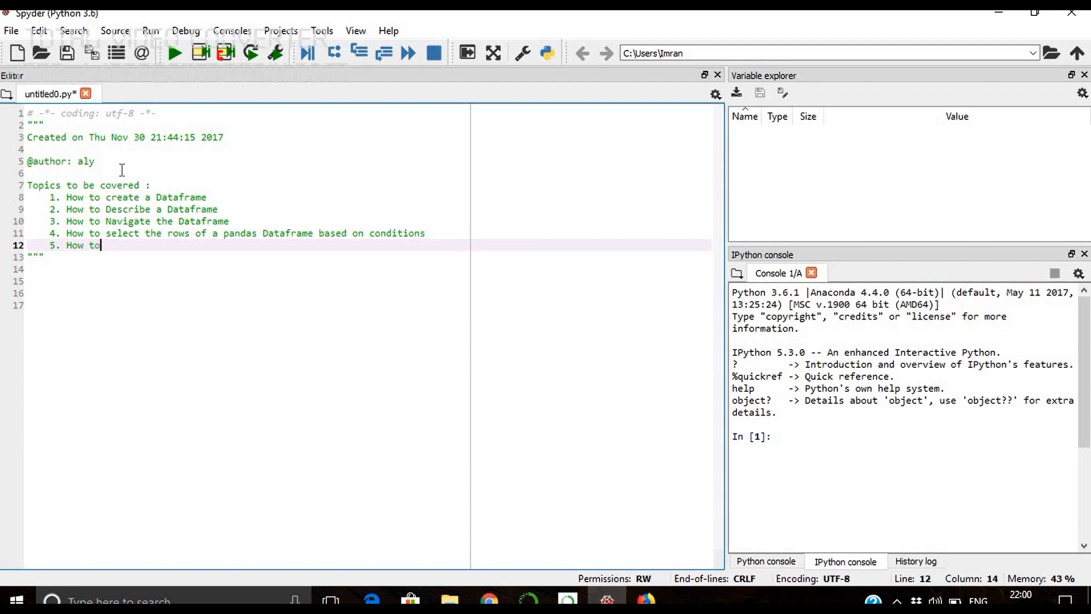
{"action": "type", "text": "replace a value"}
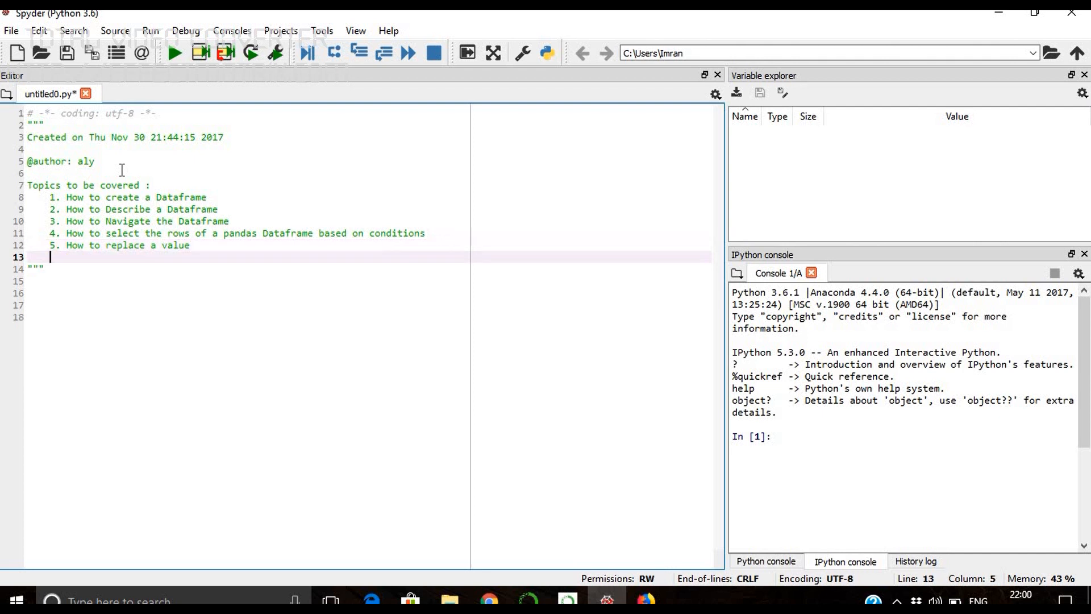
{"action": "type", "text": "6."}
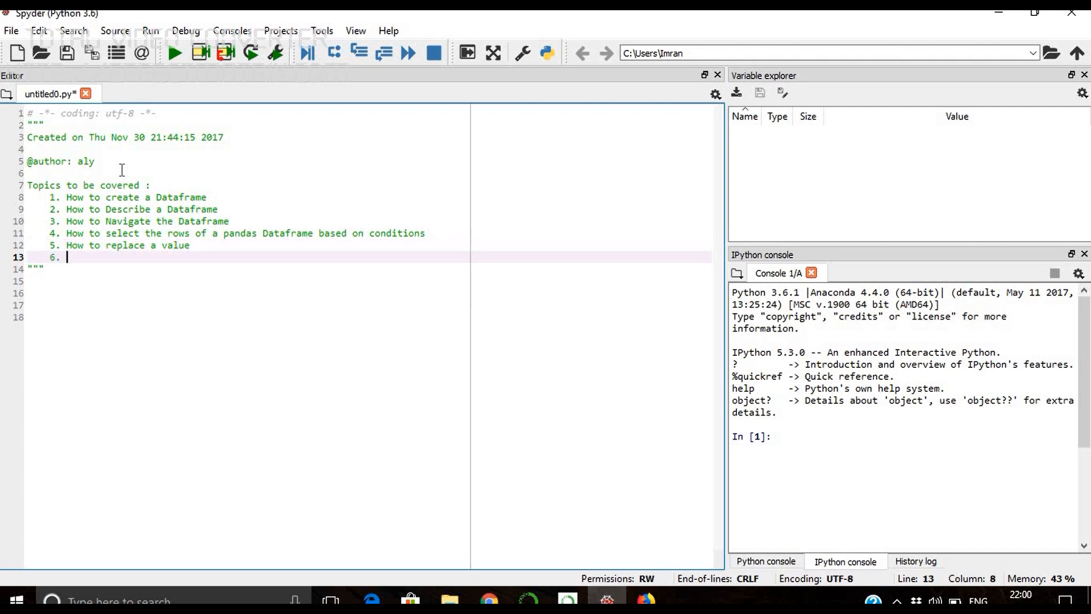
{"action": "type", "text": "H"}
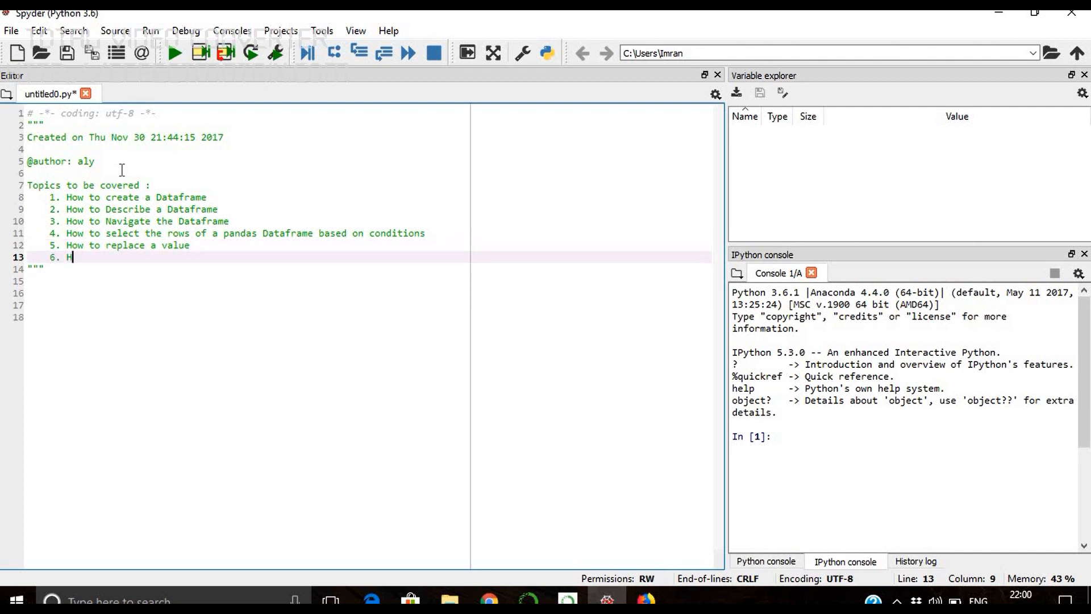
{"action": "type", "text": "ow to rename"}
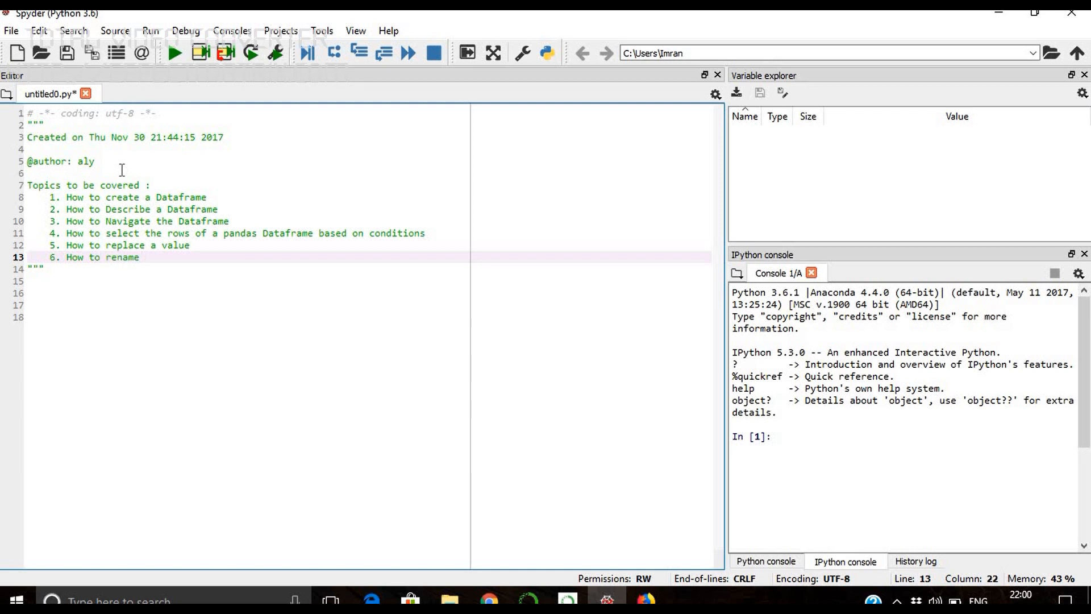
{"action": "type", "text": "a colum"}
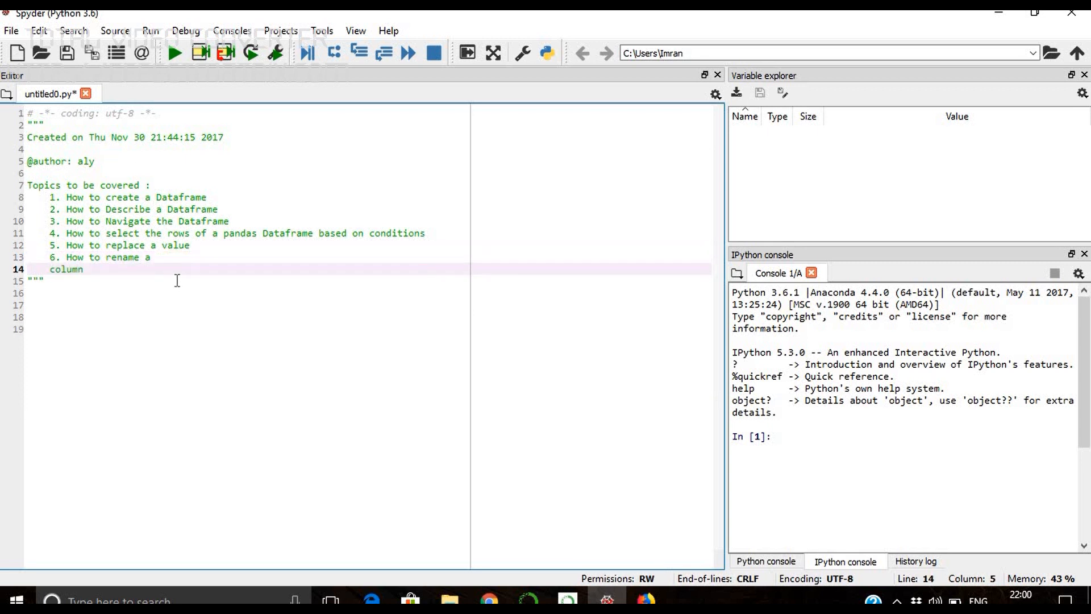
{"action": "key", "text": "backspace"}
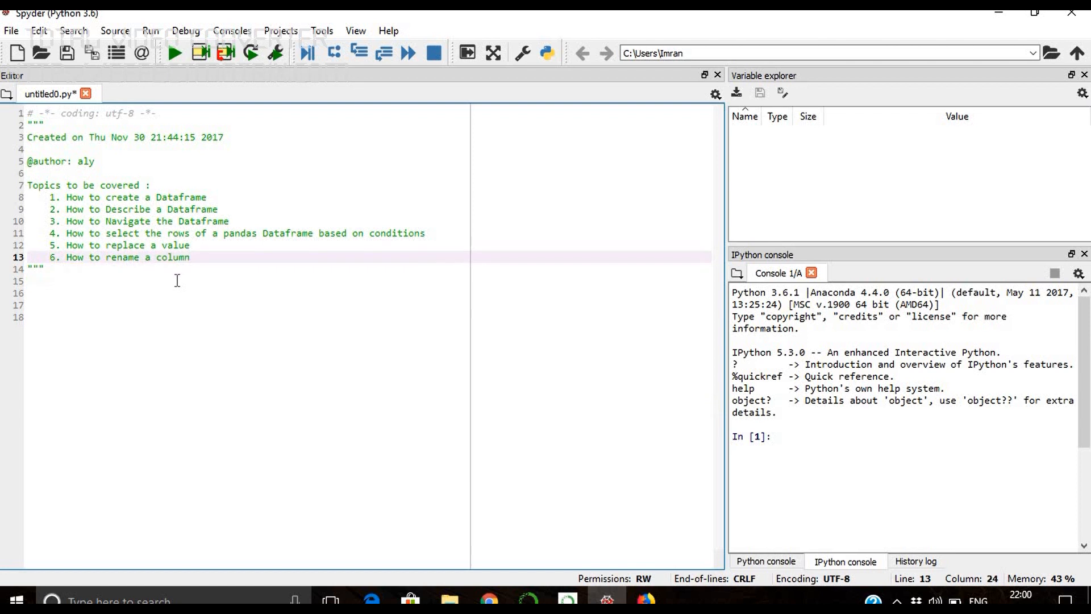
Write 'import pandas as pd' and 'import numpy as np' below the docstring
{"action": "type", "text": "im"}
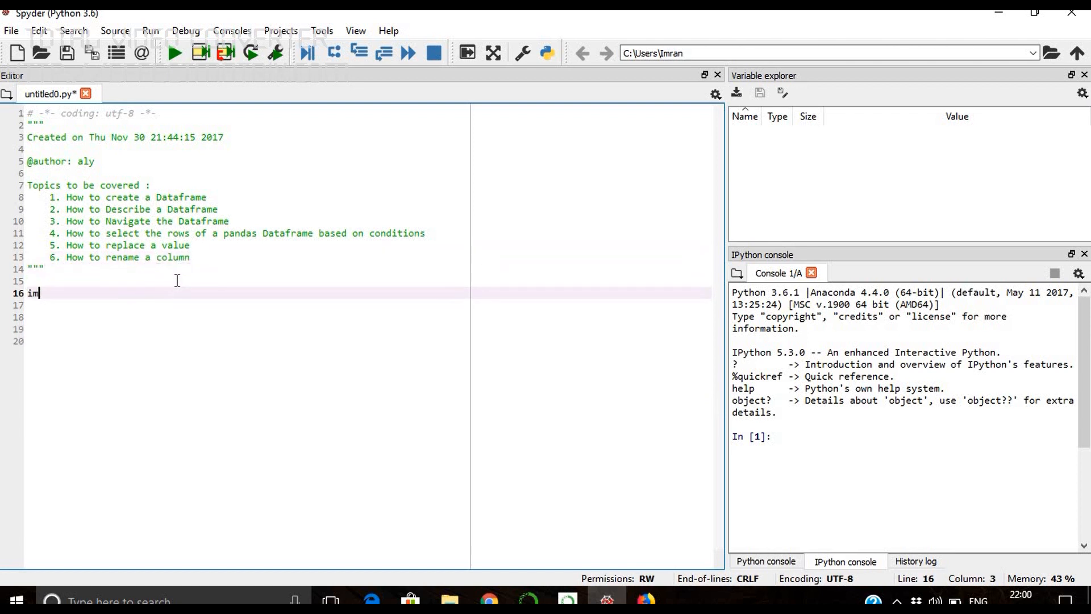
{"action": "type", "text": "port"}
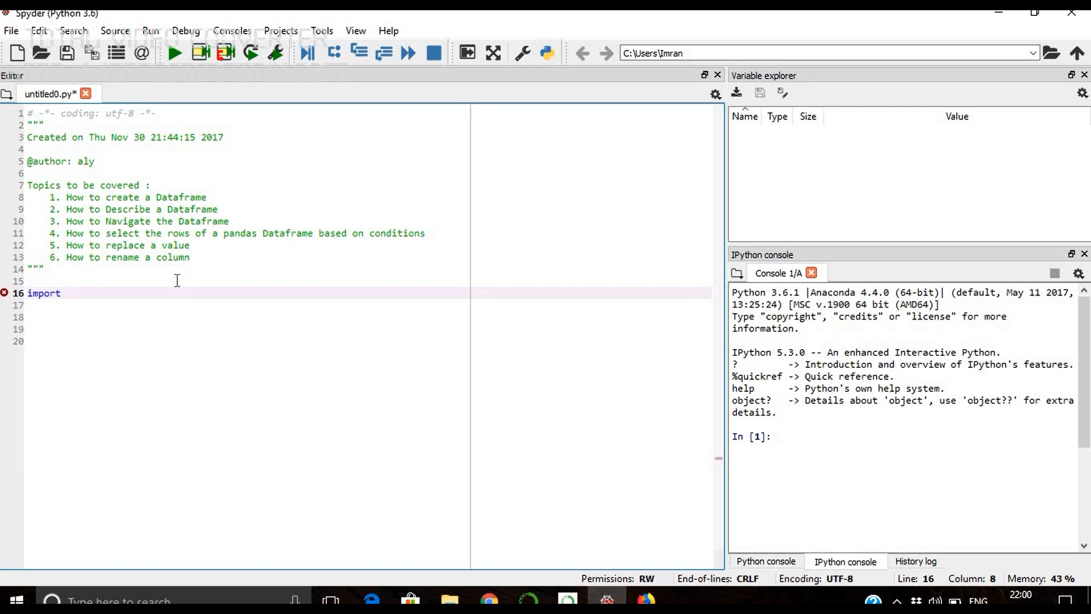
{"action": "type", "text": "p"}
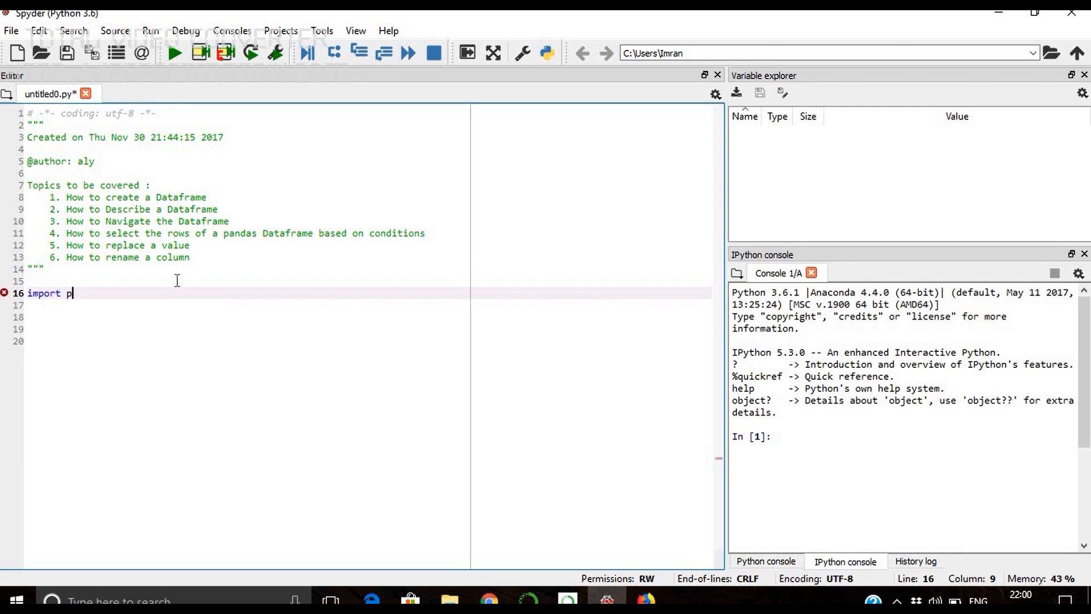
{"action": "type", "text": "andas as"}
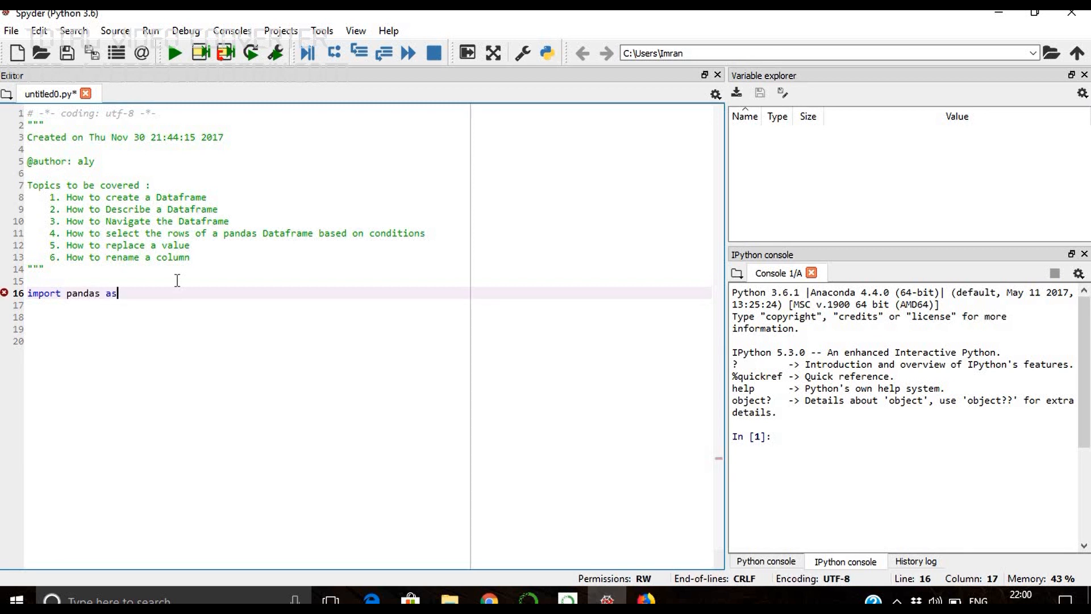
{"action": "type", "text": "pd"}
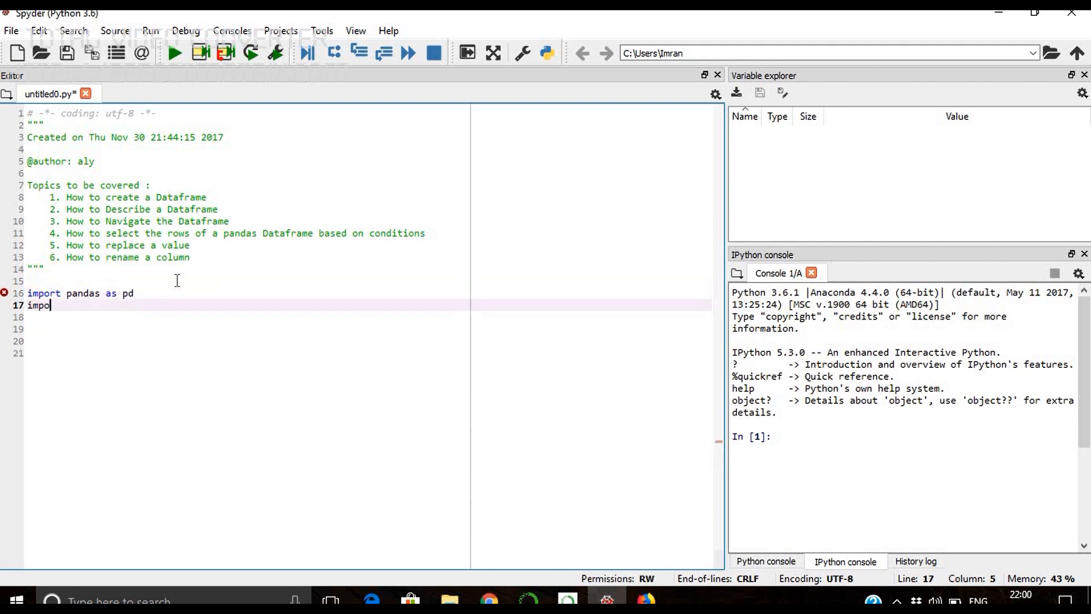
{"action": "type", "text": "rt i"}
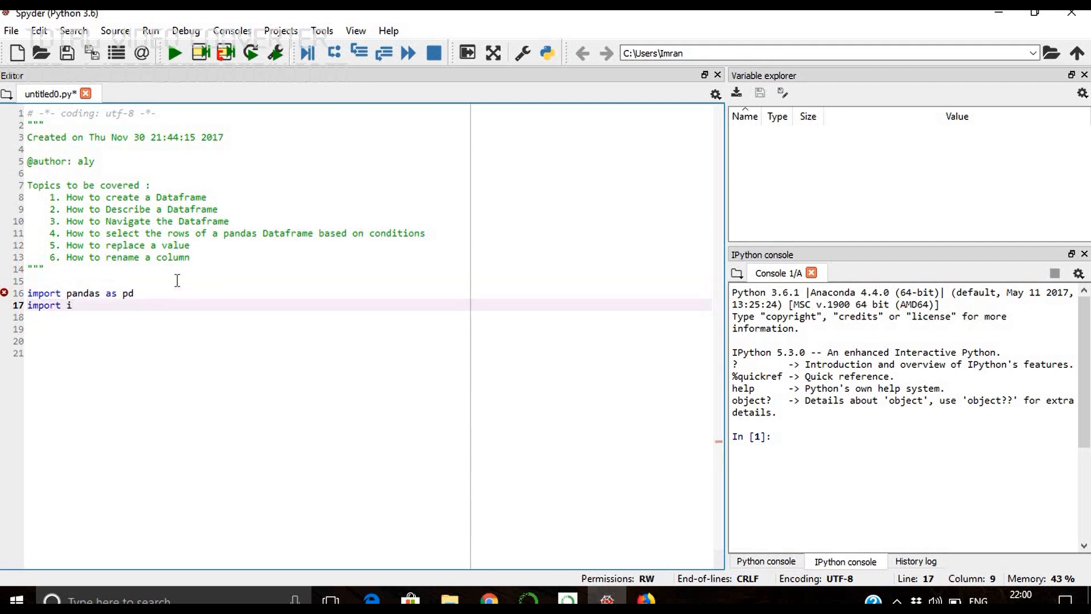
{"action": "type", "text": "numpy as"}
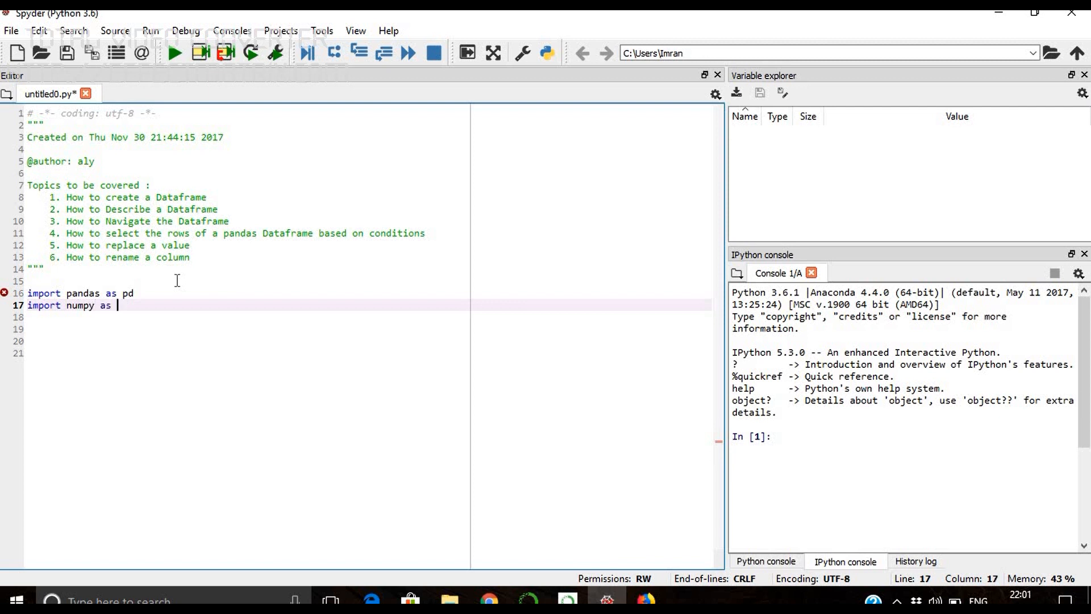
{"action": "type", "text": "np"}
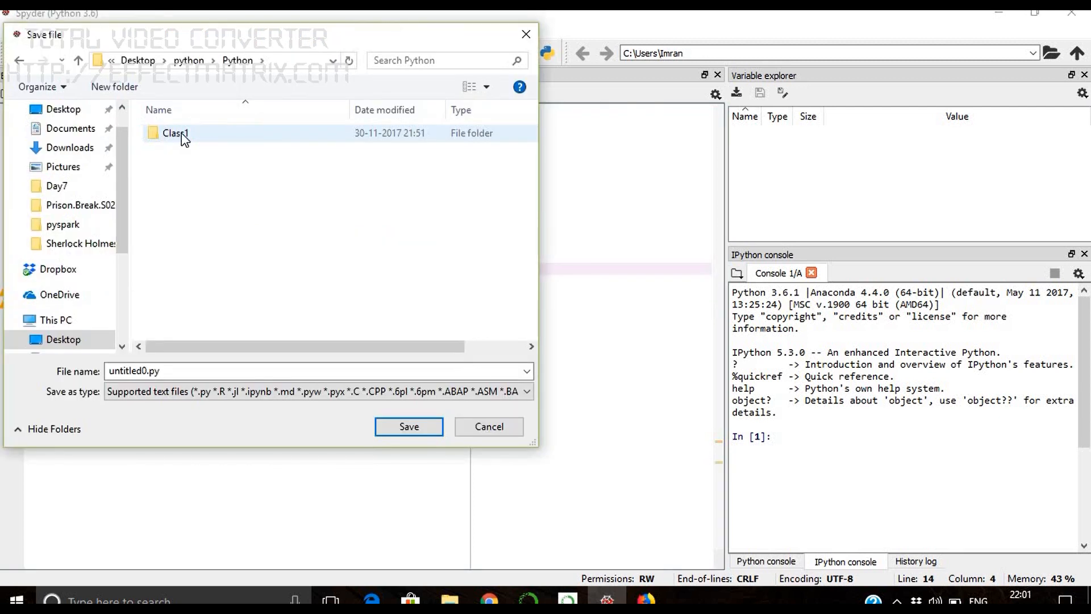
Save the script as Class1.py inside the Class1 folder
{"action": "double_click", "coordinate": [175, 133]}
{"action": "type", "text": "Class1"}
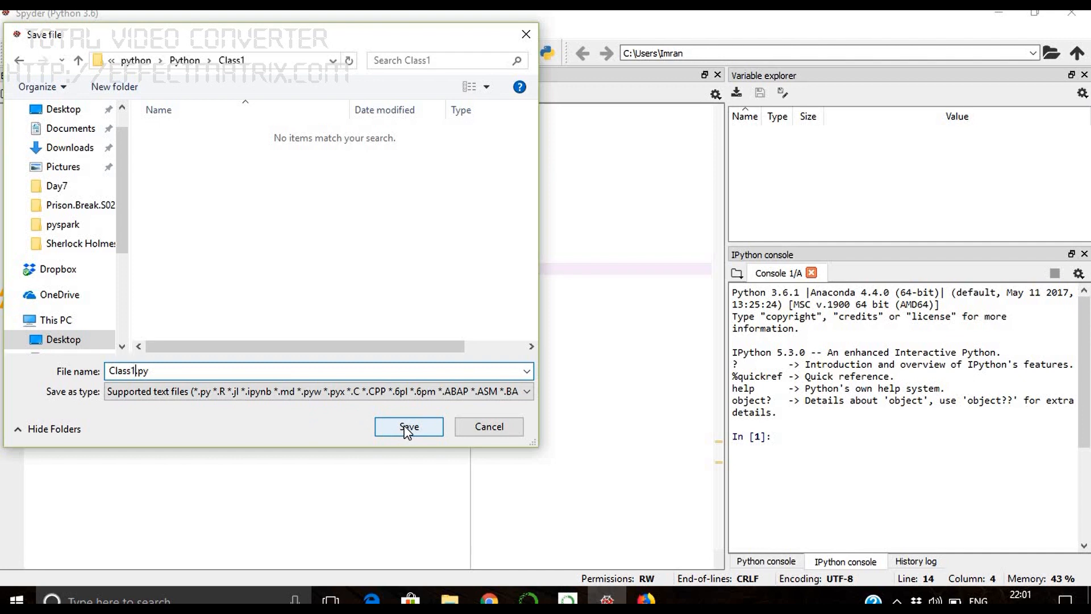
{"action": "left_click", "coordinate": [408, 426]}
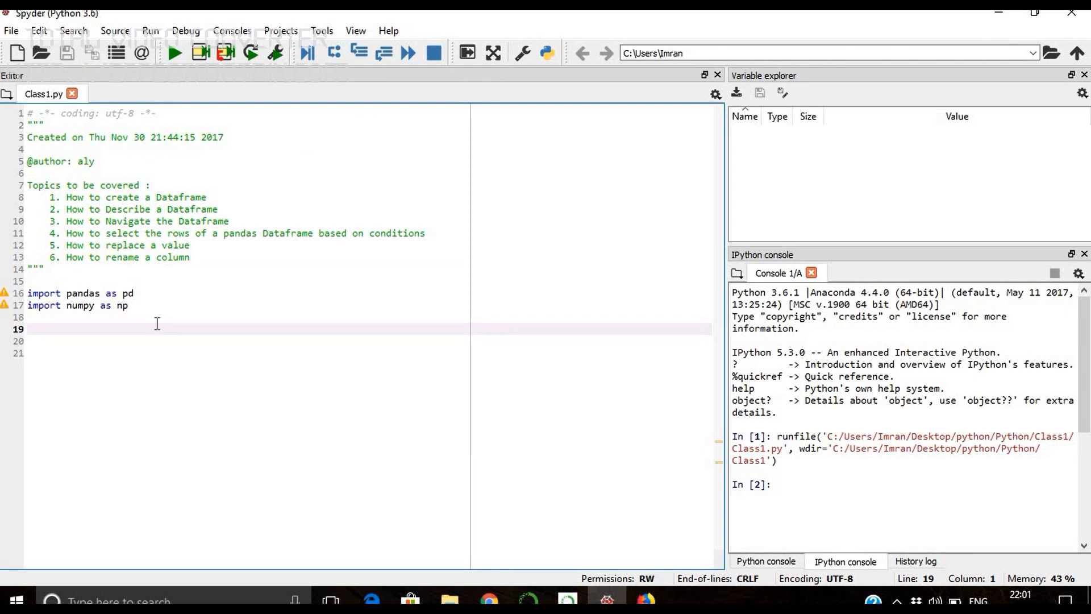
Write dataset = pd.read_csv('train.csv') on the blank line below the imports
{"action": "left_click", "coordinate": [28, 330]}
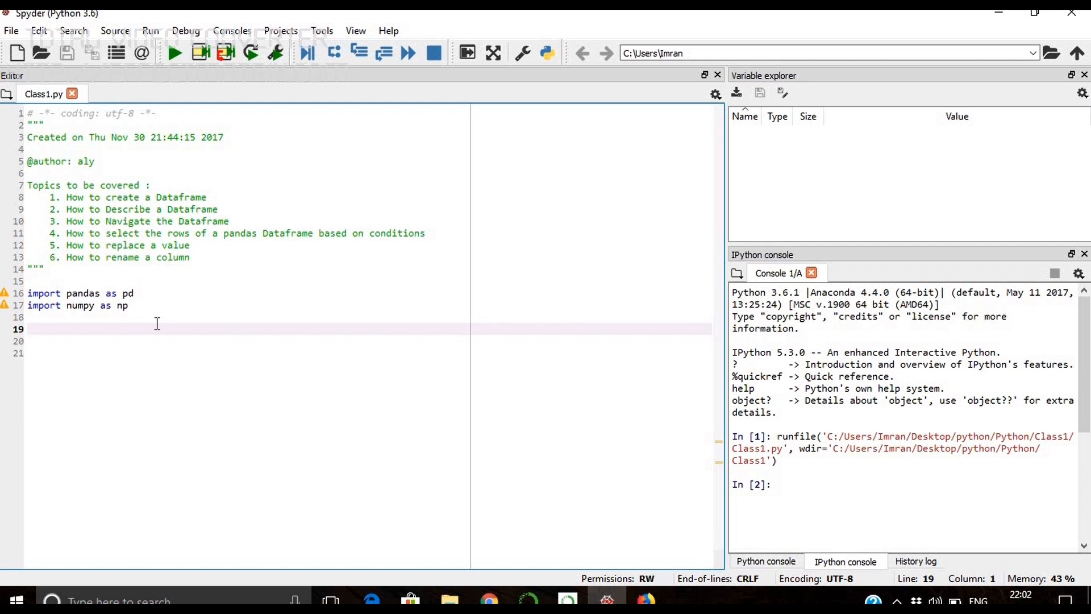
{"action": "type", "text": "dataset ="}
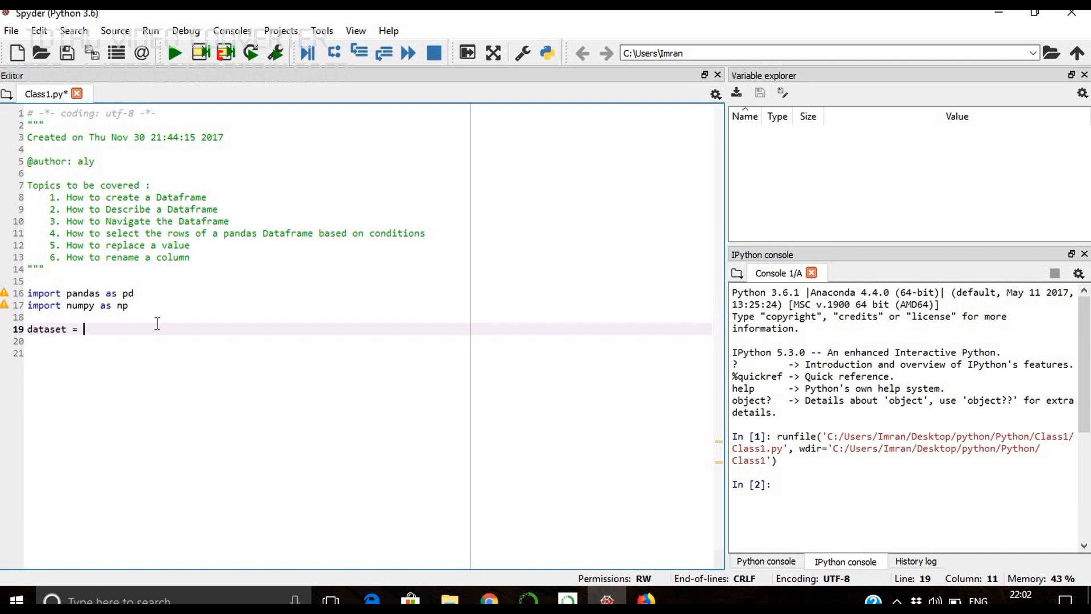
{"action": "type", "text": "pd."}
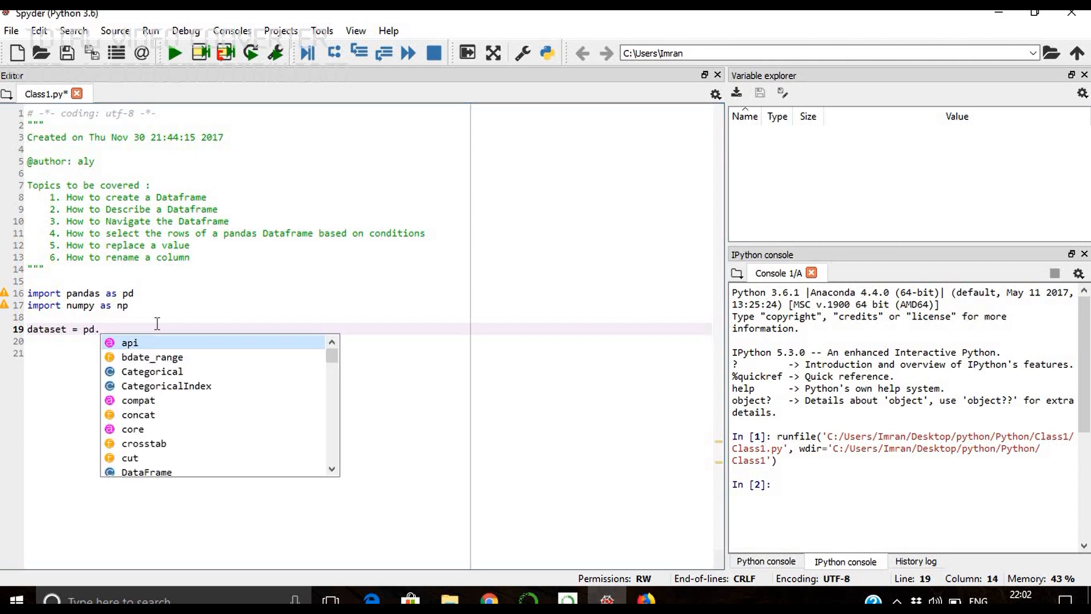
{"action": "type", "text": "read_csv('"}
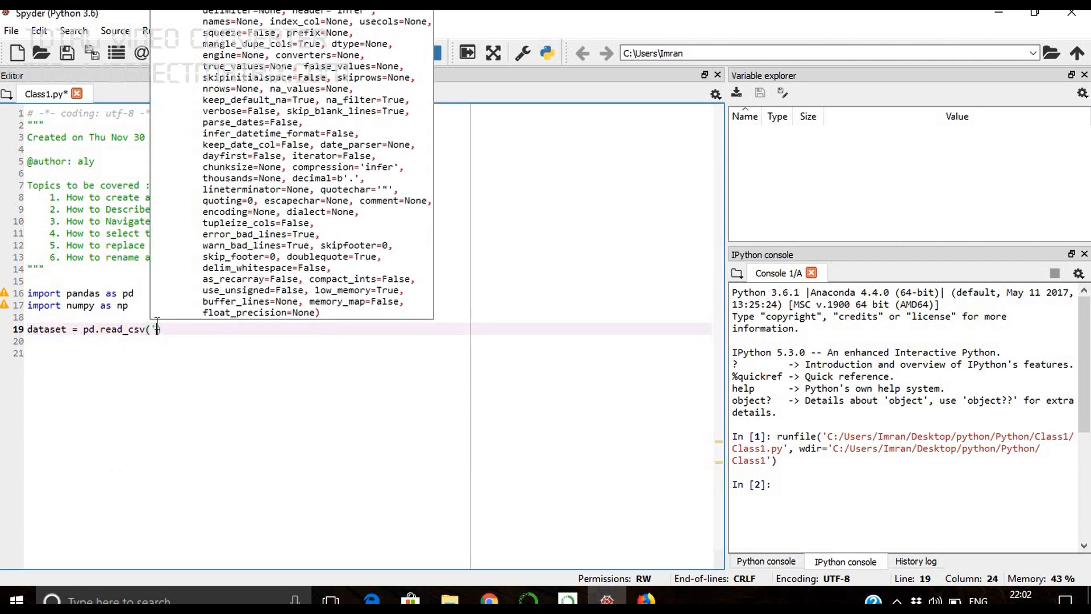
{"action": "type", "text": "trai)"}
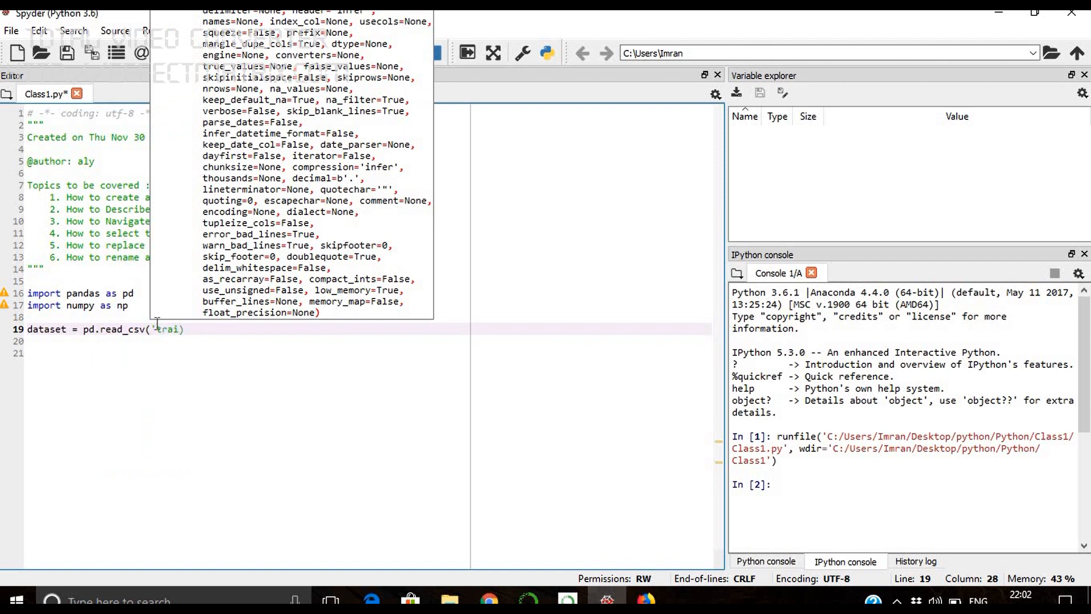
{"action": "type", "text": "n"}
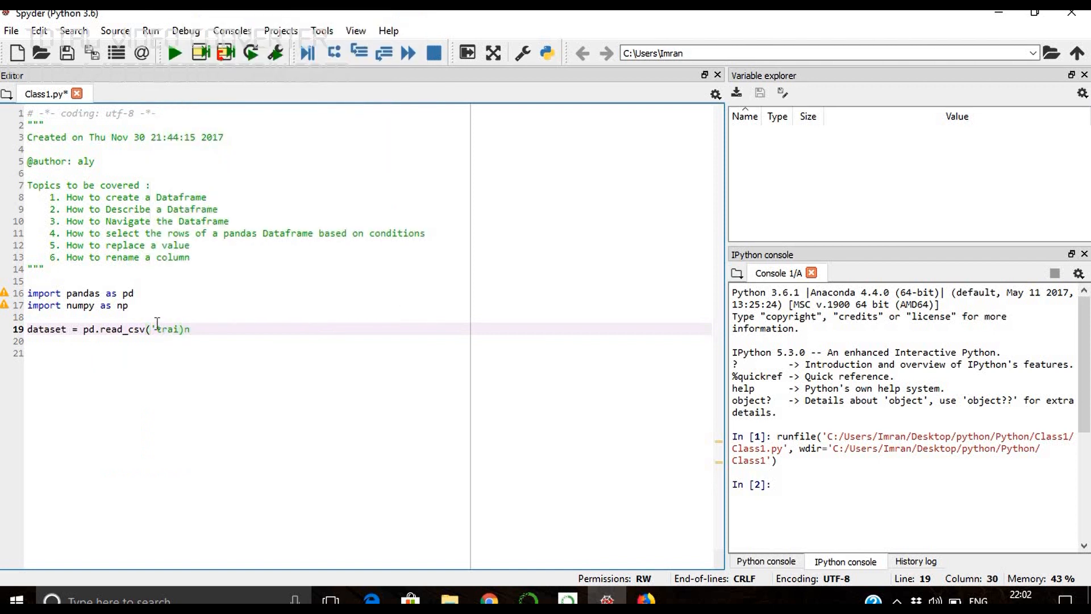
{"action": "type", "text": ".csv')"}
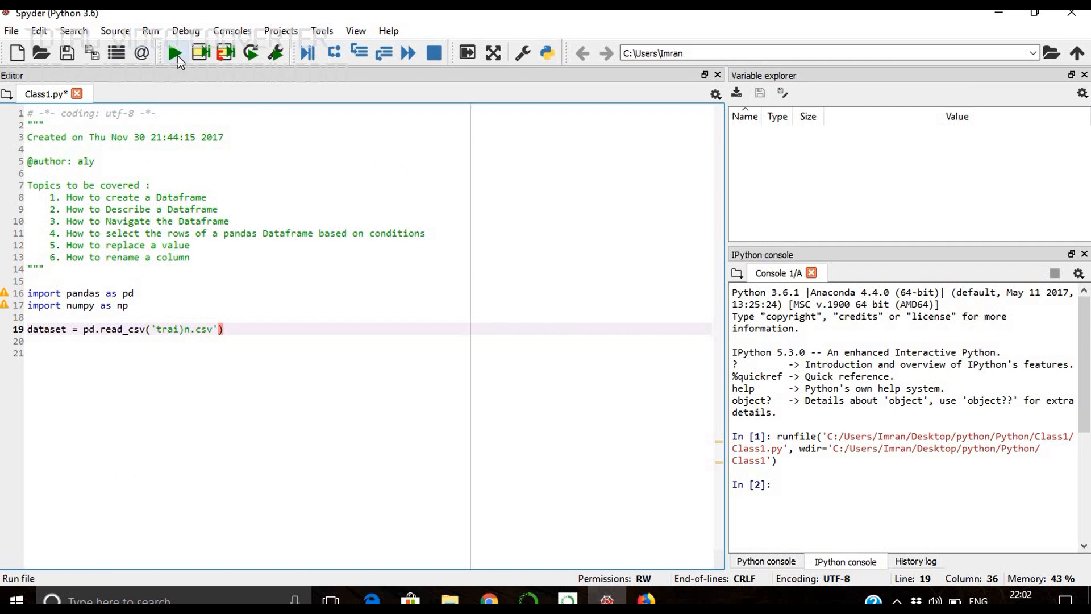
Run the script, hit FileNotFoundError, fix the file-name typo and rerun to load dataset
{"action": "left_click", "coordinate": [173, 53]}
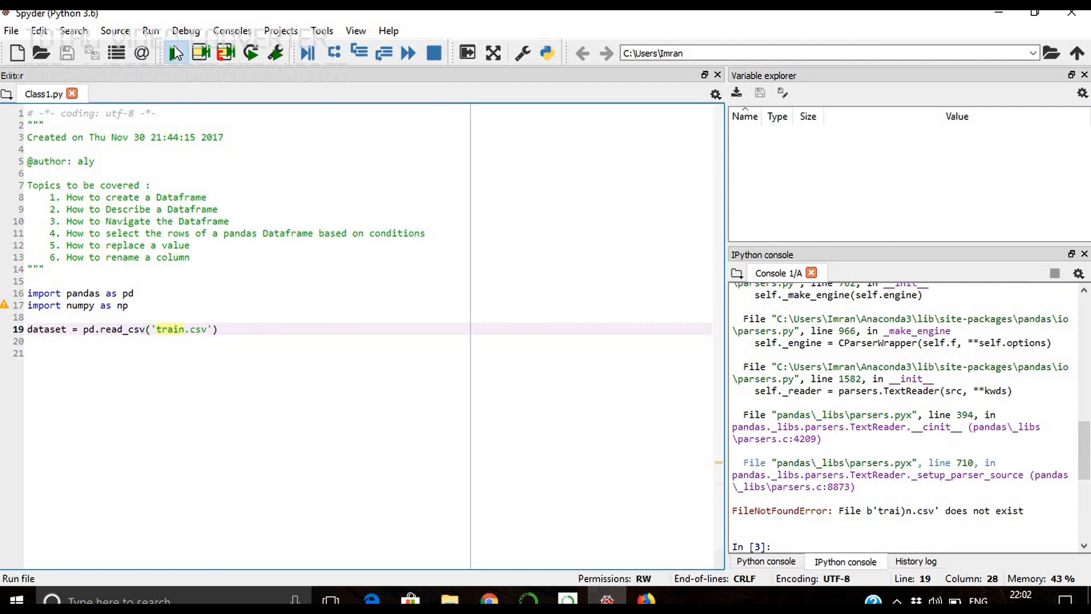
{"action": "left_click", "coordinate": [172, 53]}
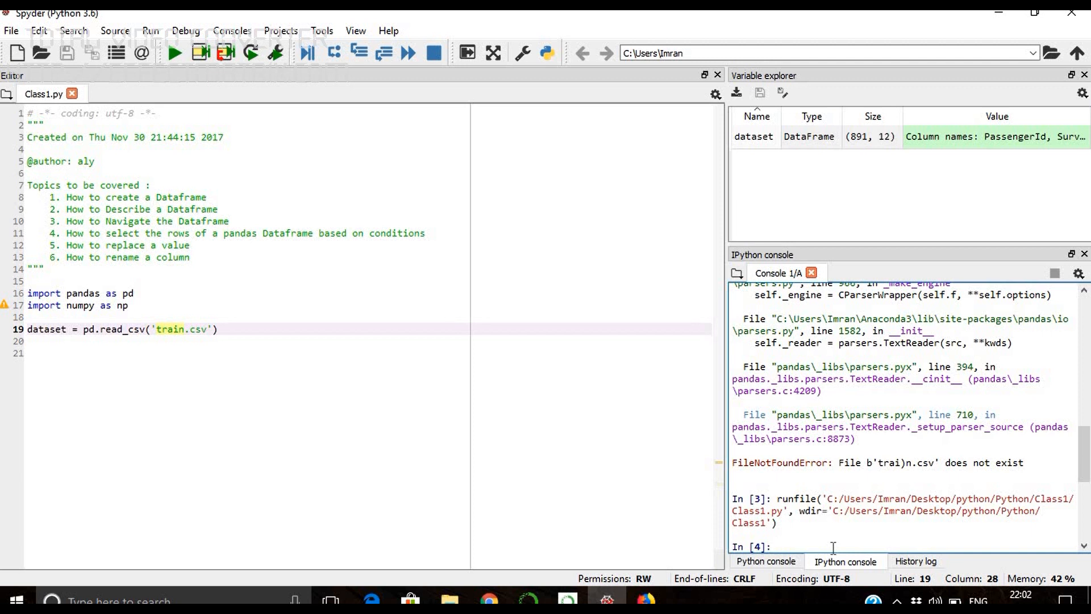
{"action": "mouse_move", "coordinate": [393, 506]}
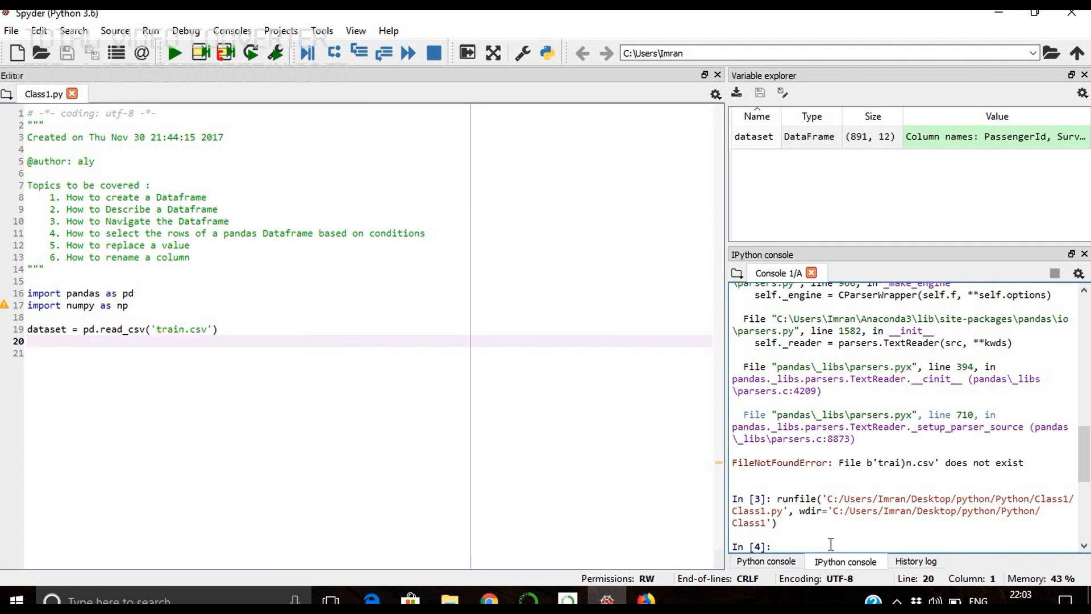
Run dataset.info() in the console, showing 891 entries and 12 columns with non-null counts
{"action": "type", "text": "dat"}
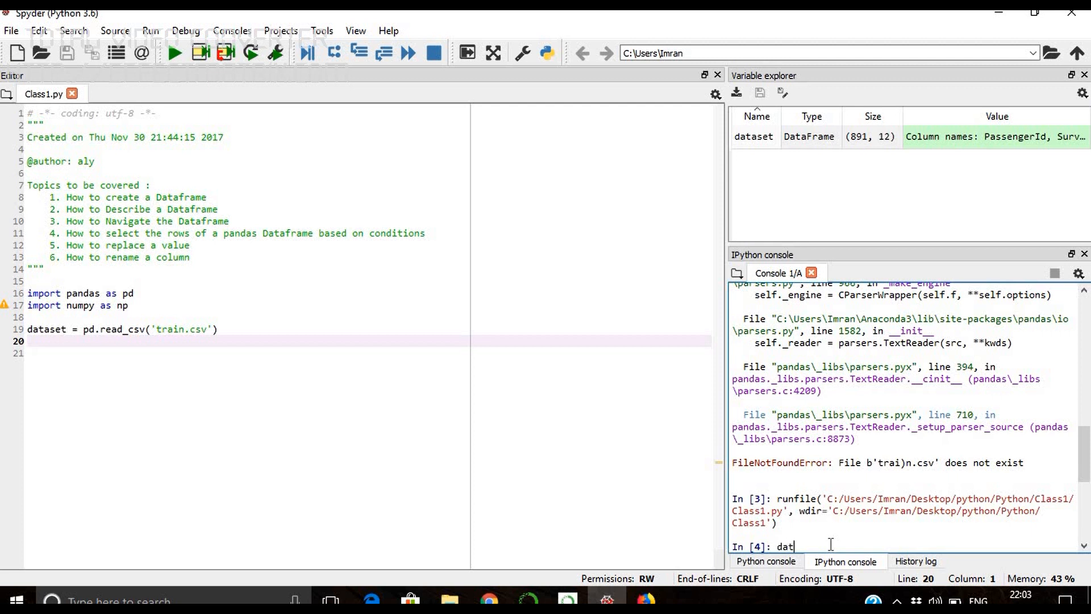
{"action": "type", "text": "aset.info("}
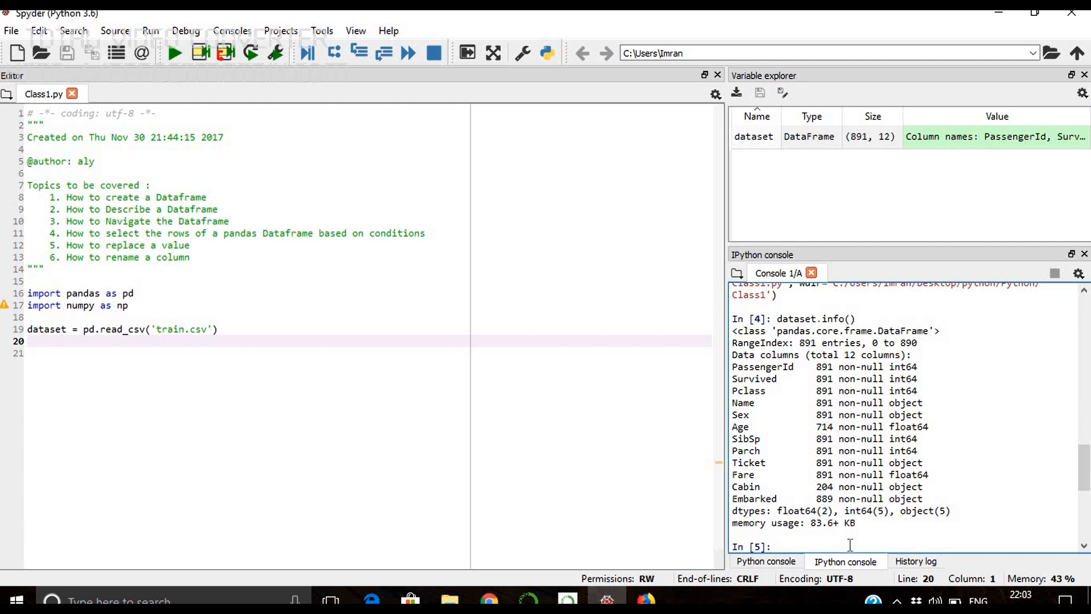
Run dataset.describe() in the console and scroll through the numeric column statistics
{"action": "type", "text": "dataset"}
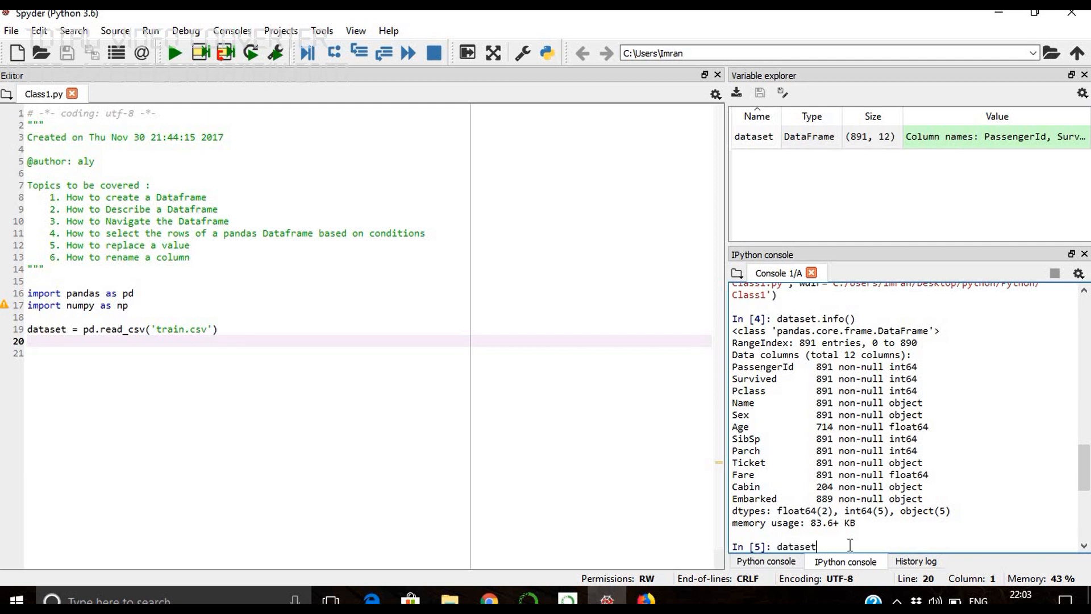
{"action": "type", "text": "."}
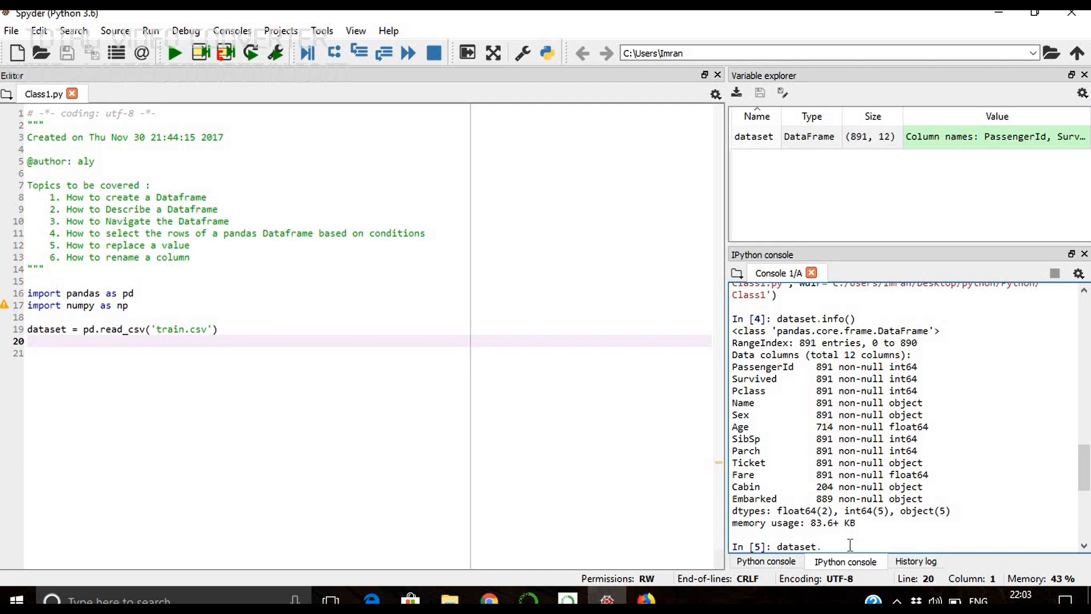
{"action": "type", "text": "describe"}
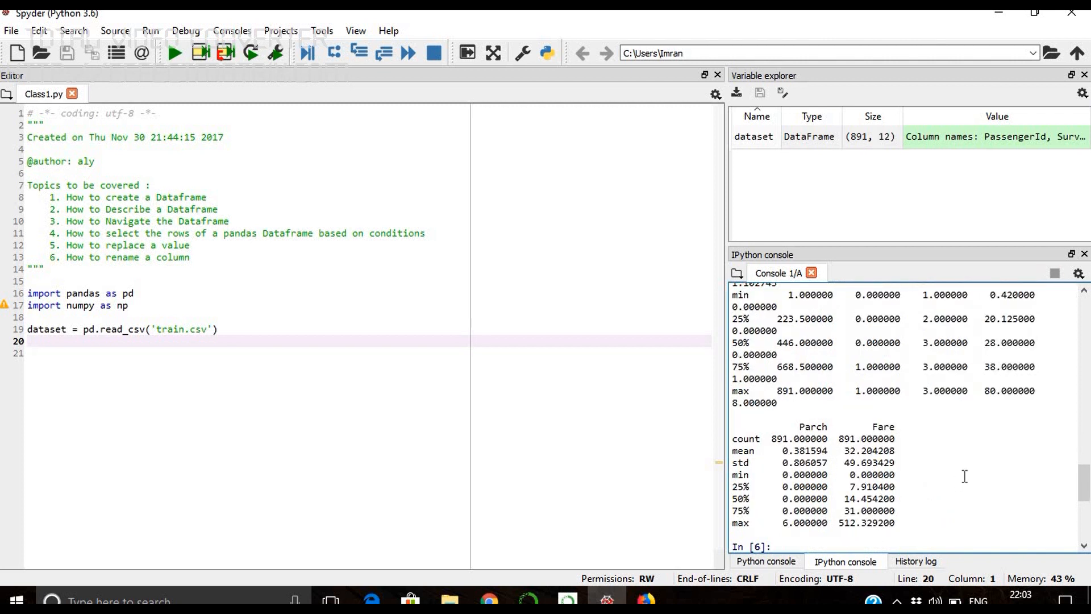
{"action": "scroll", "scroll_direction": "down", "scroll_amount": 3}
{"action": "type", "text": "#"}
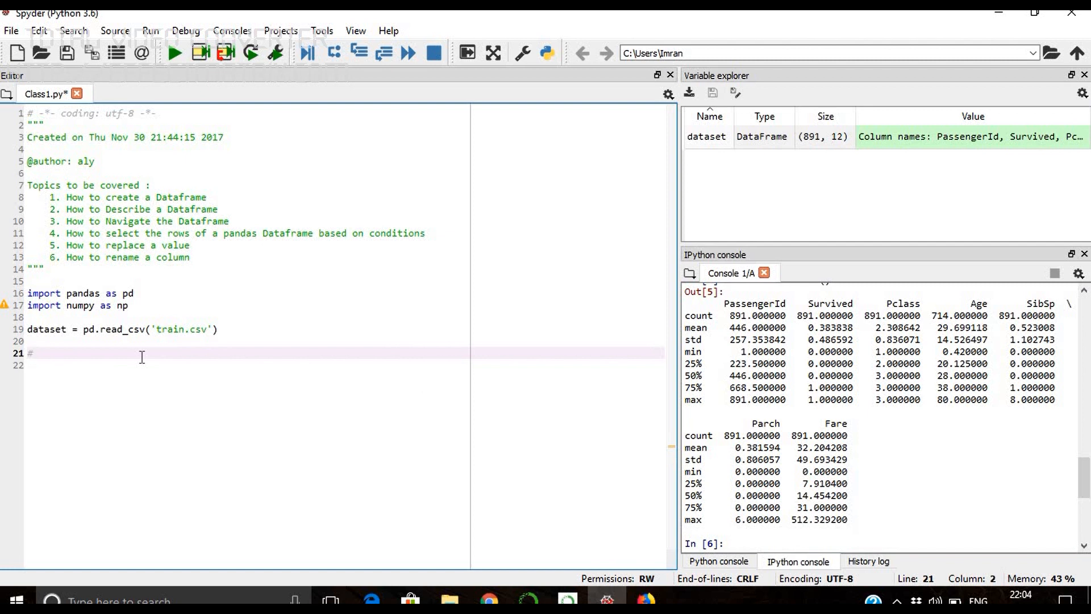
Write the comment 'How to create a Dataframe' and start a new line
{"action": "type", "text": "How to ce"}
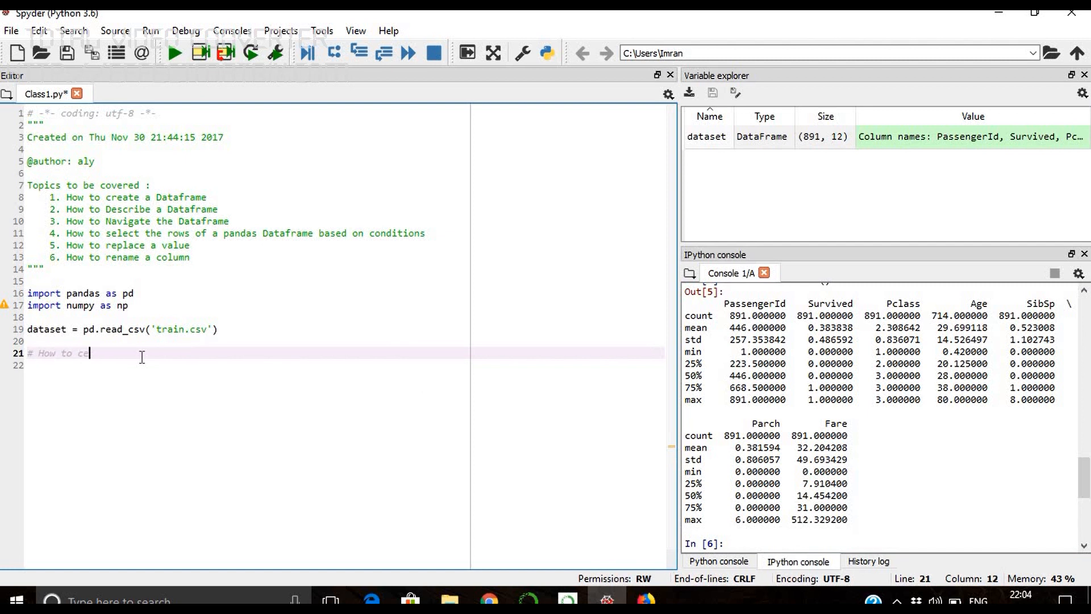
{"action": "type", "text": "reate a Da"}
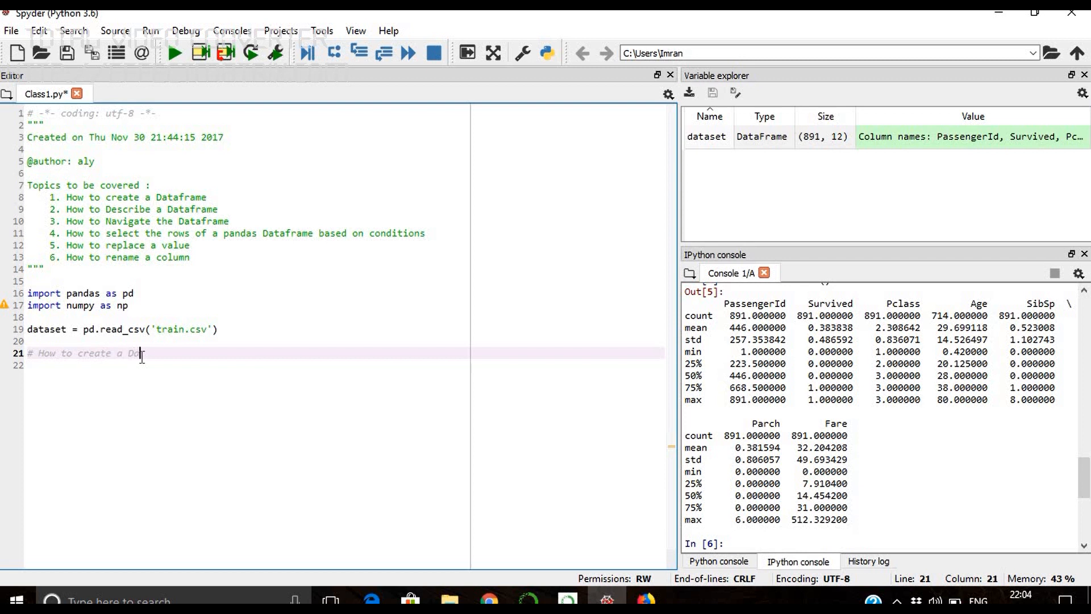
{"action": "type", "text": "taframe"}
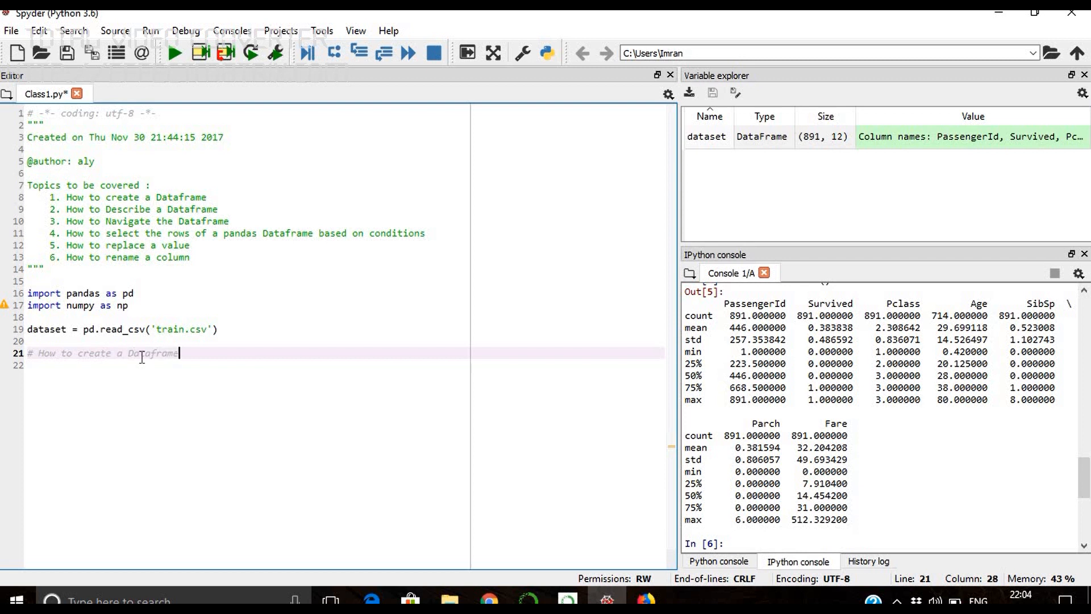
{"action": "key", "text": "enter"}
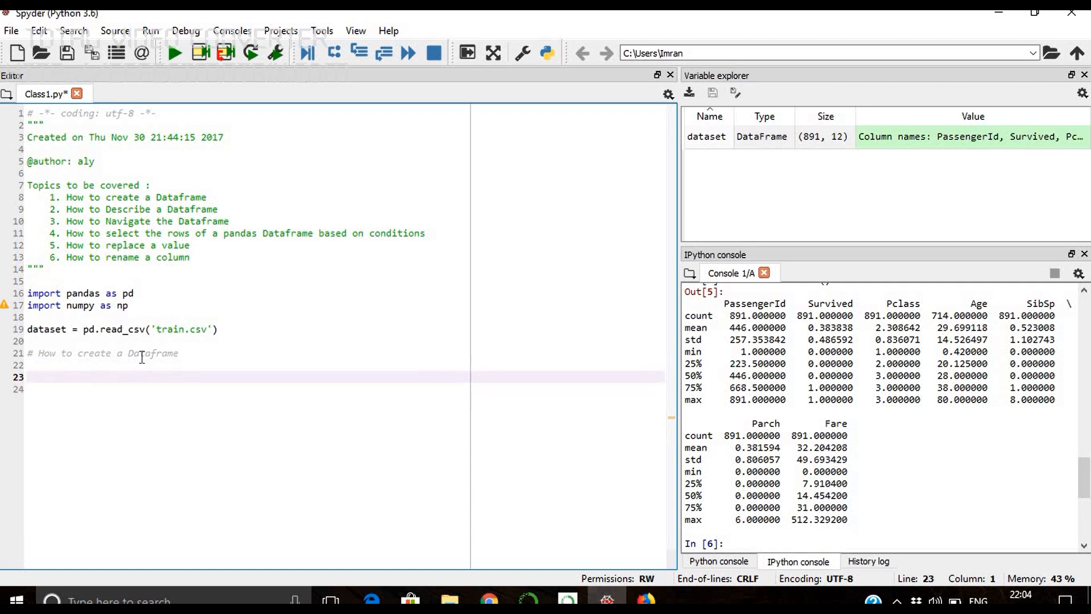
Write df = pd.DataFrame() and run the line in the console
{"action": "type", "text": "df ="}
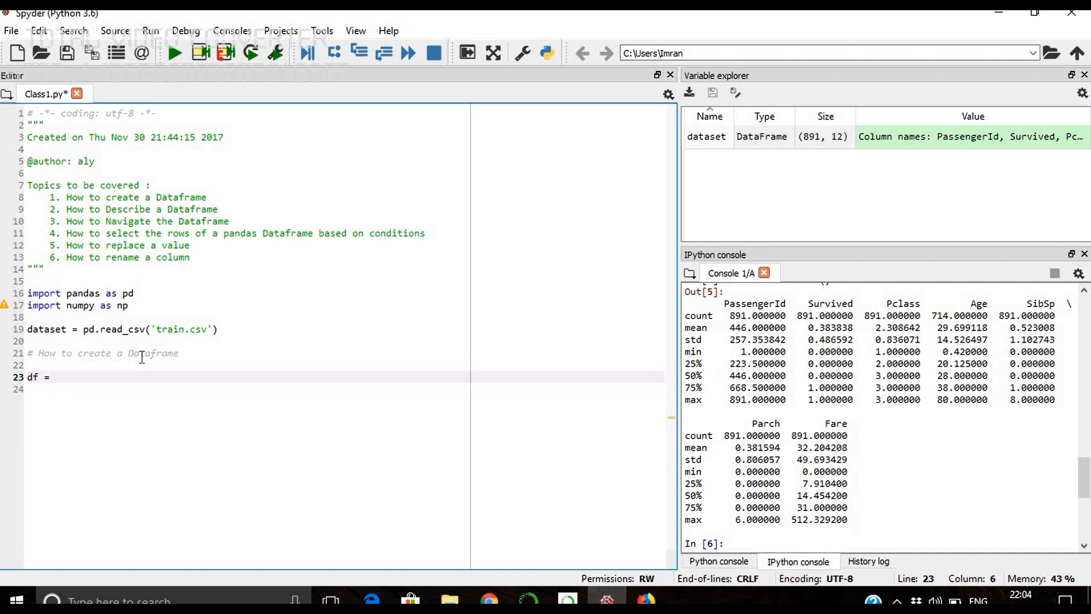
{"action": "type", "text": "pd"}
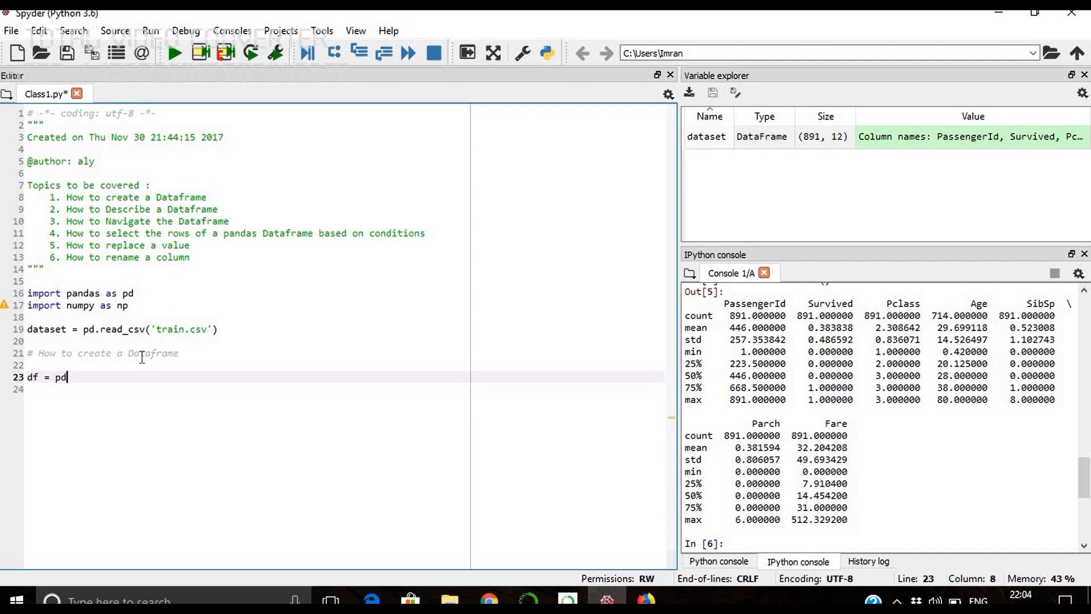
{"action": "type", "text": "."}
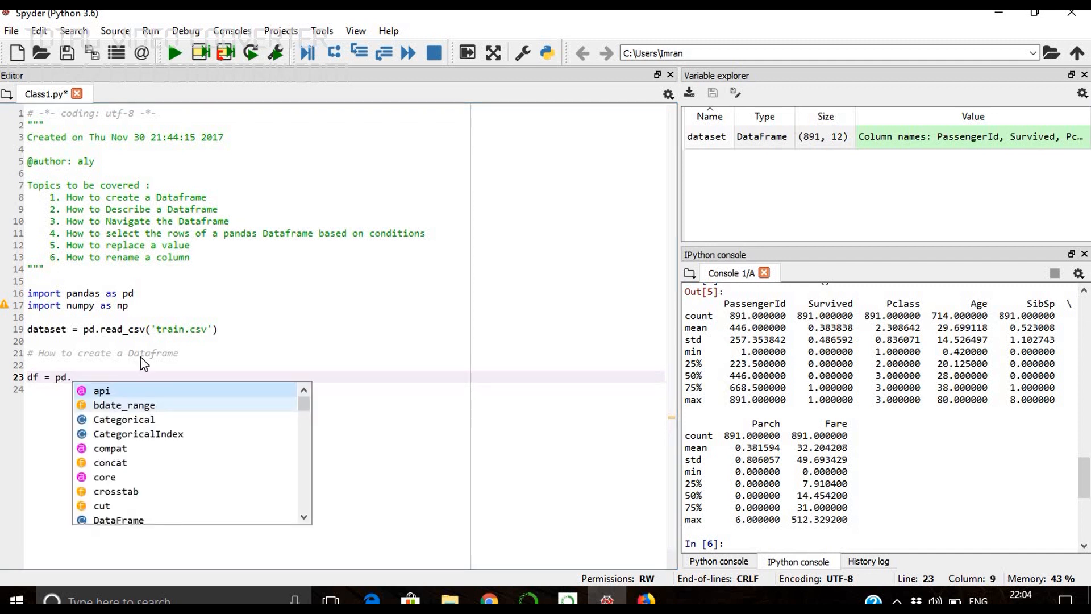
{"action": "type", "text": "DA"}
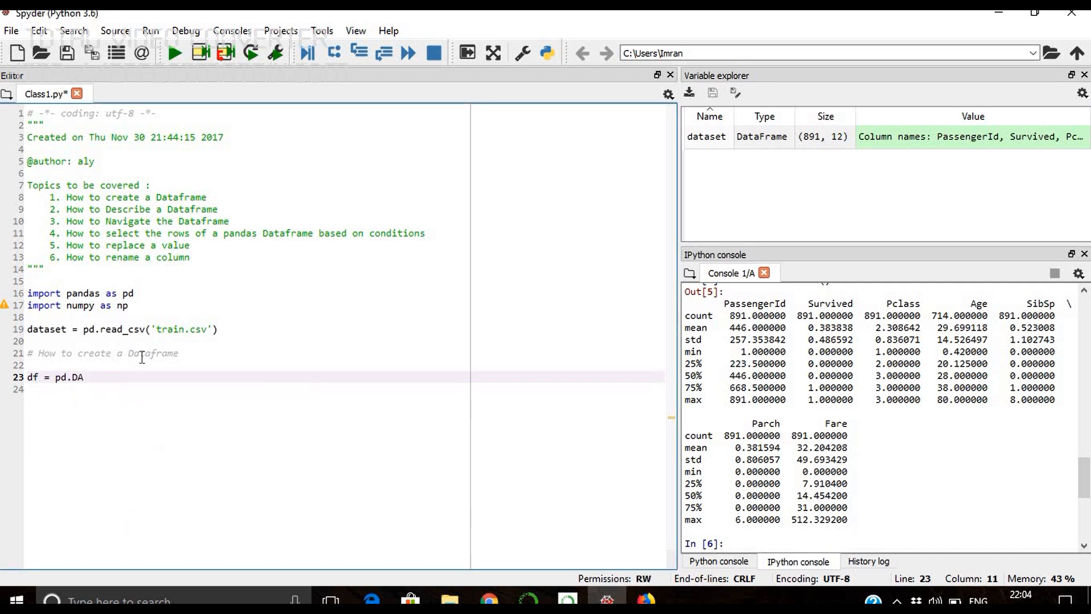
{"action": "type", "text": "ataFrame("}
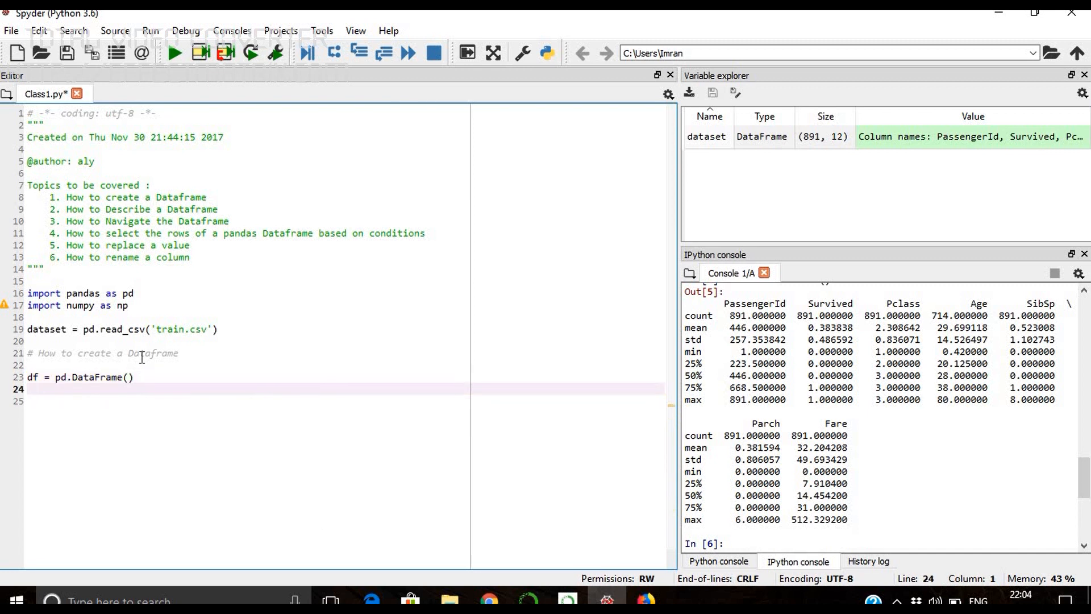
{"action": "key", "text": "enter"}
{"action": "type", "text": "df"}
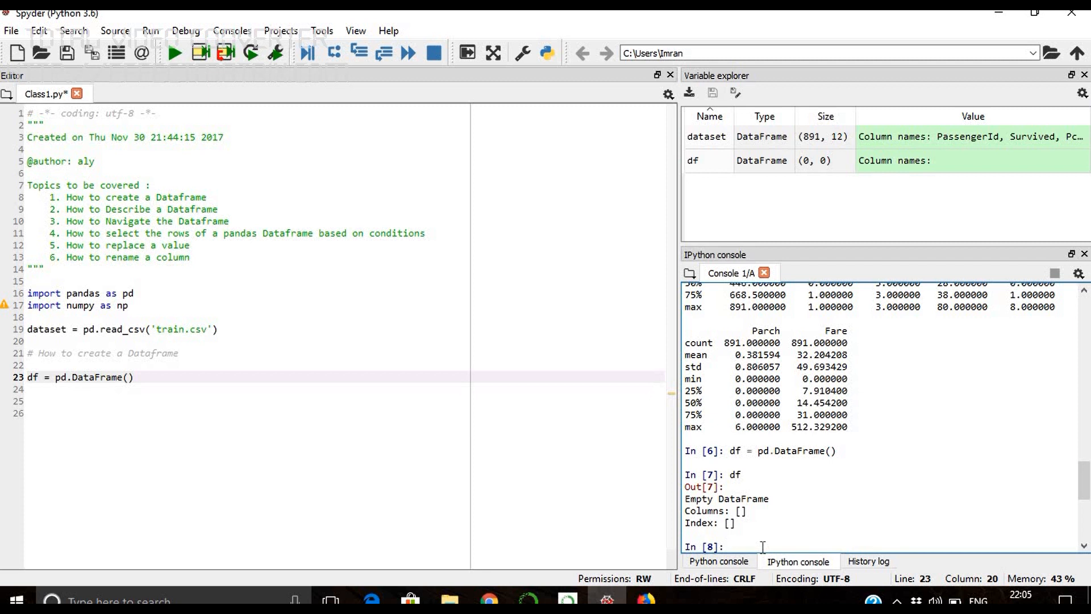
Run type(DataFrame) in the console, which raises a NameError
{"action": "type", "text": "type"}
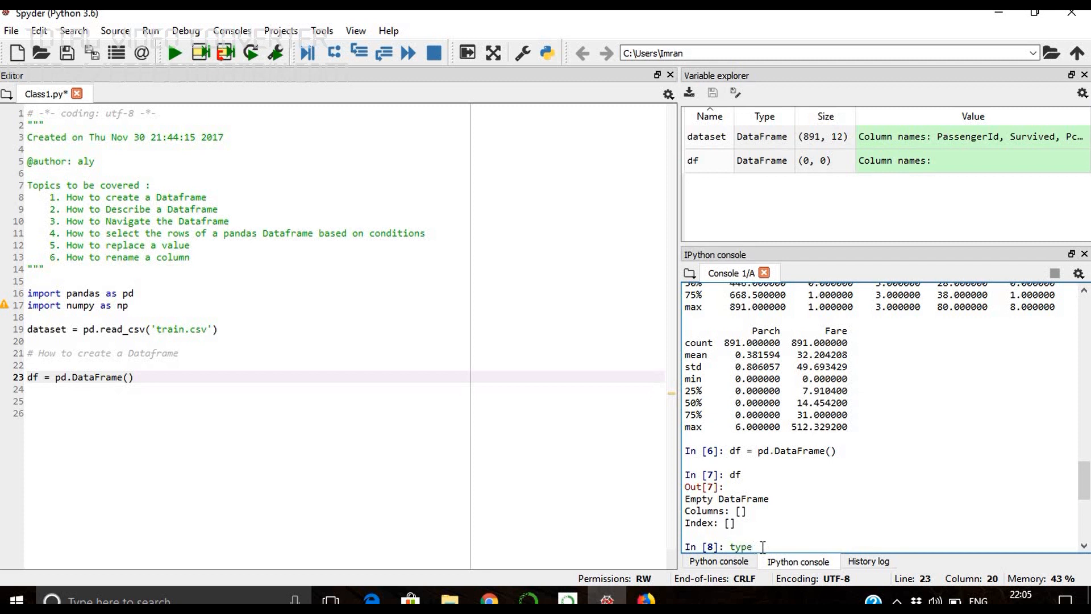
{"action": "type", "text": "(Da"}
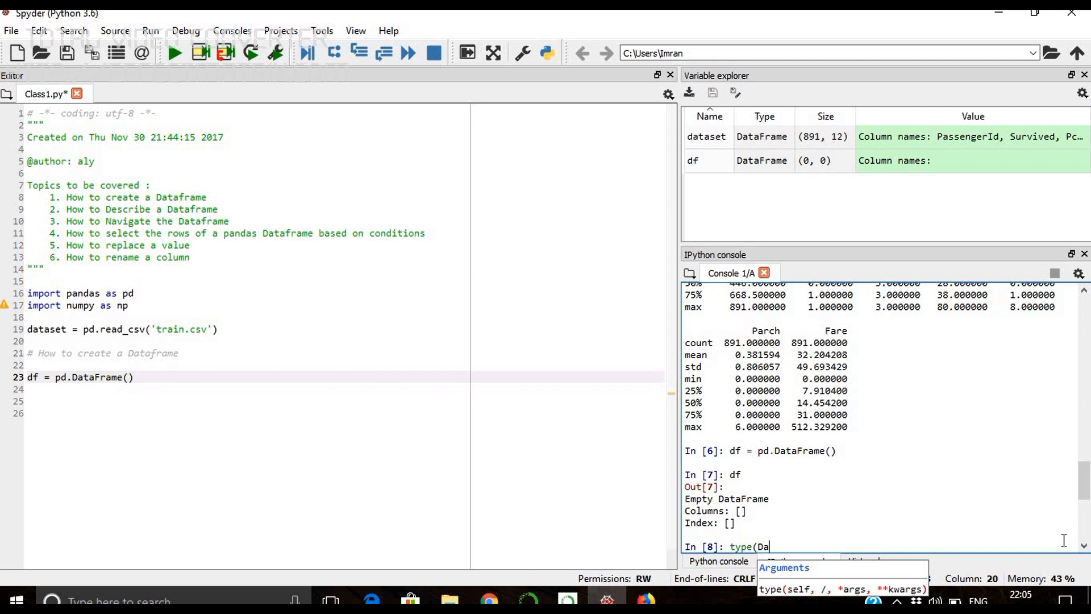
{"action": "type", "text": "ta"}
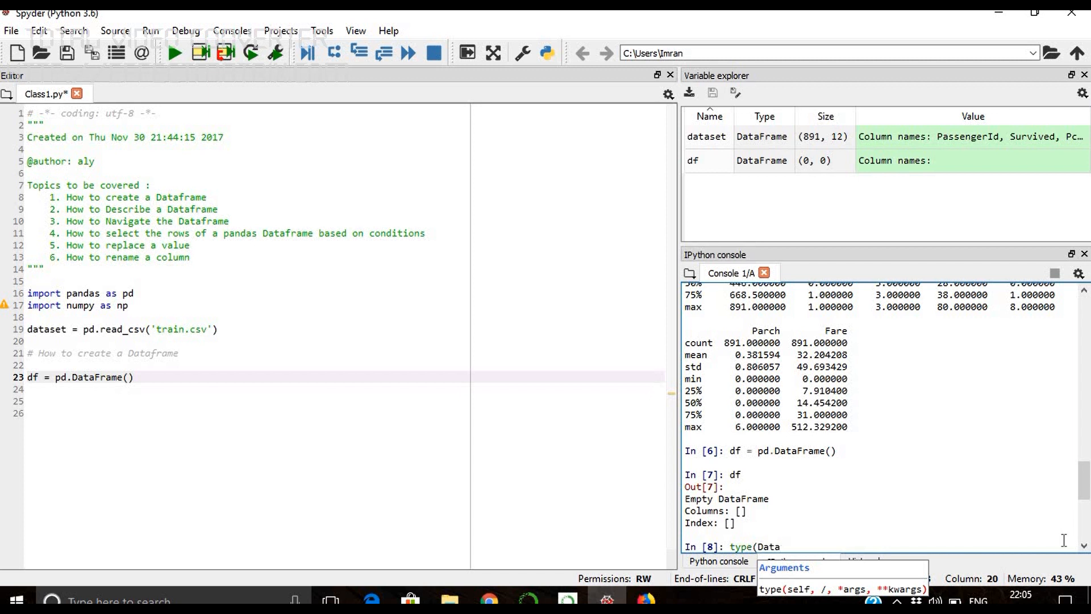
{"action": "type", "text": "DataFrame)"}
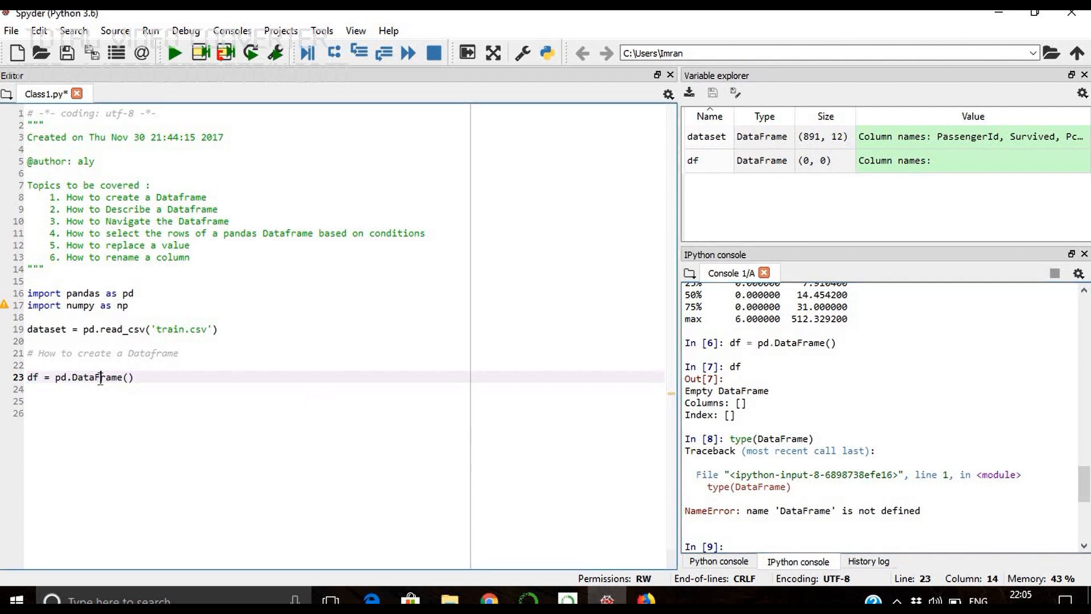
Select the word DataFrame on line 23 and start a new blank line below it
{"action": "double_click", "coordinate": [89, 377]}
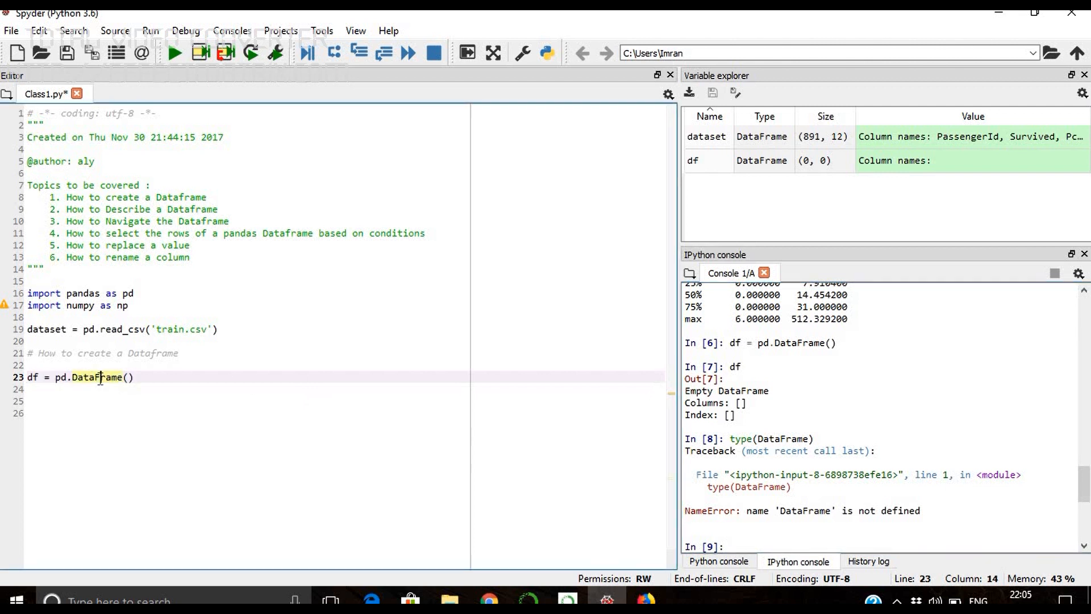
{"action": "mouse_move", "coordinate": [747, 534]}
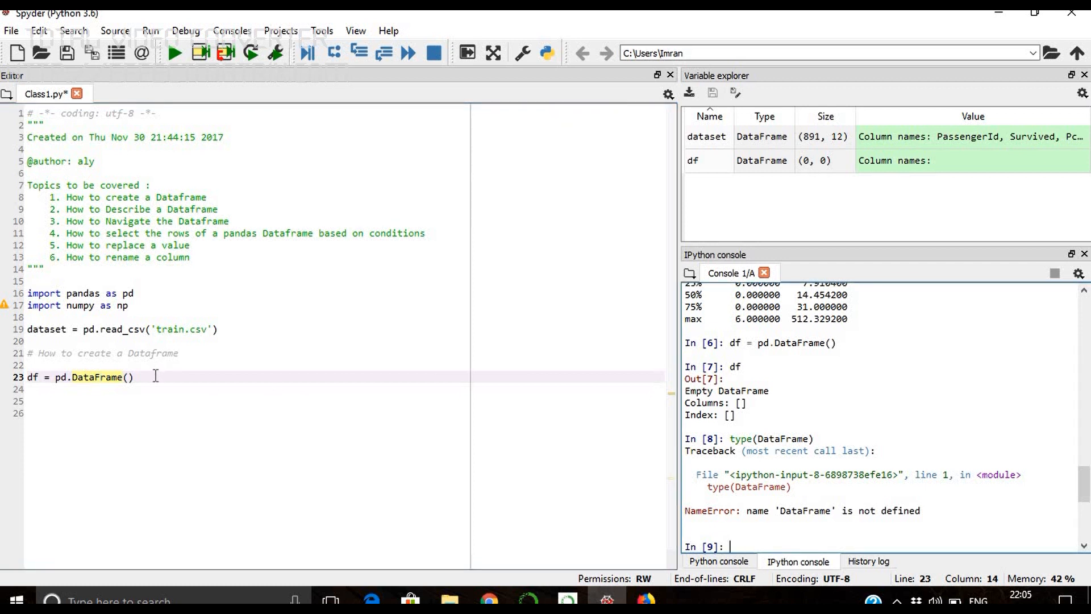
{"action": "key", "text": "enter"}
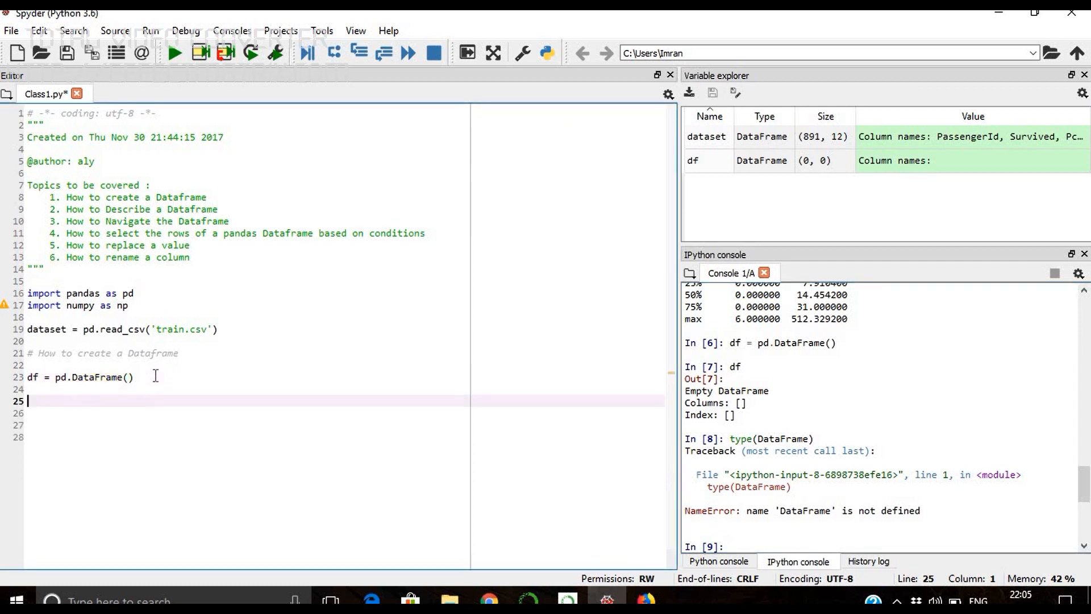
Under an '# Add Columns' comment, assign df['Name'] = ['Steven Smith', 'Virat Kohli']
{"action": "type", "text": "# Add Co"}
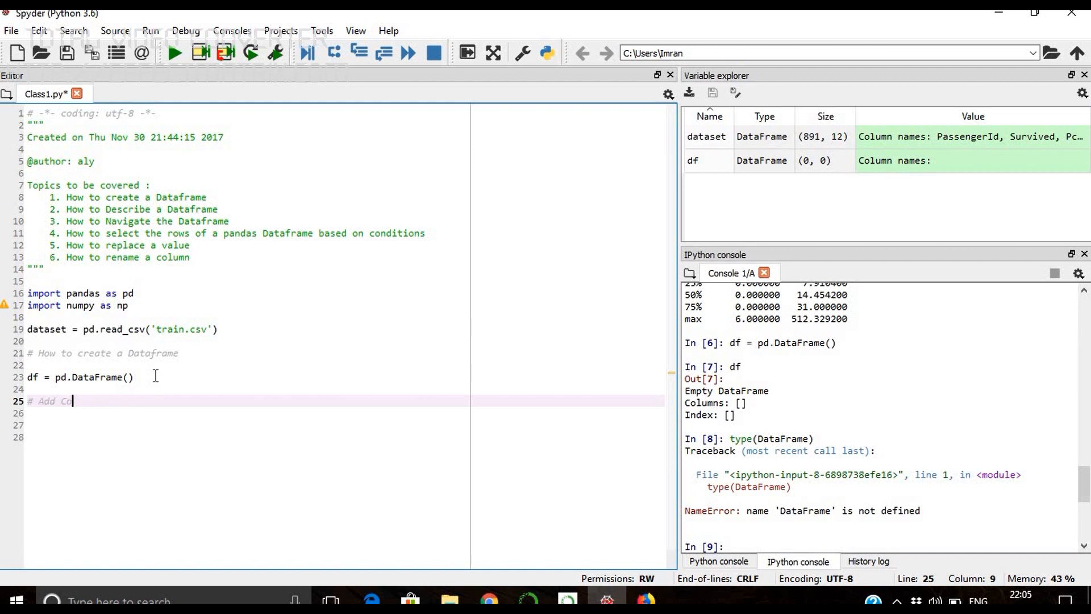
{"action": "type", "text": "lumns"}
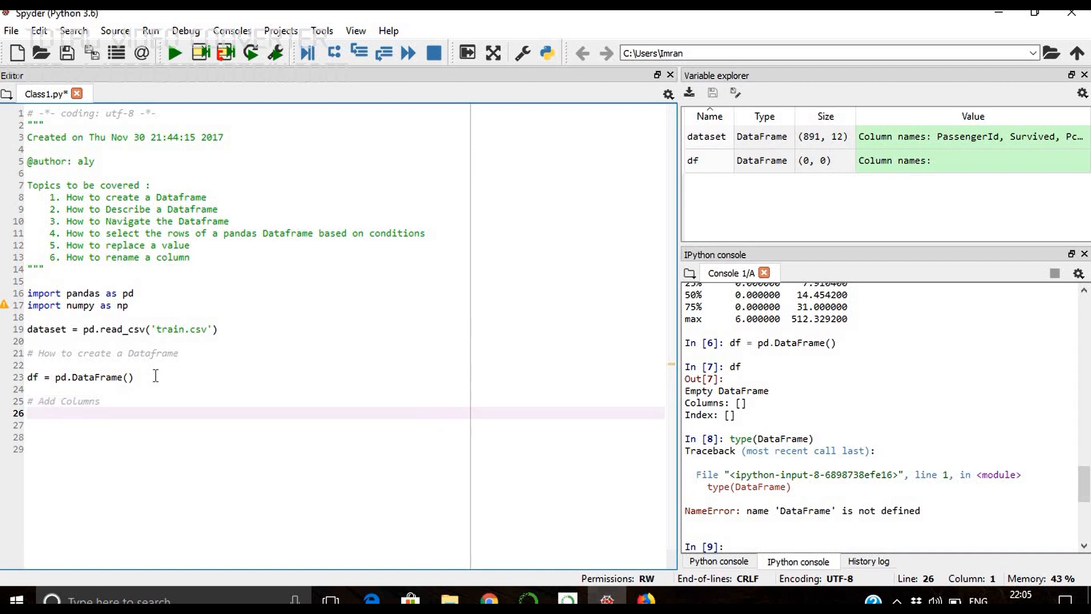
{"action": "type", "text": "df[]"}
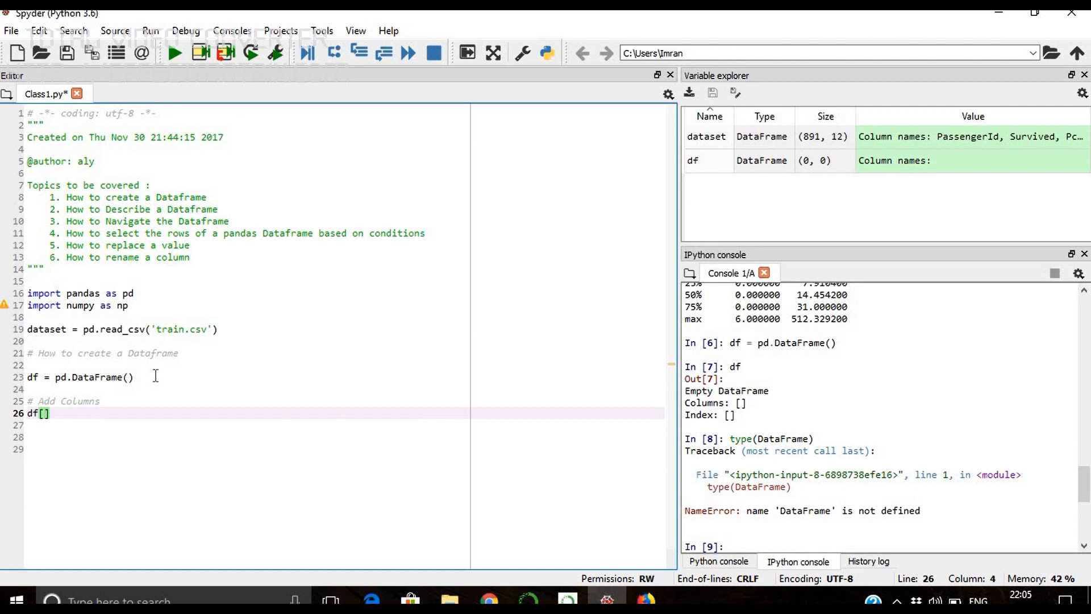
{"action": "type", "text": "'Name'"}
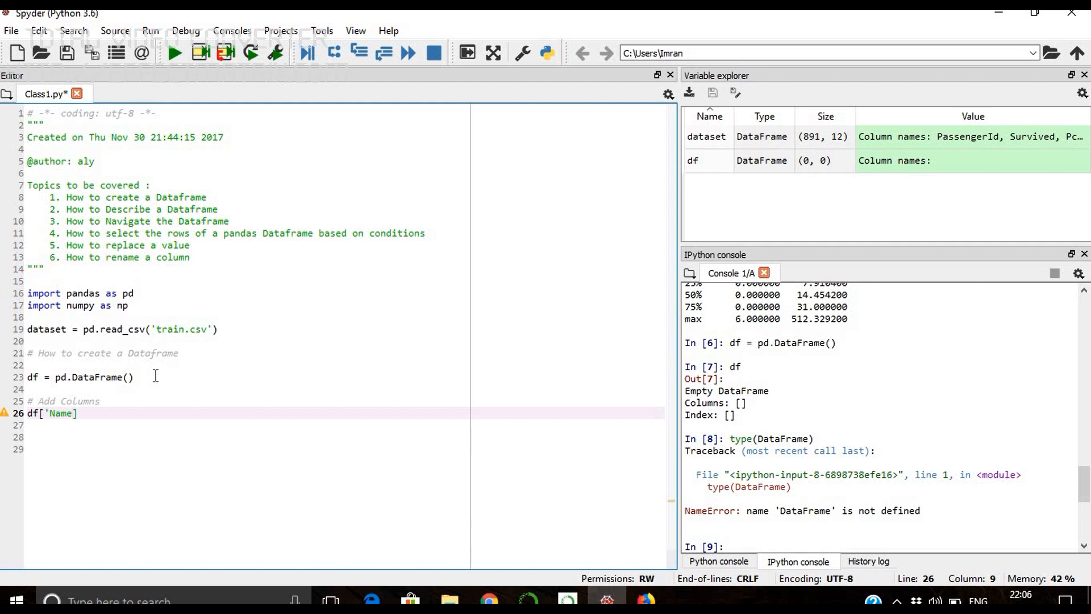
{"action": "type", "text": "="}
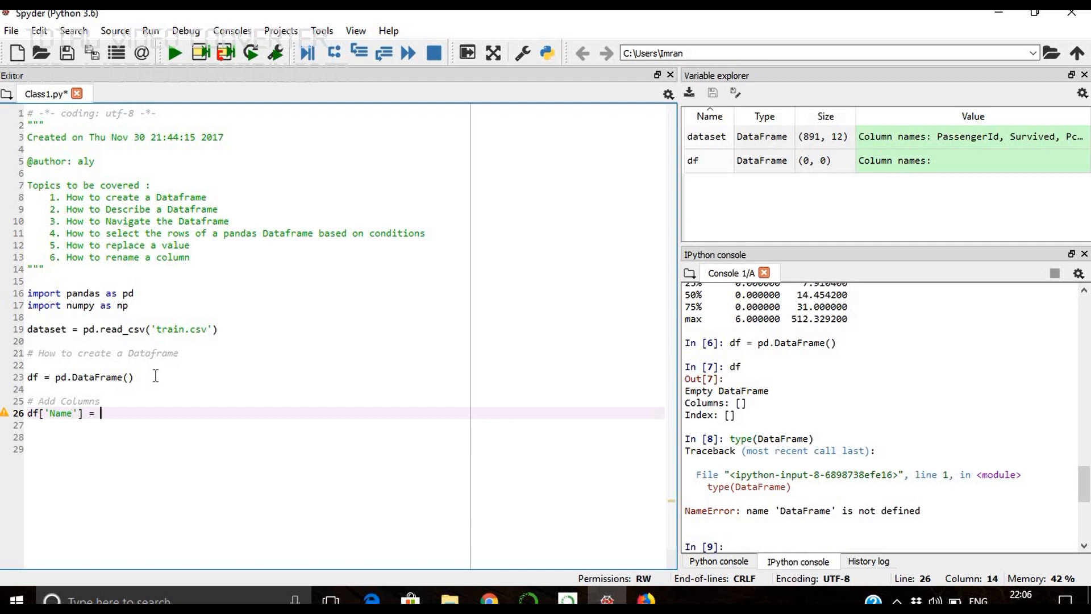
{"action": "type", "text": "[]"}
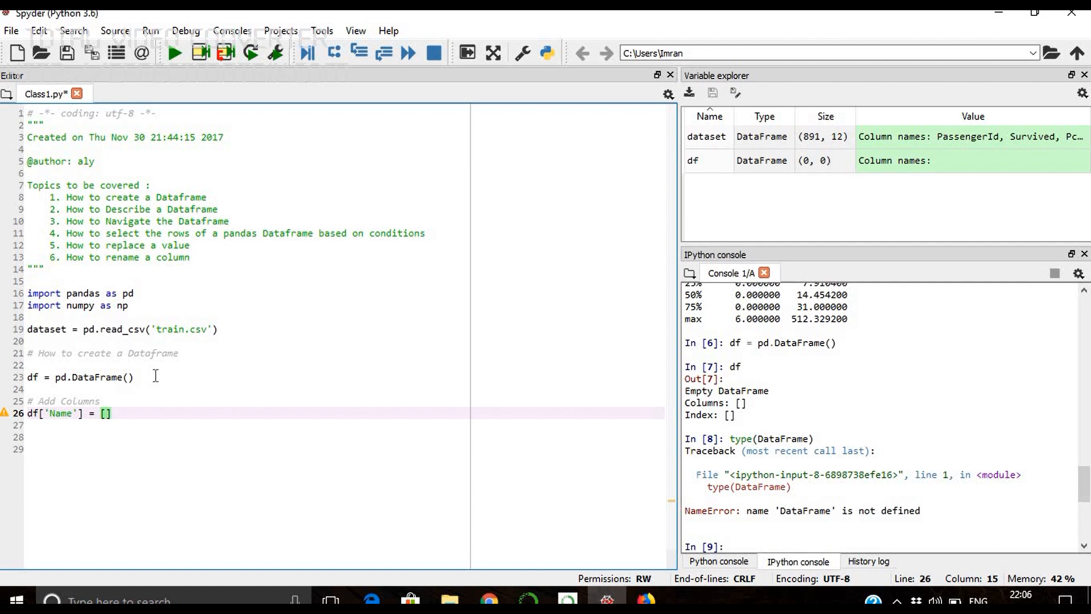
{"action": "type", "text": "'"}
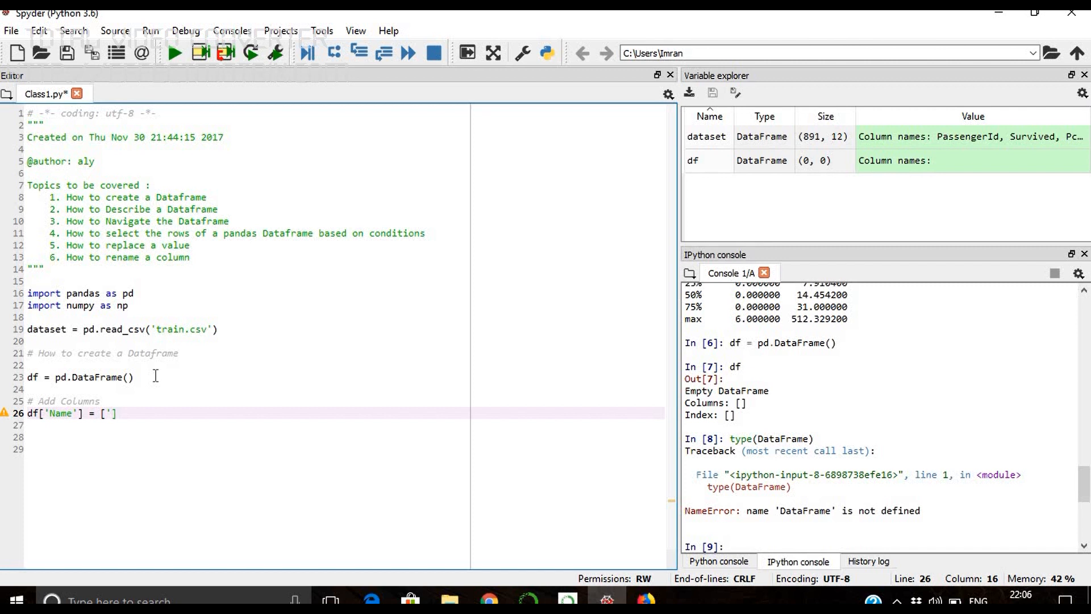
{"action": "type", "text": "Steven"}
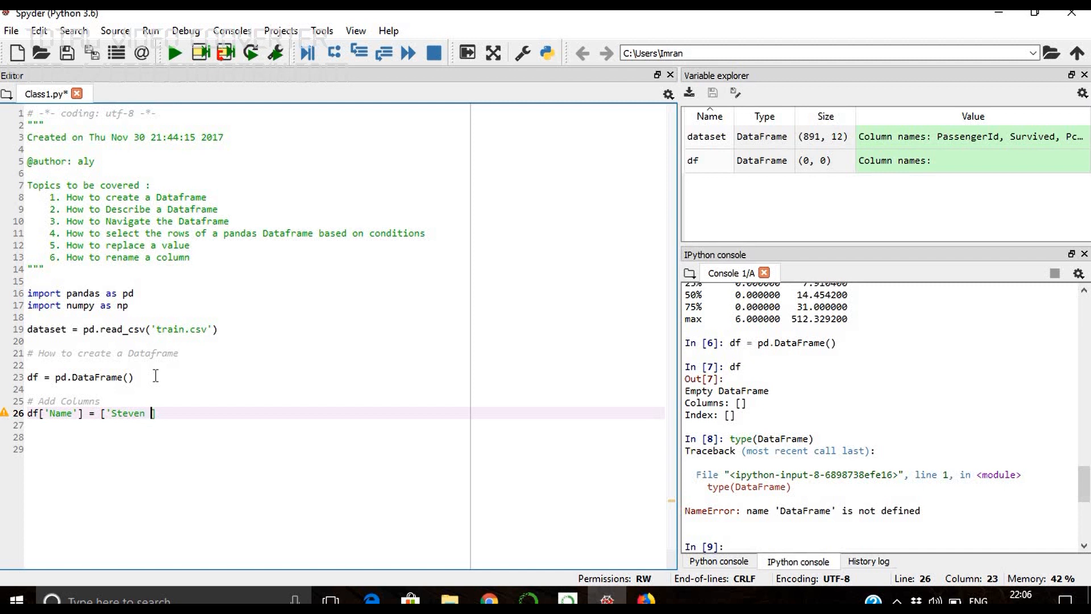
{"action": "type", "text": "Smith',"}
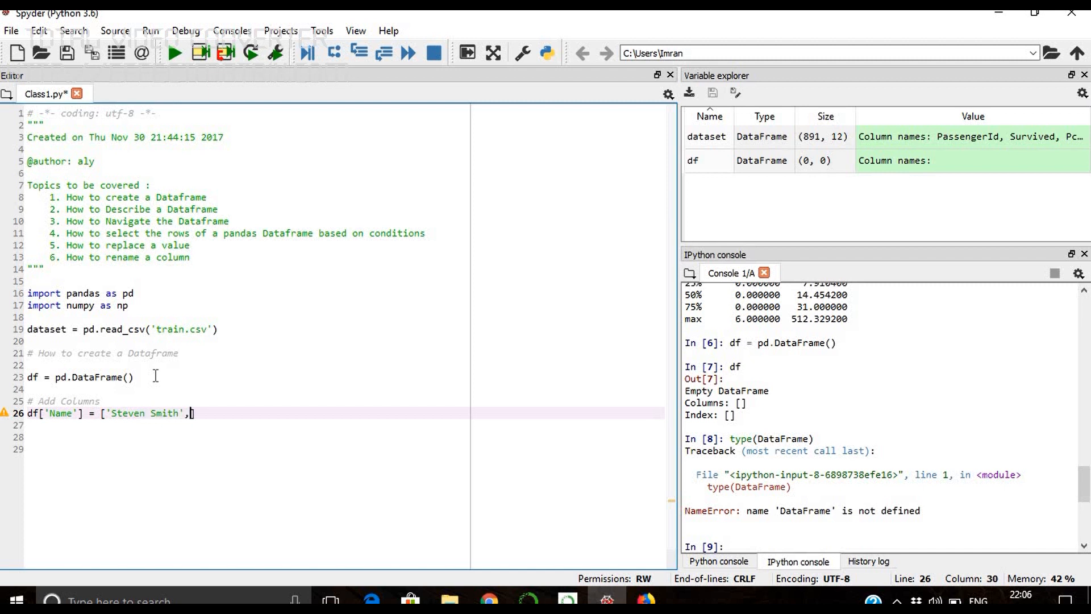
{"action": "type", "text": "'Vir"}
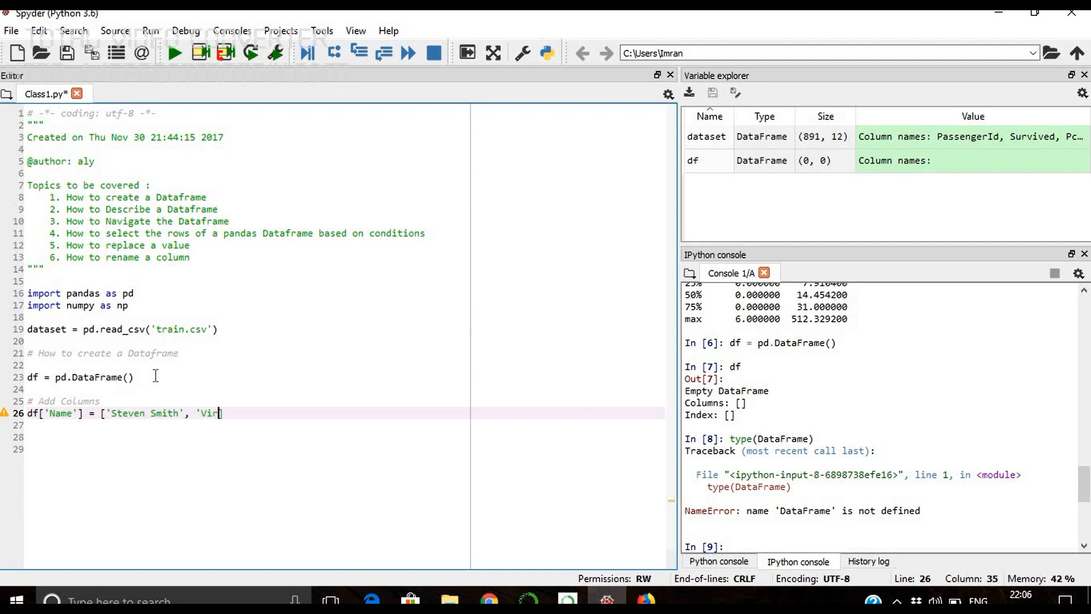
{"action": "type", "text": "at Kohli']"}
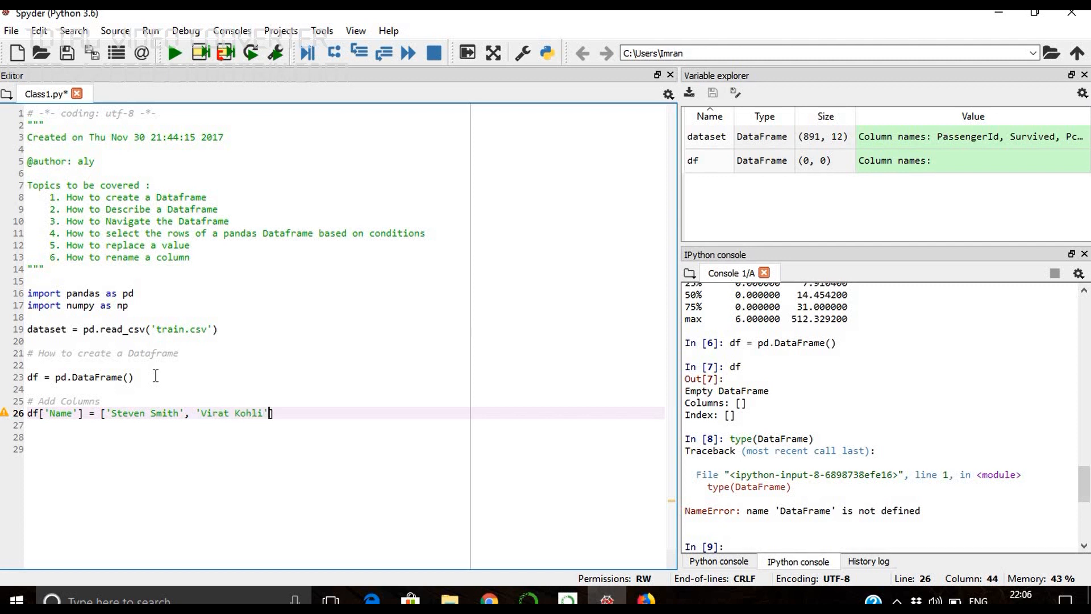
Assign df['Age'] = [26,25] on the next line
{"action": "type", "text": "df['Age']"}
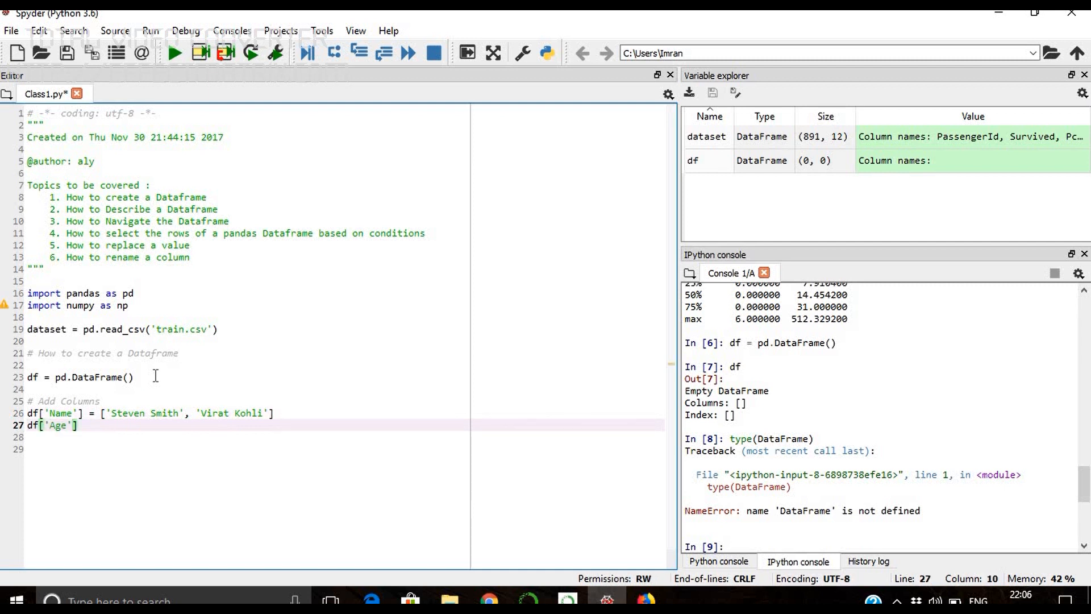
{"action": "type", "text": "="}
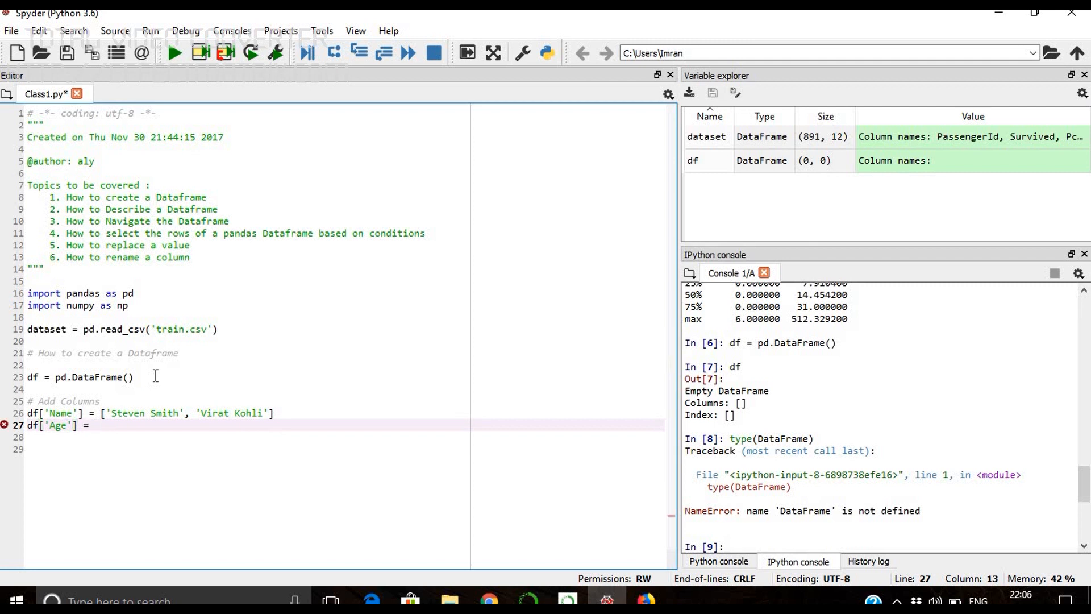
{"action": "type", "text": "[]"}
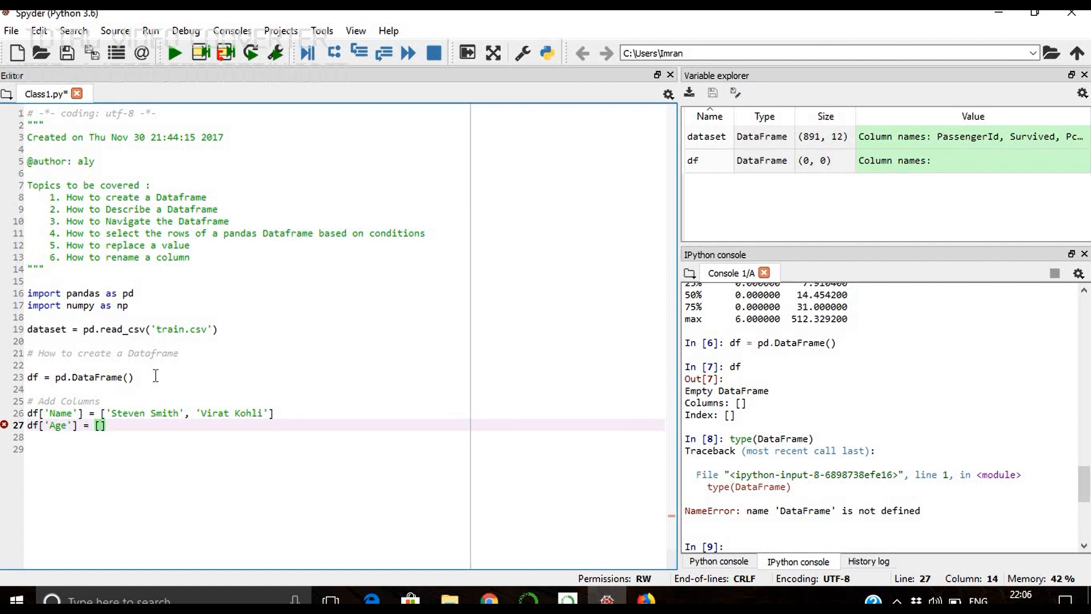
{"action": "type", "text": "2"}
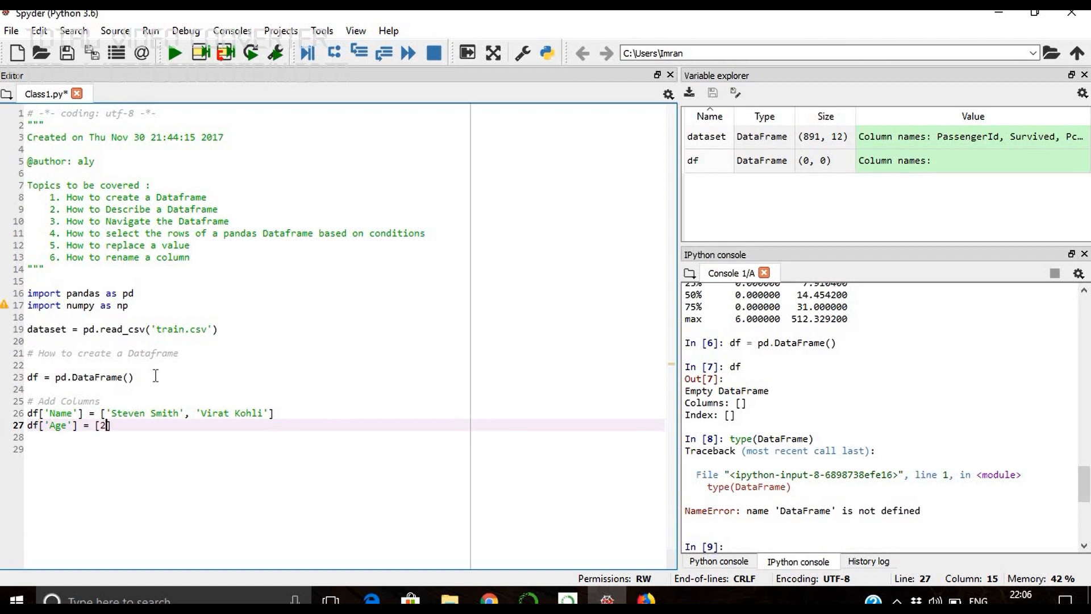
{"action": "type", "text": "6,25"}
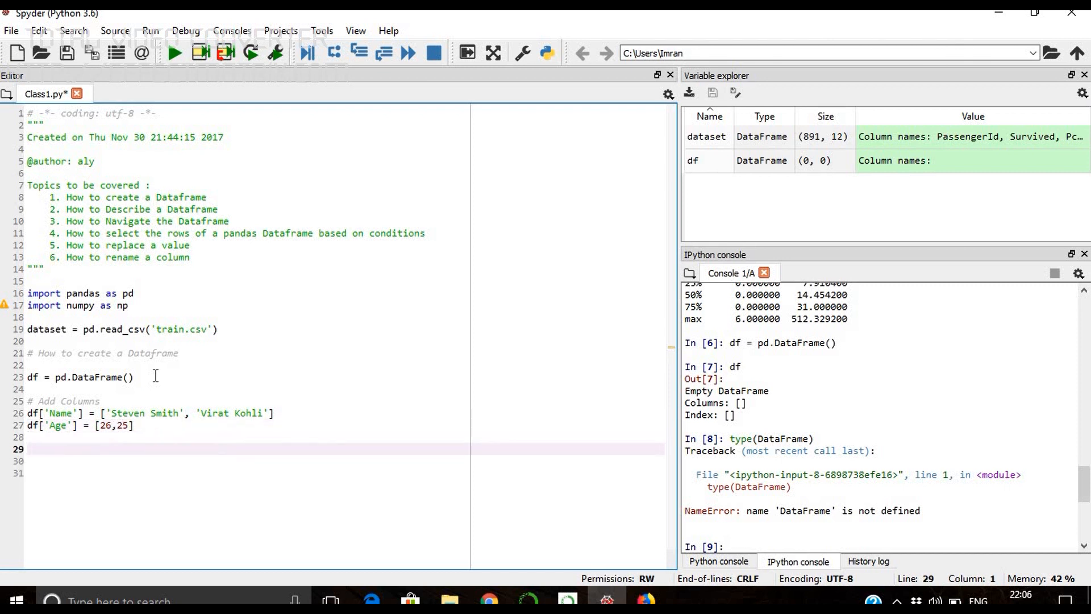
Assign df['Country'] = ['Aus','Ind'], correcting a mistyped value along the way
{"action": "type", "text": "df[]"}
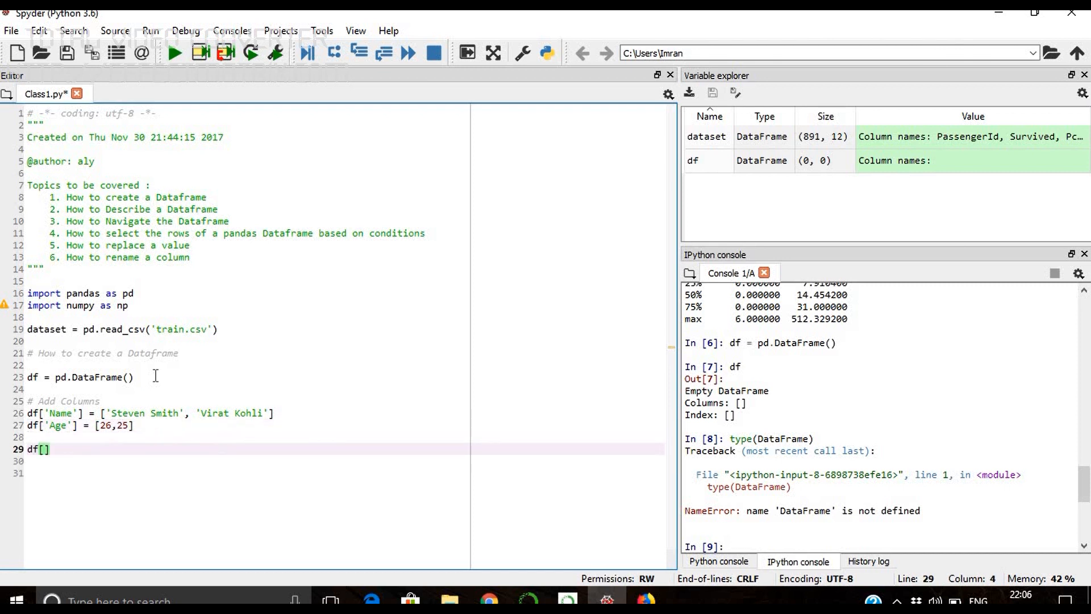
{"action": "type", "text": "'"}
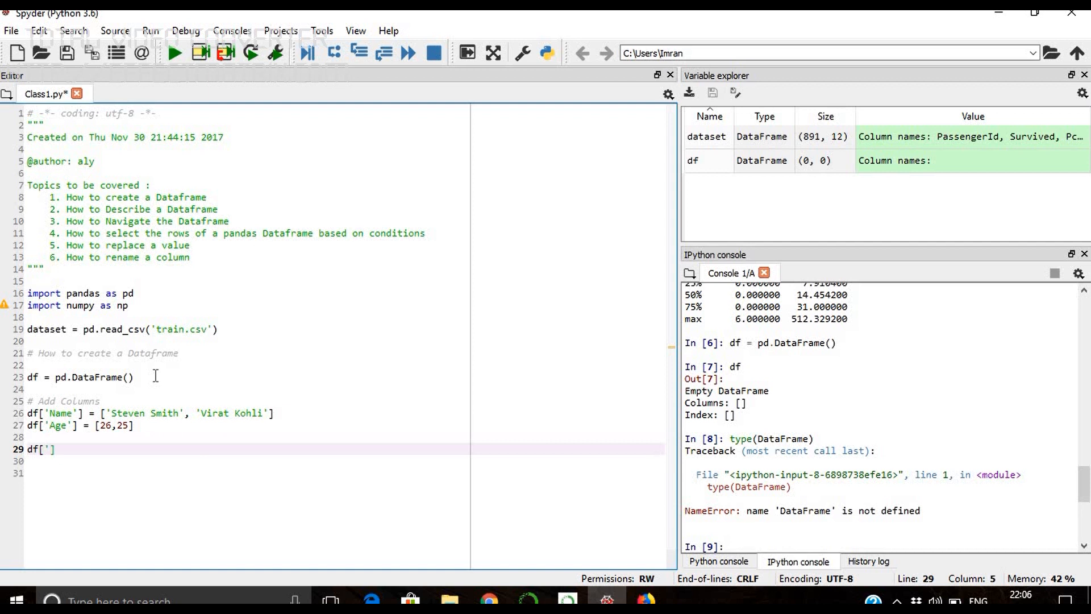
{"action": "type", "text": "Country"}
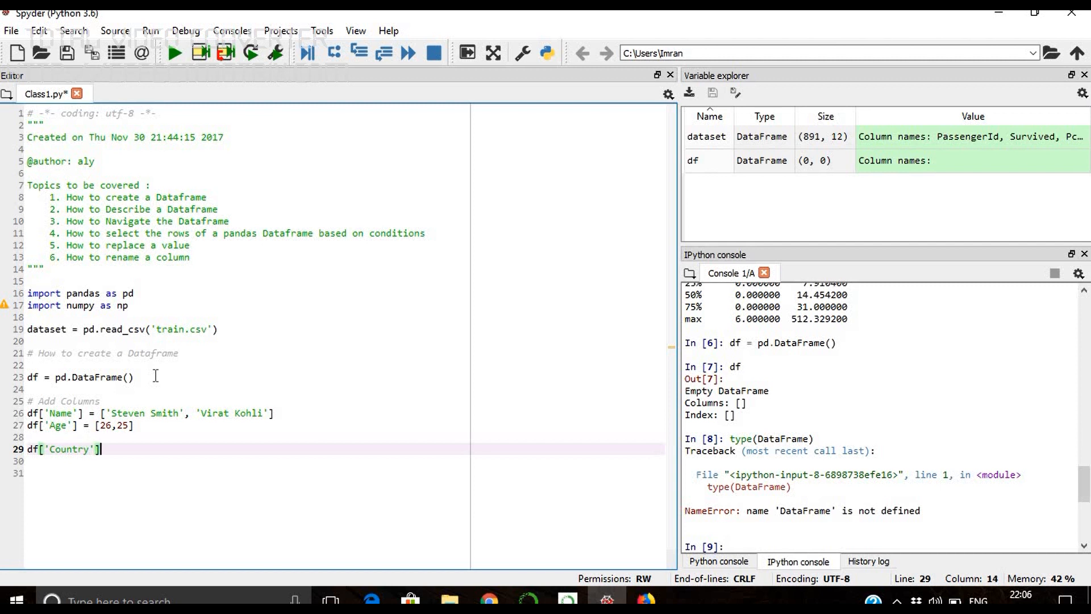
{"action": "type", "text": "="}
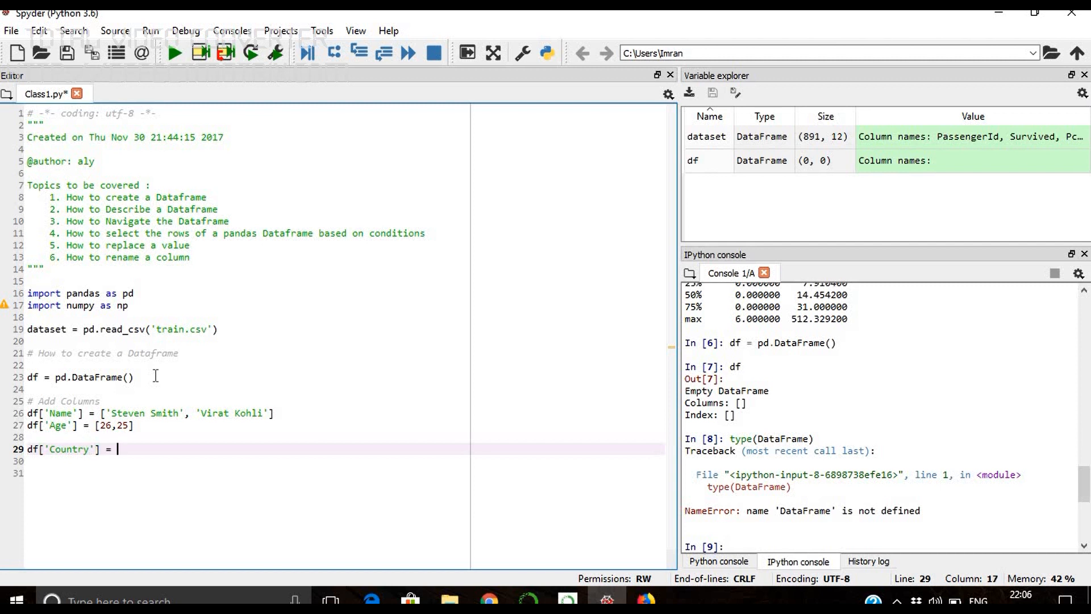
{"action": "type", "text": "['Ind',]"}
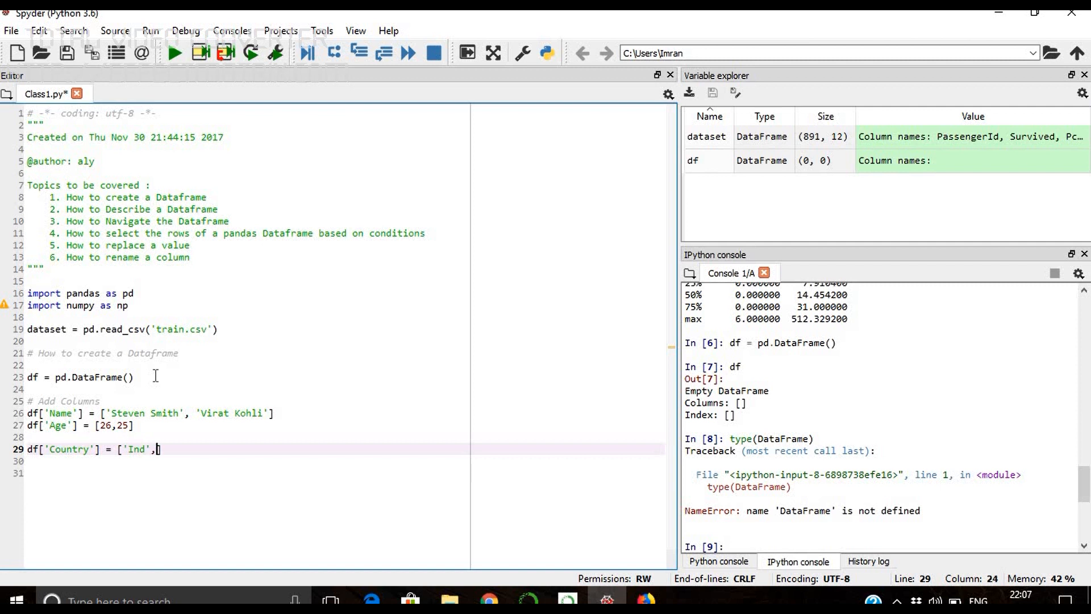
{"action": "key", "text": "Backspace"}
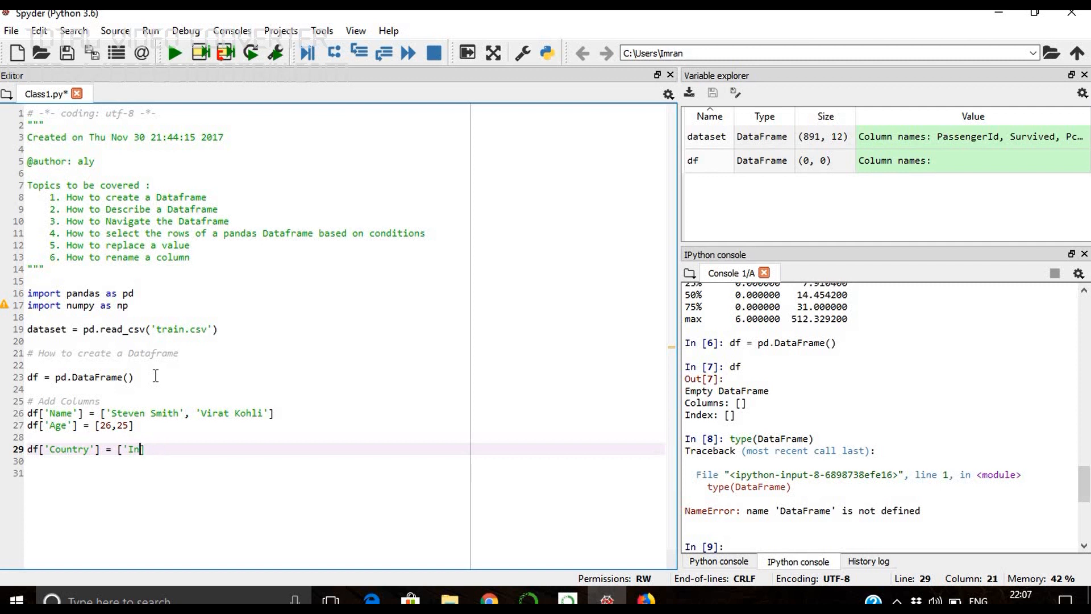
{"action": "type", "text": "Aus',"}
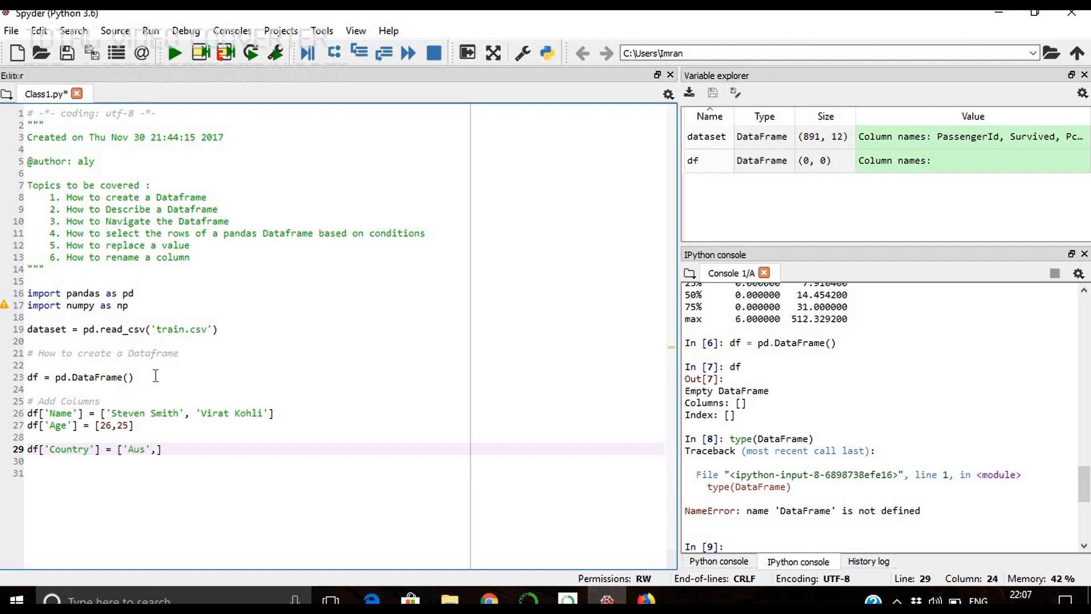
{"action": "type", "text": "'Ind'"}
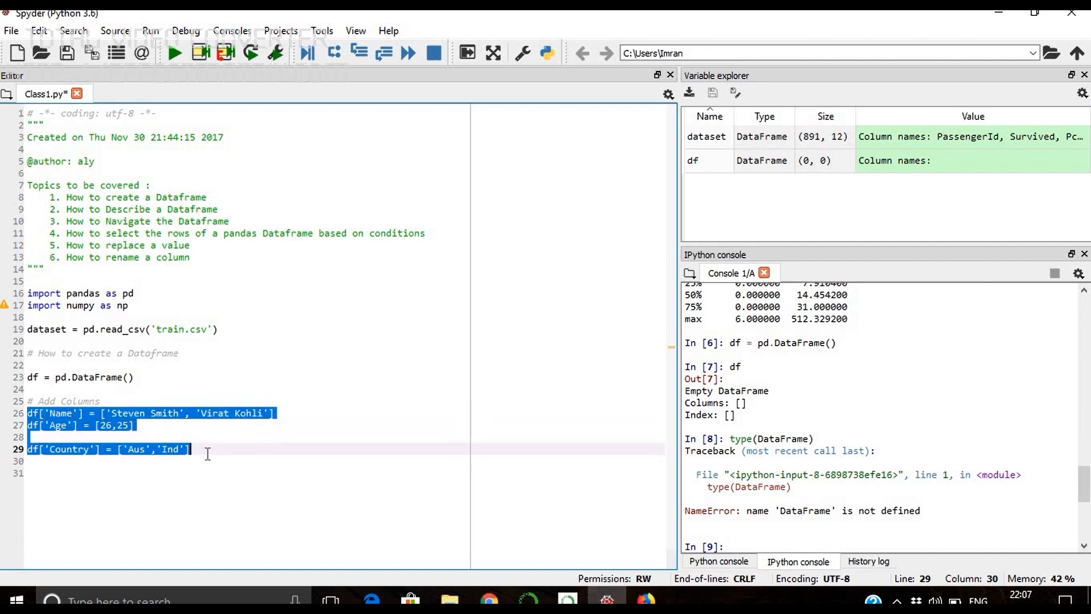
Run the column assignments, then show df, df.info() and type(df) in the console
{"action": "key", "text": "f9"}
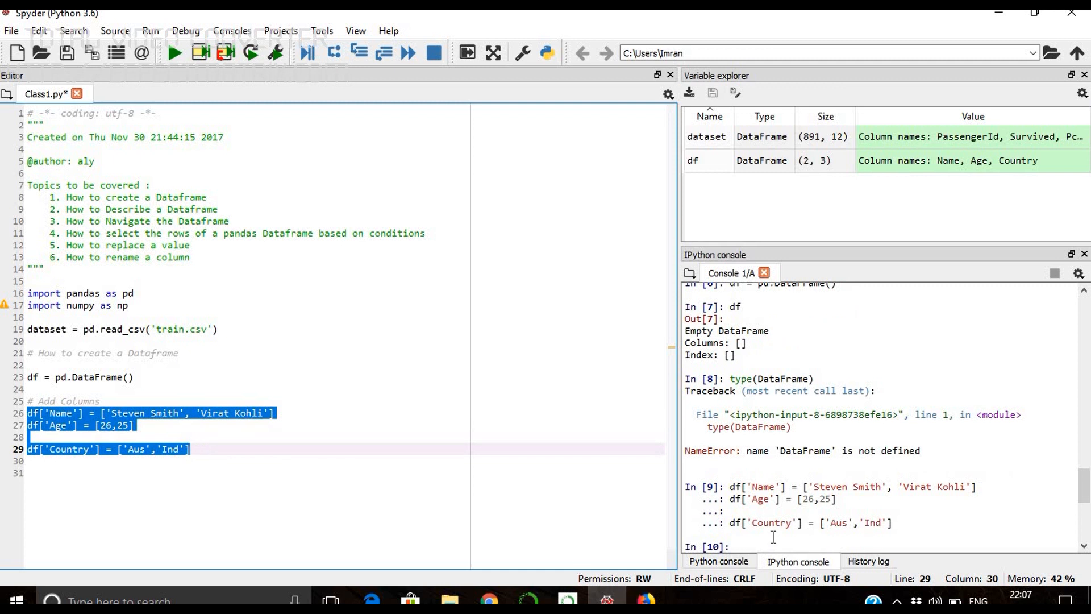
{"action": "type", "text": "df"}
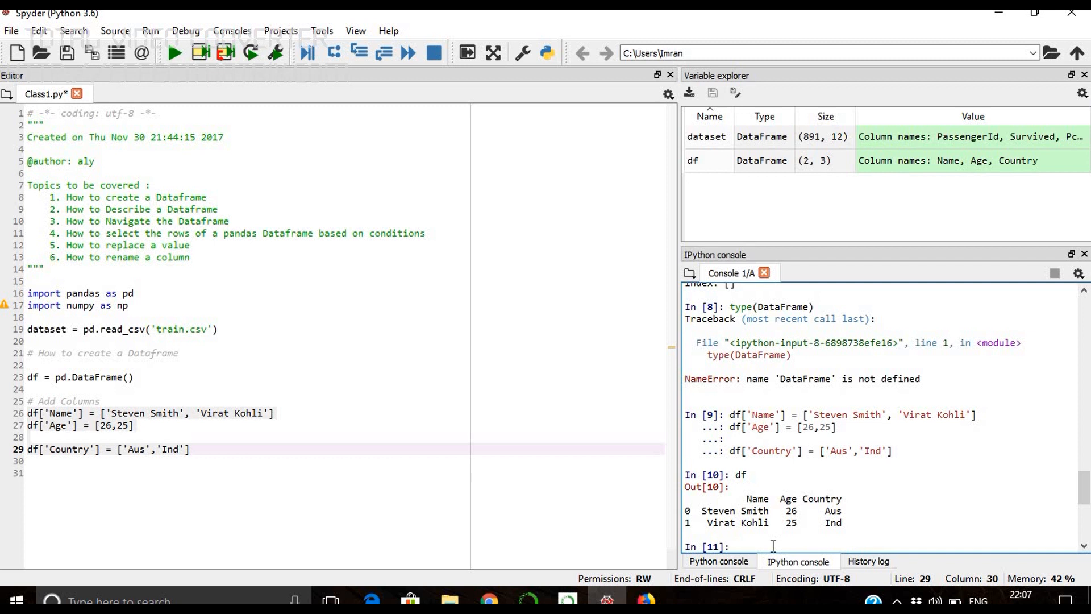
{"action": "type", "text": "df.info("}
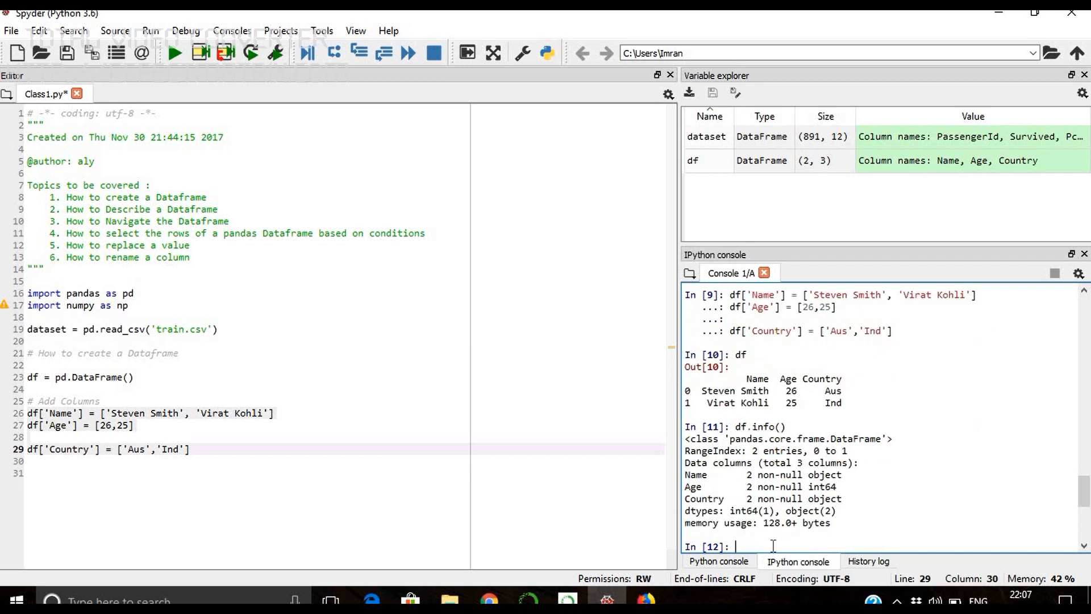
{"action": "type", "text": "type(D"}
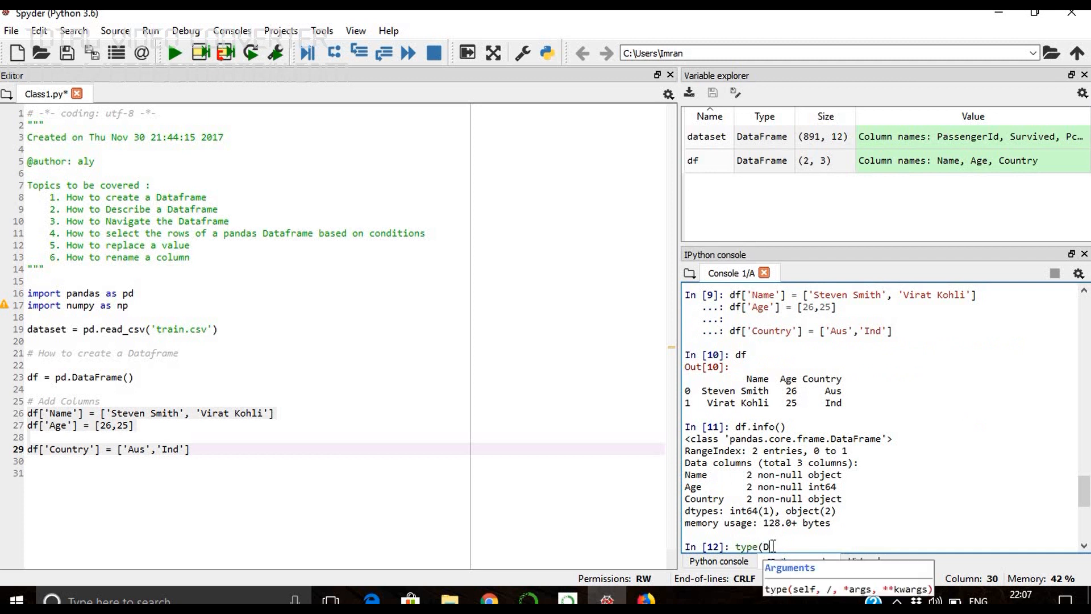
{"action": "key", "text": "Backspace"}
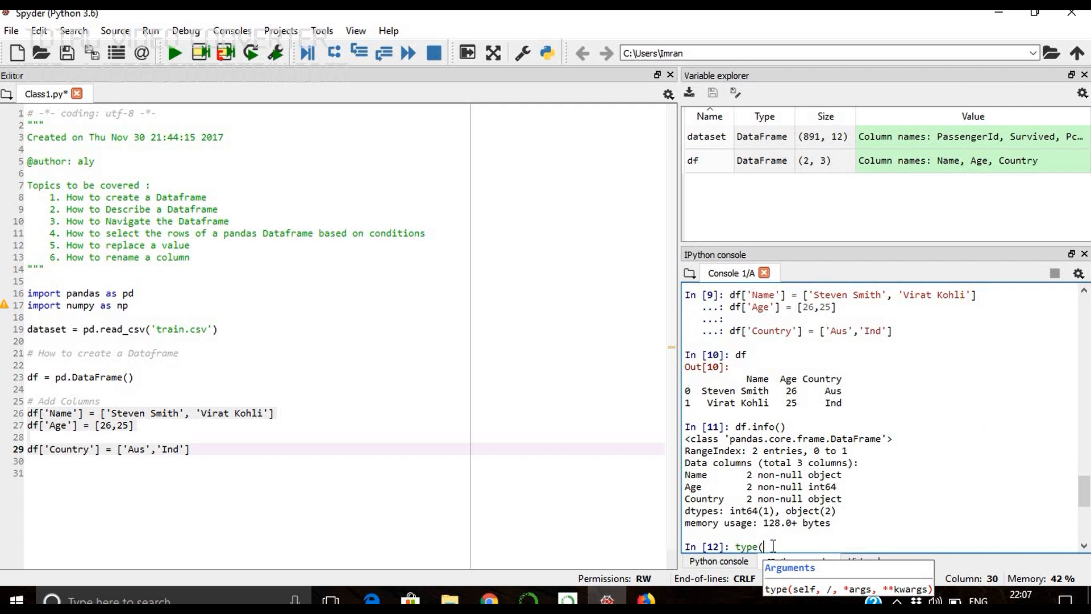
{"action": "type", "text": "df)"}
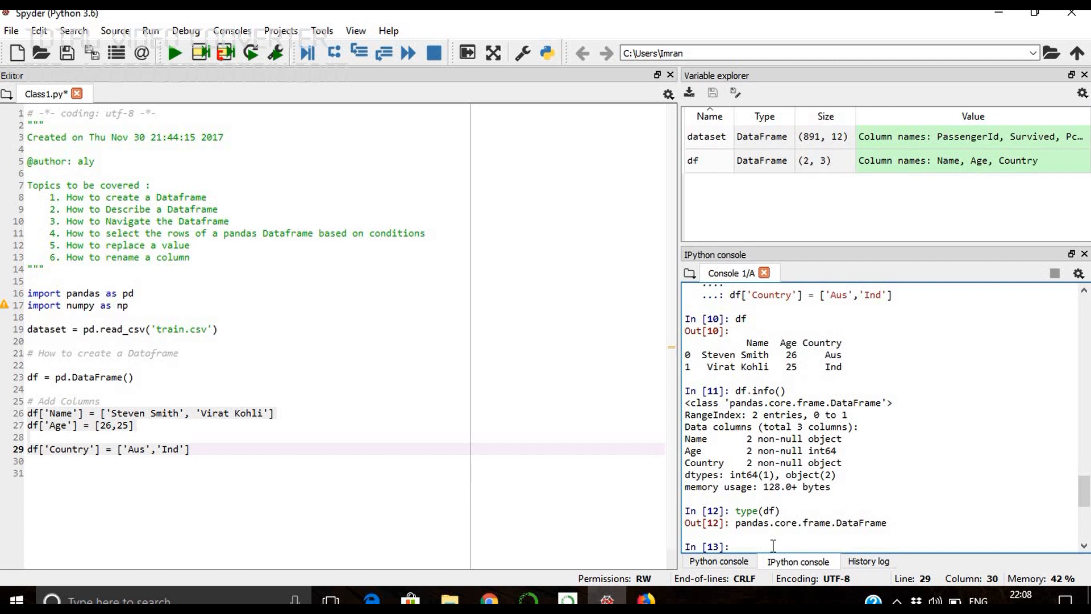
Add comments '# How to add the rows at the bottom' and '# Create a new row' after the Country line
{"action": "left_click_drag", "start_coordinate": [26, 413], "coordinate": [190, 449]}
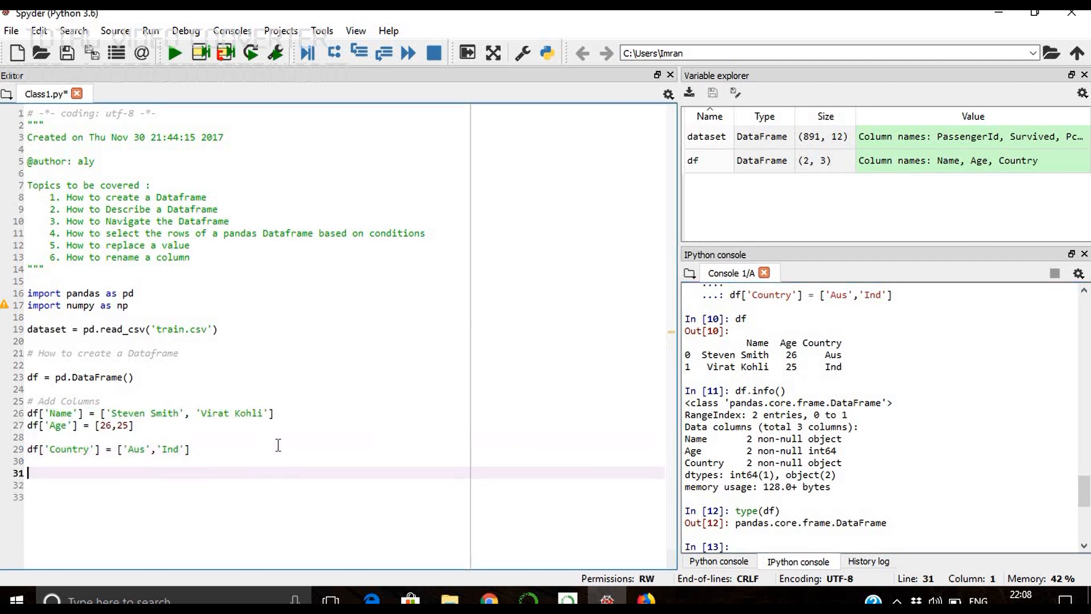
{"action": "type", "text": "# How to add the row"}
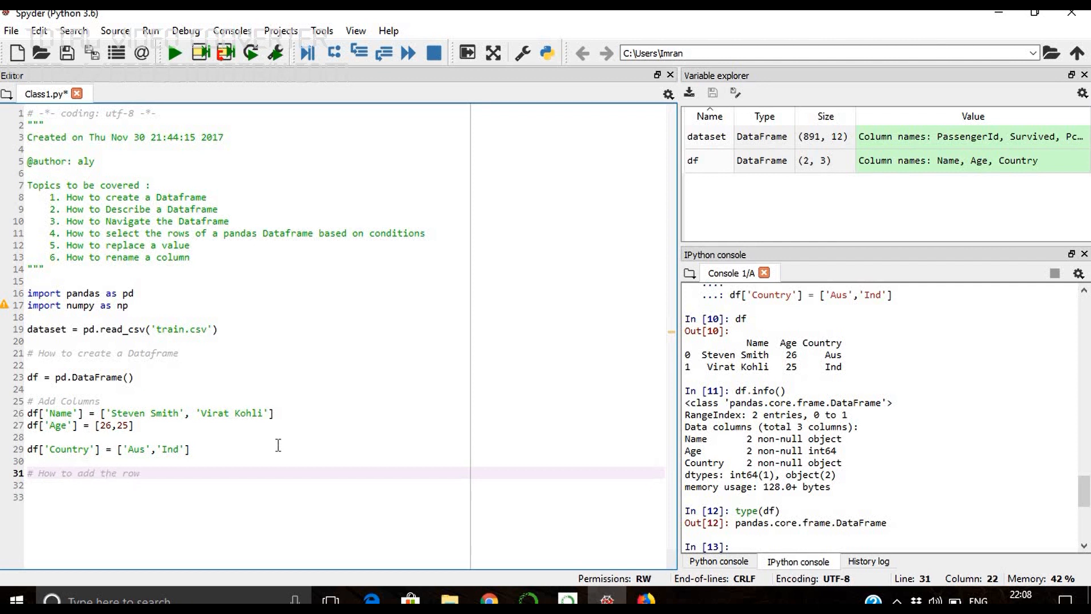
{"action": "type", "text": "s at the"}
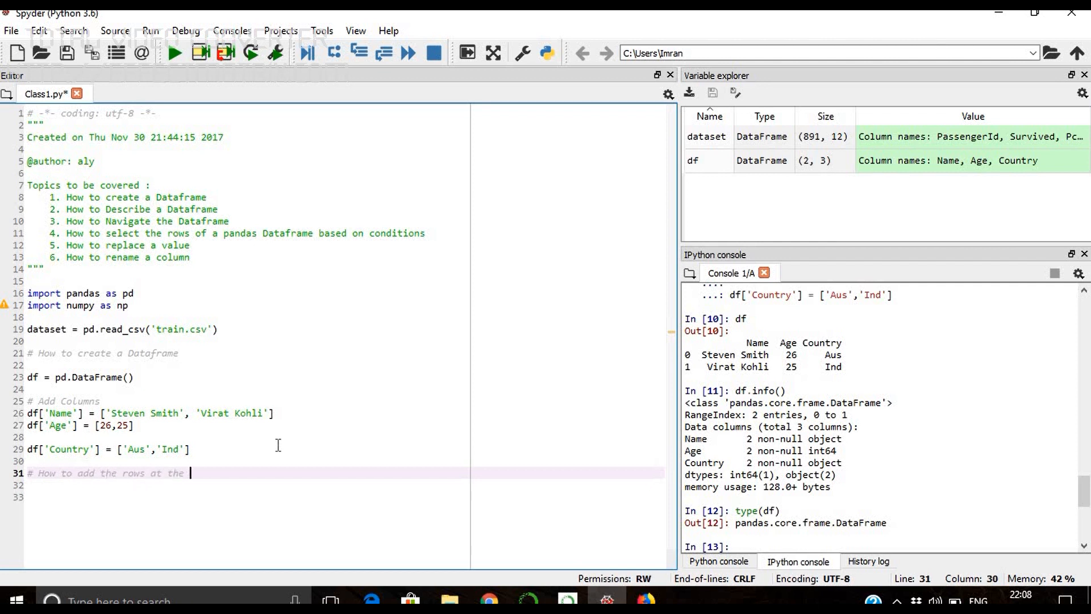
{"action": "type", "text": "bottom"}
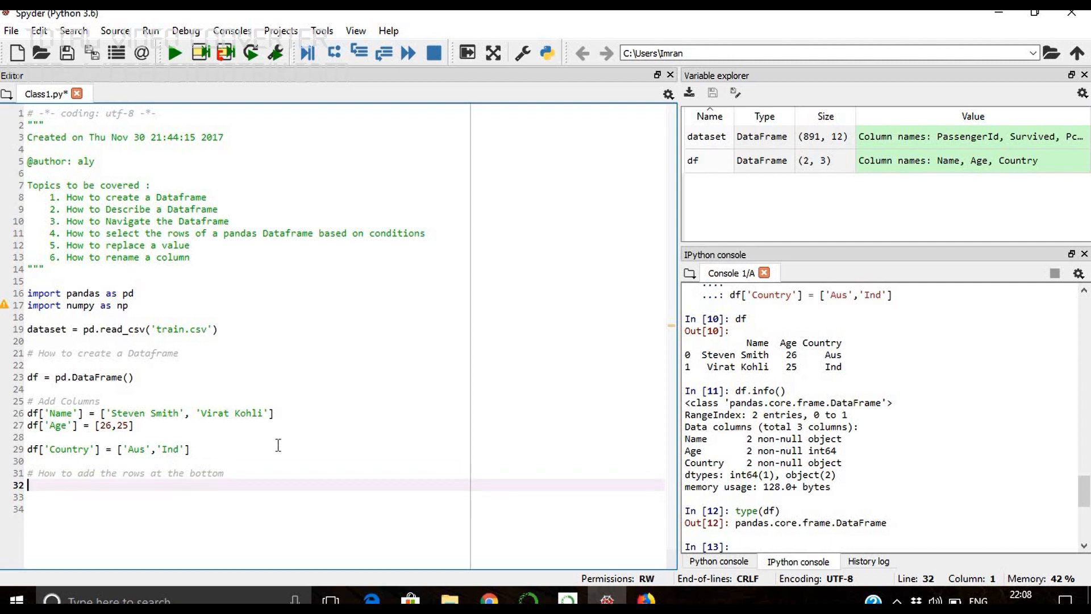
{"action": "type", "text": "# Crea"}
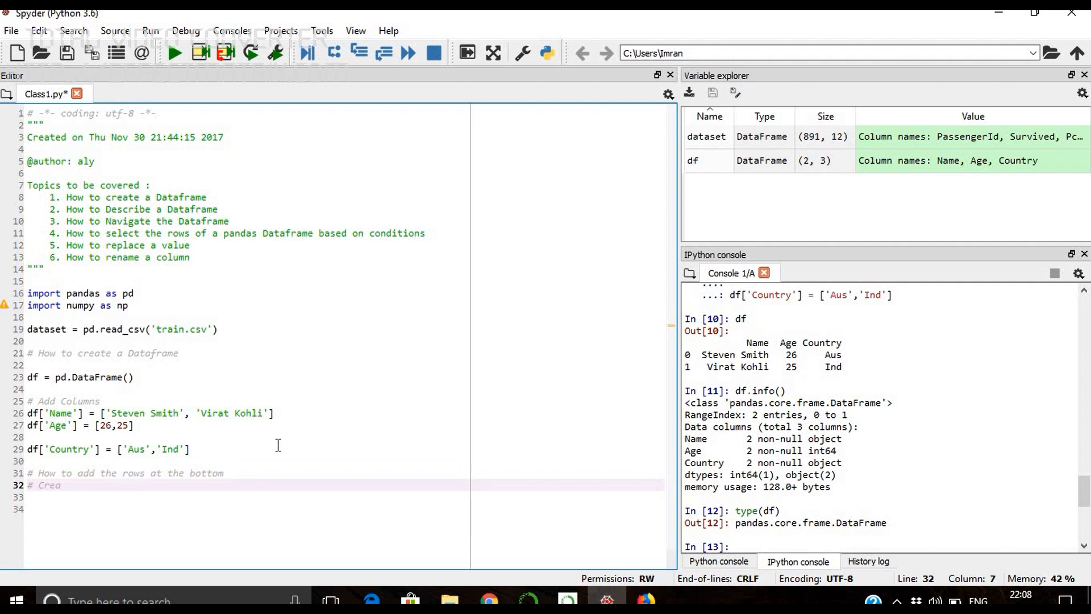
{"action": "type", "text": "te a new row"}
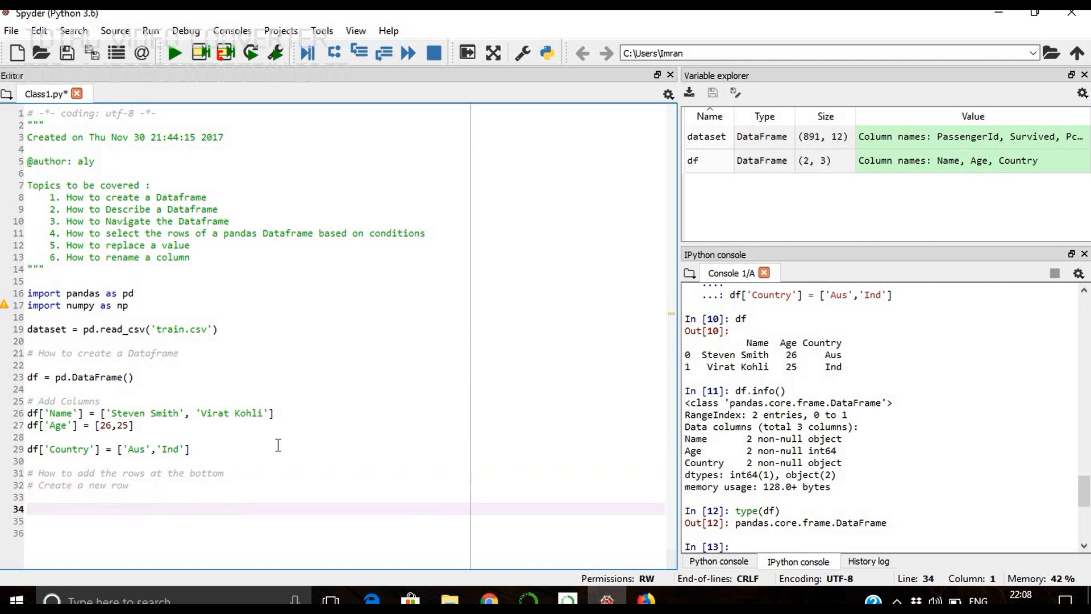
Start a new_row assignment calling pd.Series()
{"action": "type", "text": "new_"}
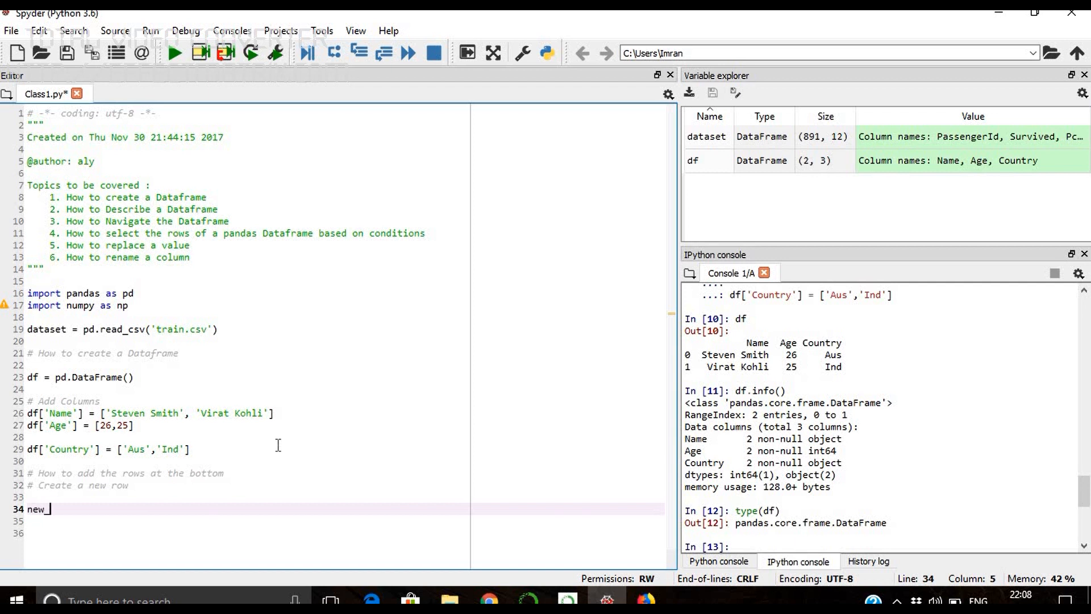
{"action": "type", "text": "row ="}
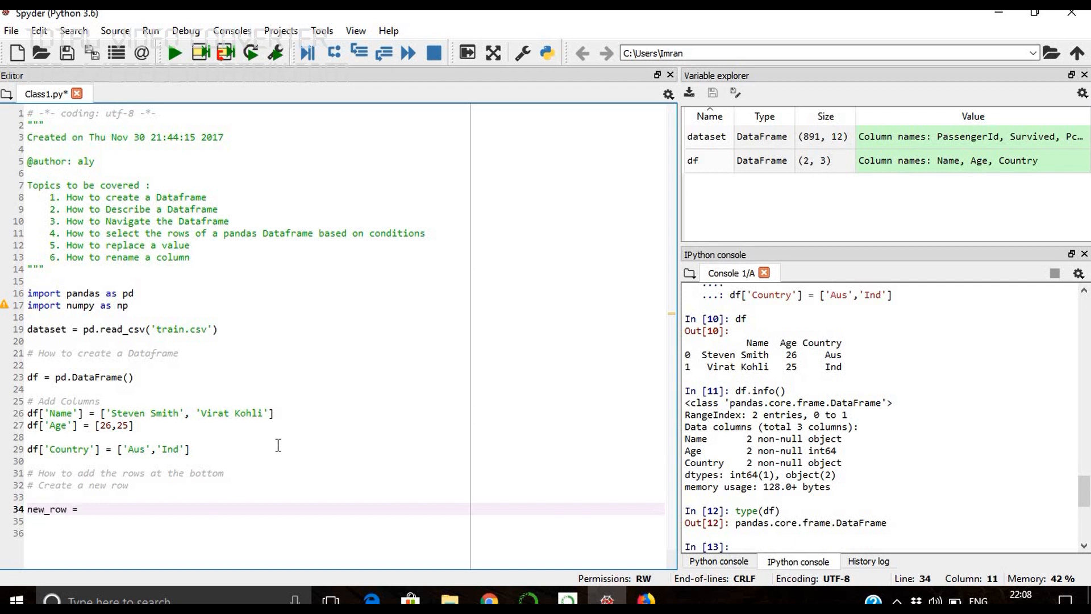
{"action": "type", "text": "pd."}
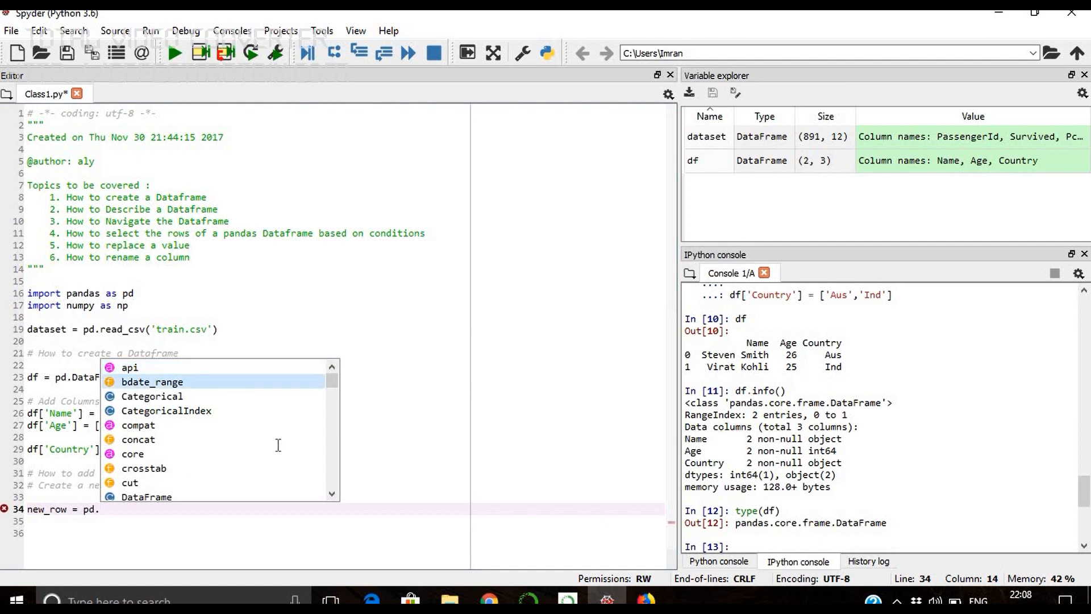
{"action": "type", "text": "ser"}
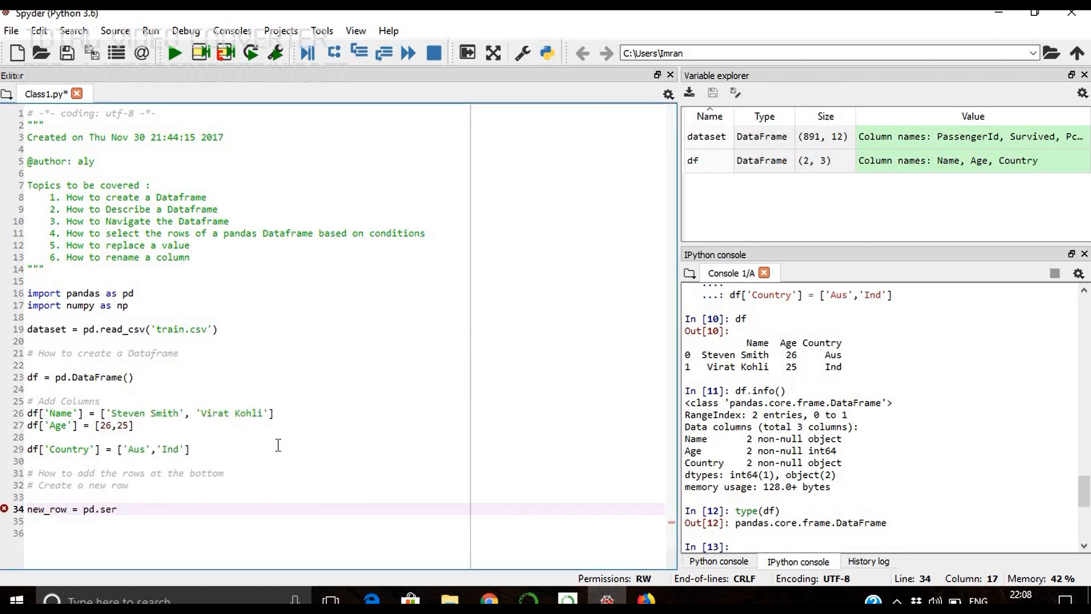
{"action": "key", "text": "BackSpace"}
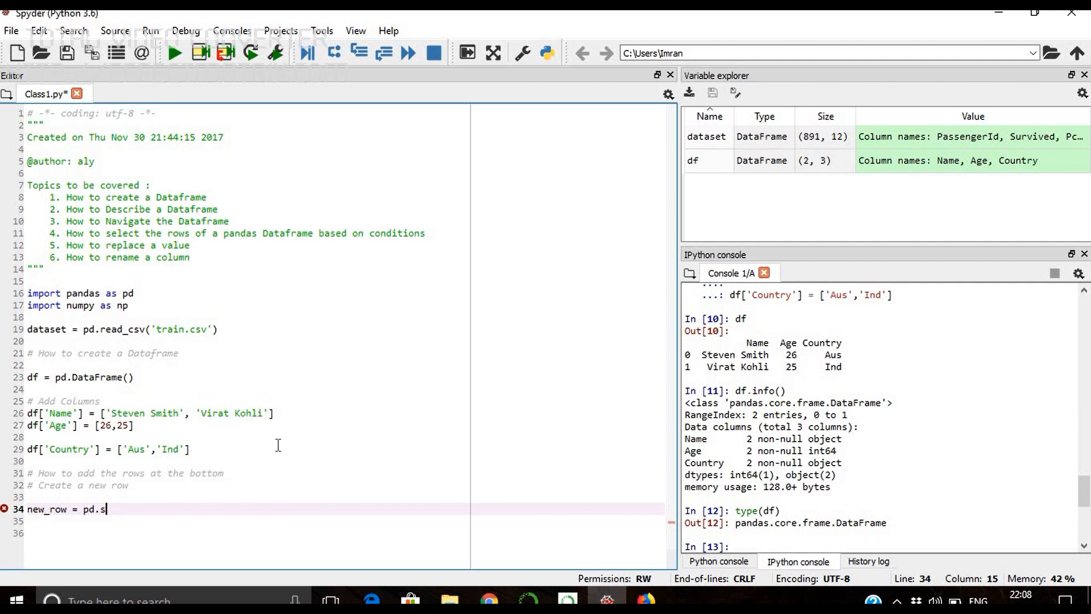
{"action": "type", "text": "Se"}
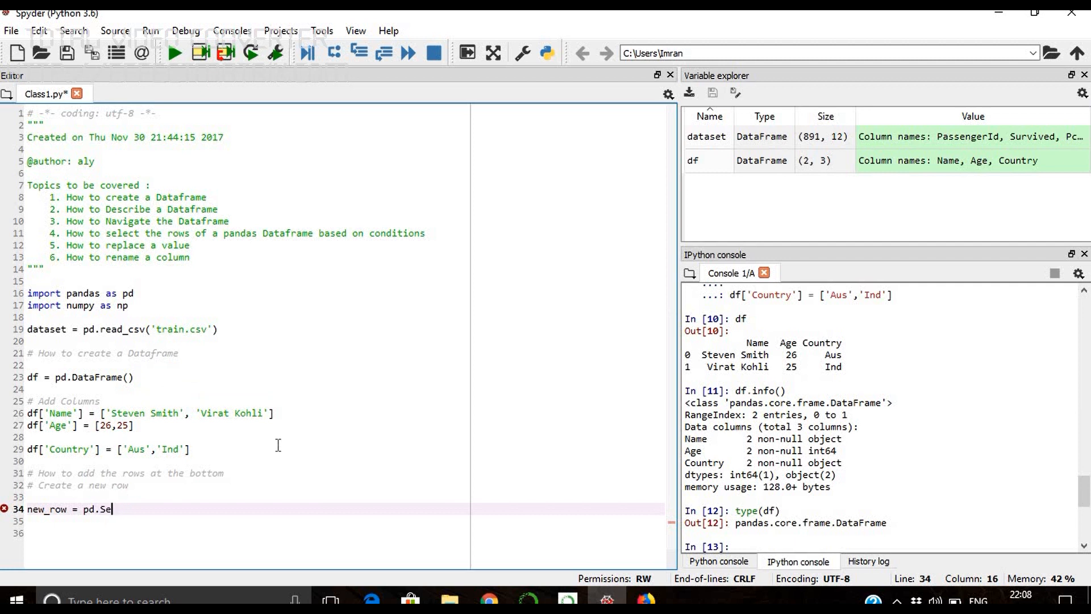
{"action": "type", "text": "ries"}
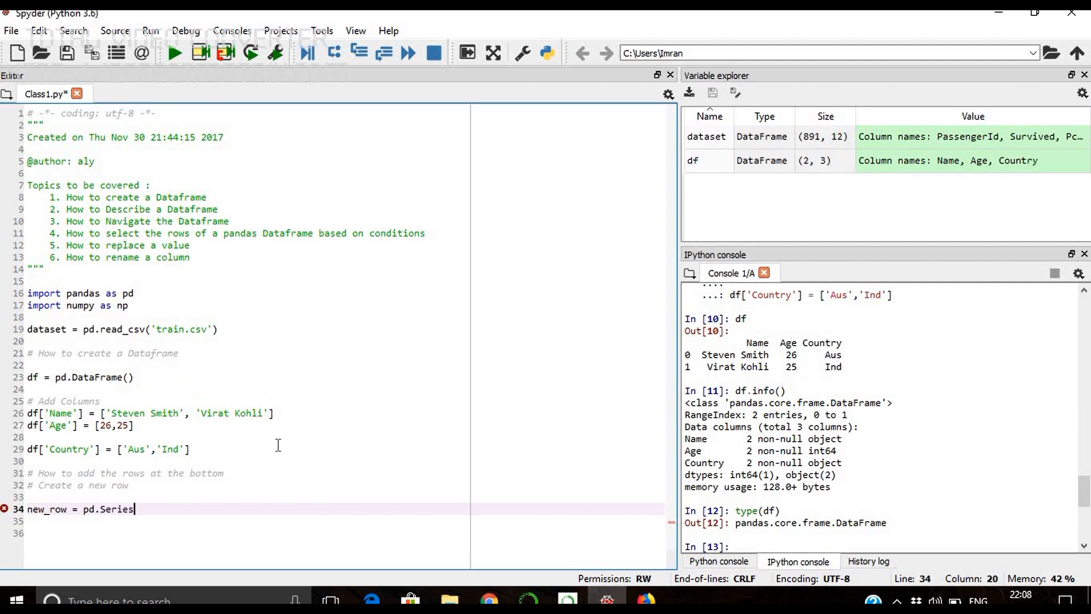
{"action": "type", "text": "()"}
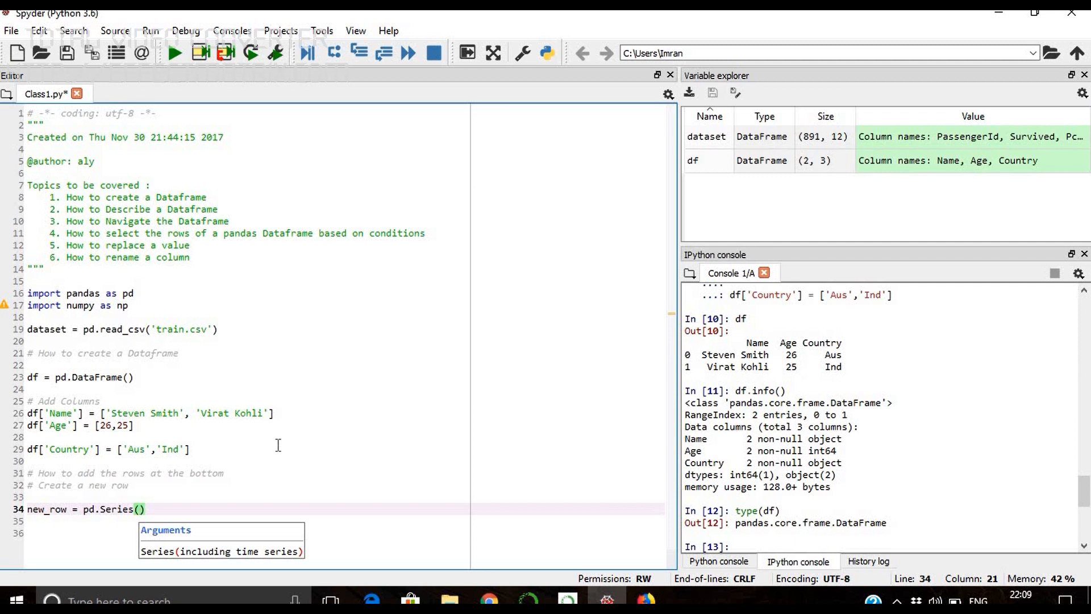
Fill the Series with ['Angelo Mathews', 28, 'Sri'] and run the line in the console
{"action": "type", "text": "["}
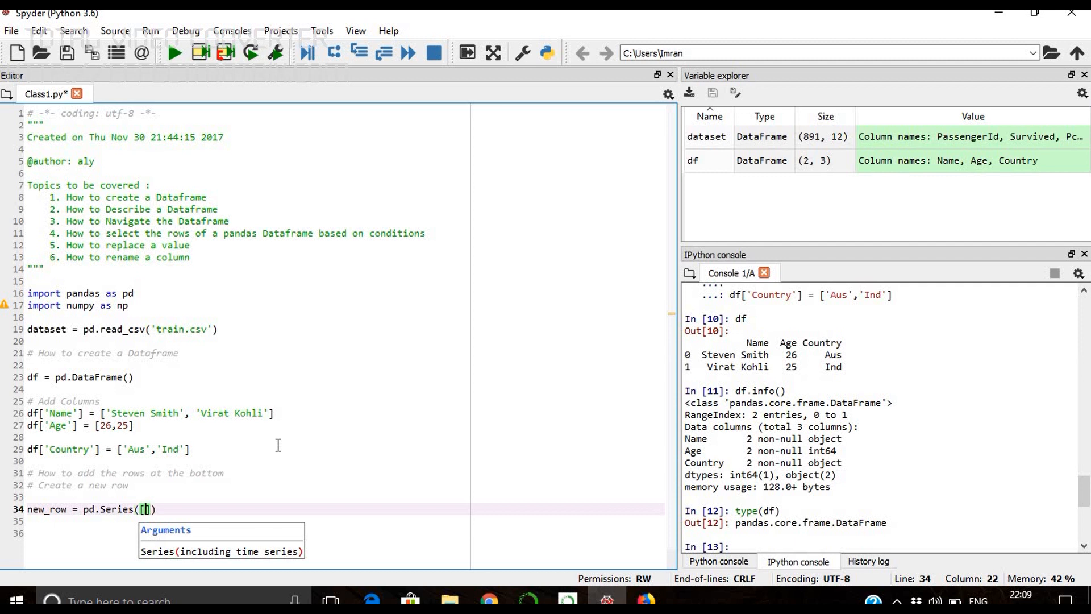
{"action": "type", "text": "'"}
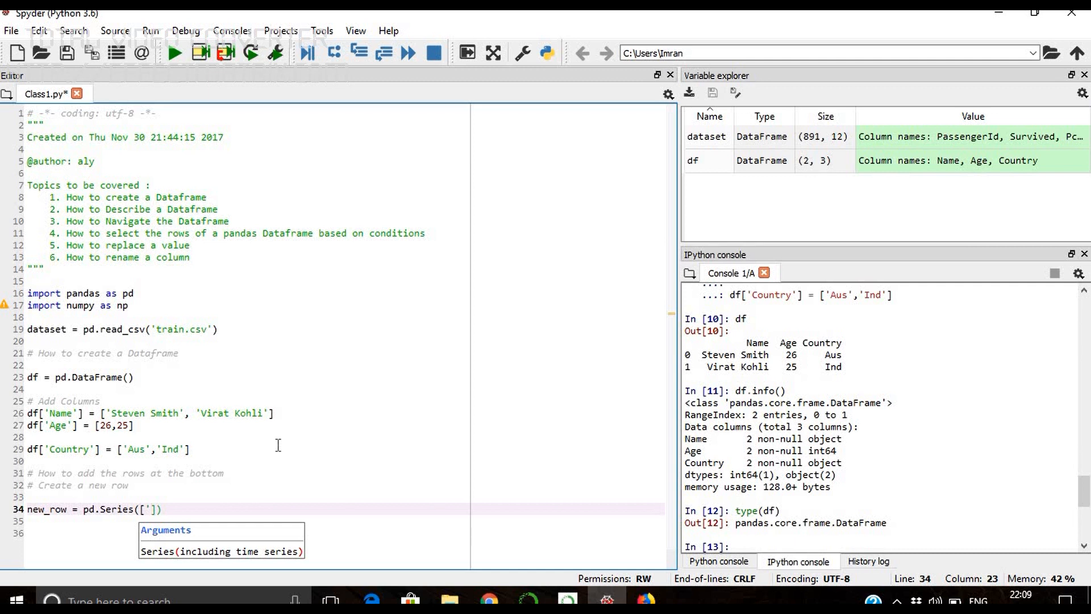
{"action": "type", "text": "Angelo"}
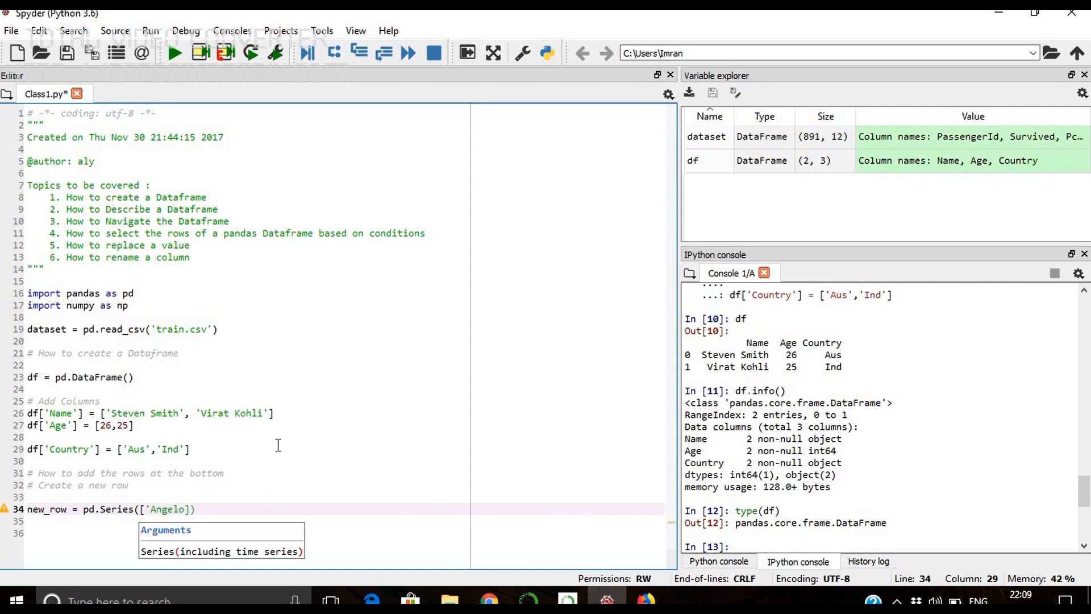
{"action": "type", "text": "Mathews',"}
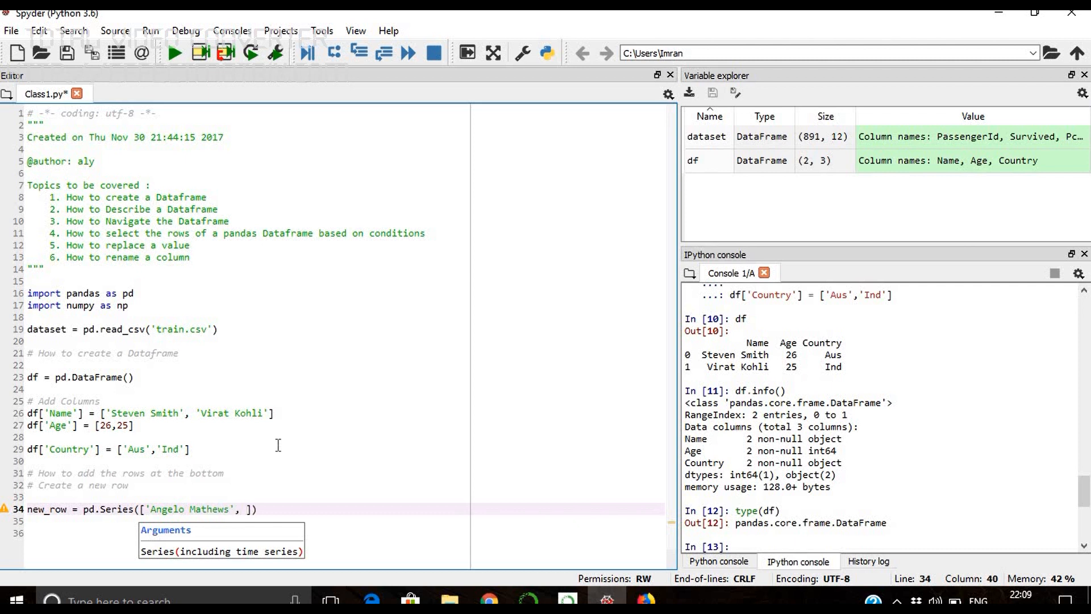
{"action": "type", "text": "28,"}
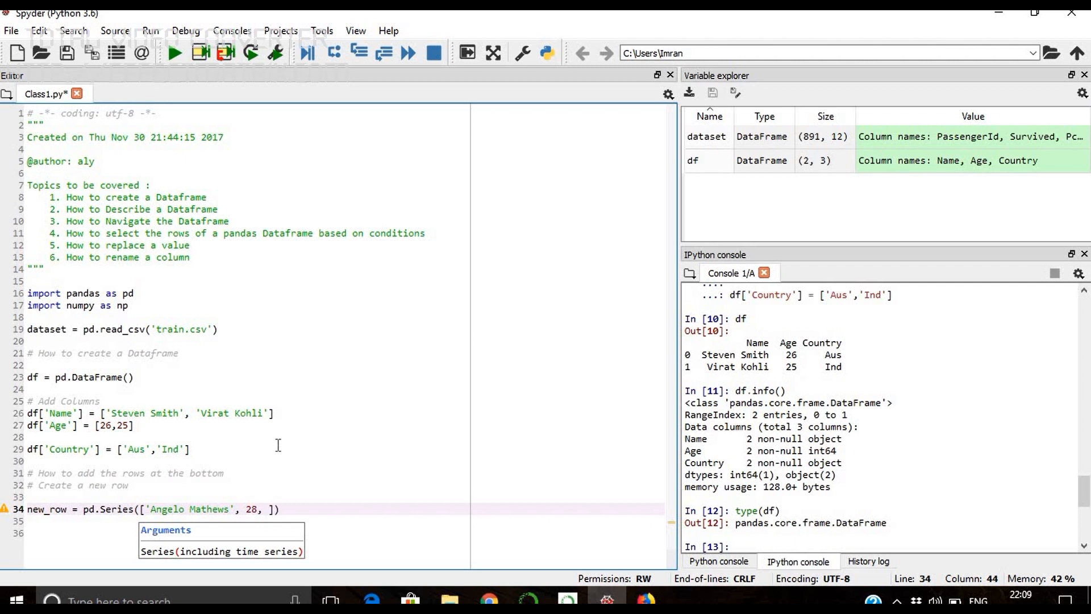
{"action": "type", "text": "'Sri'"}
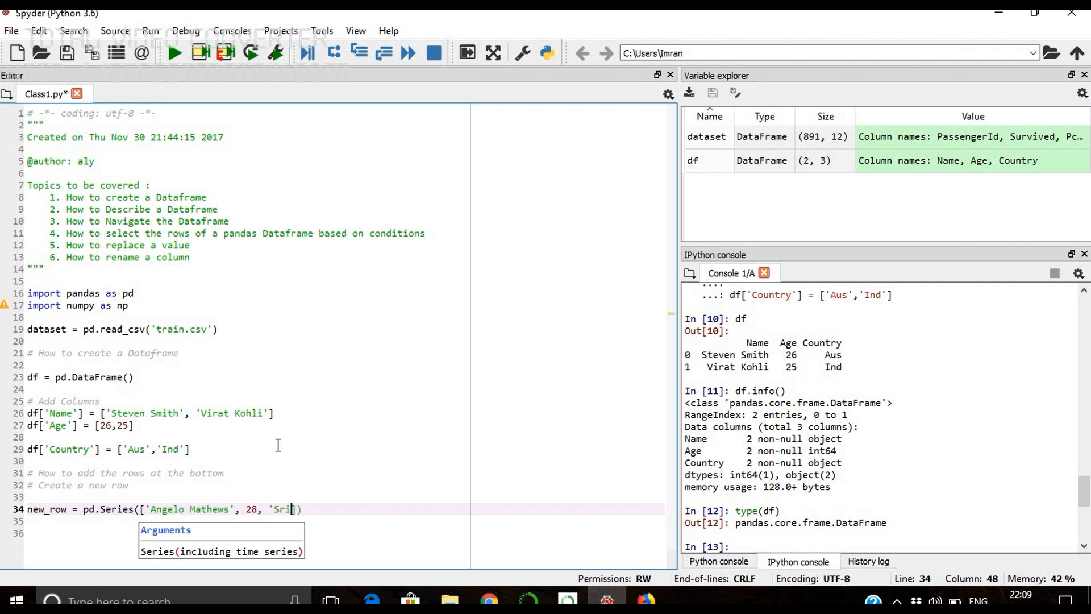
{"action": "key", "text": "Backspace"}
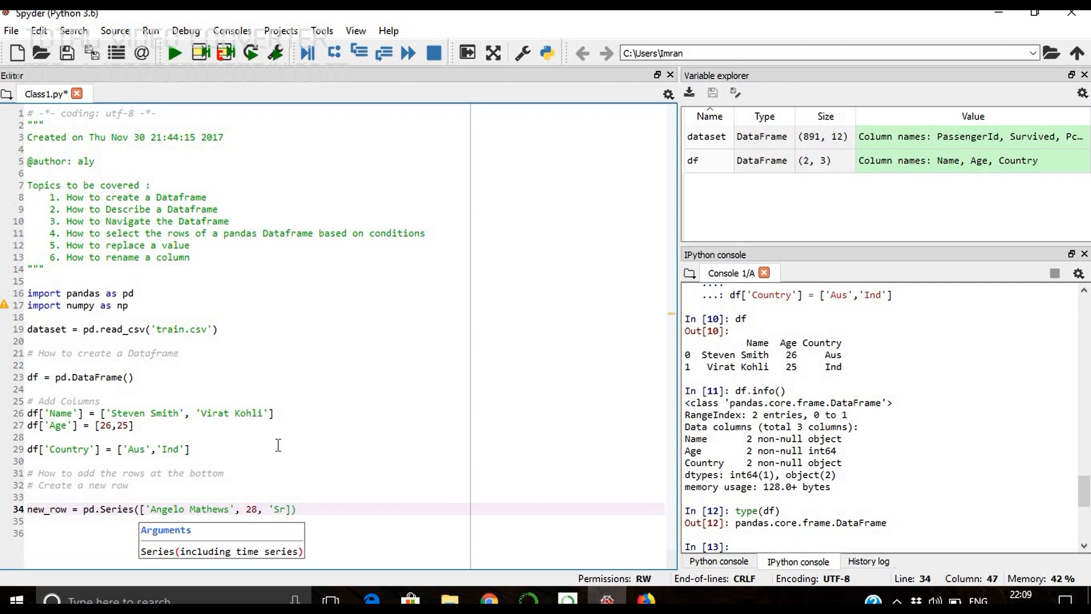
{"action": "key", "text": "Backspace"}
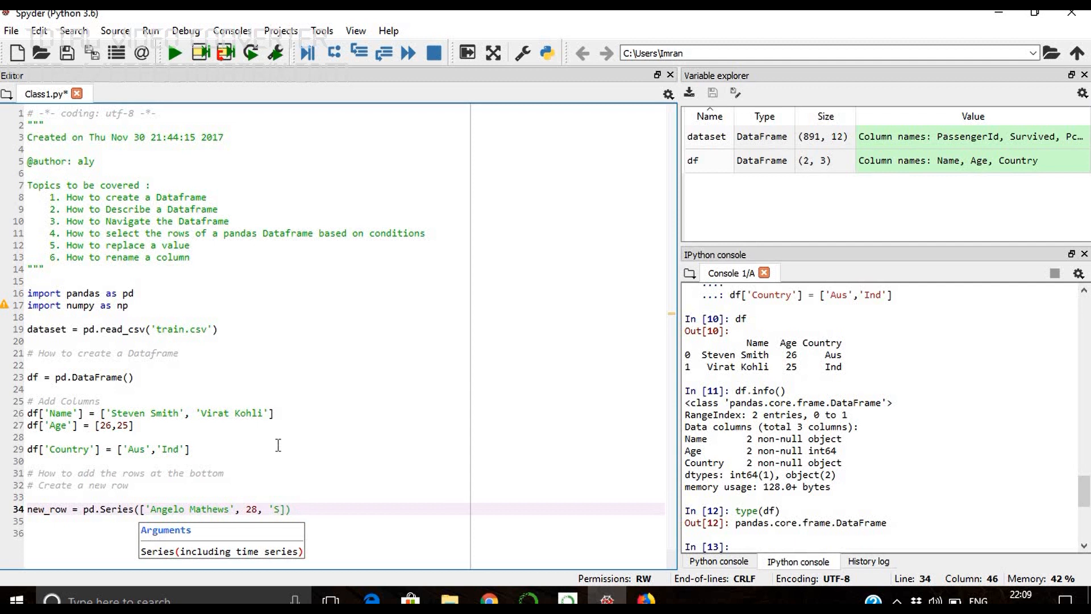
{"action": "type", "text": "ri'"}
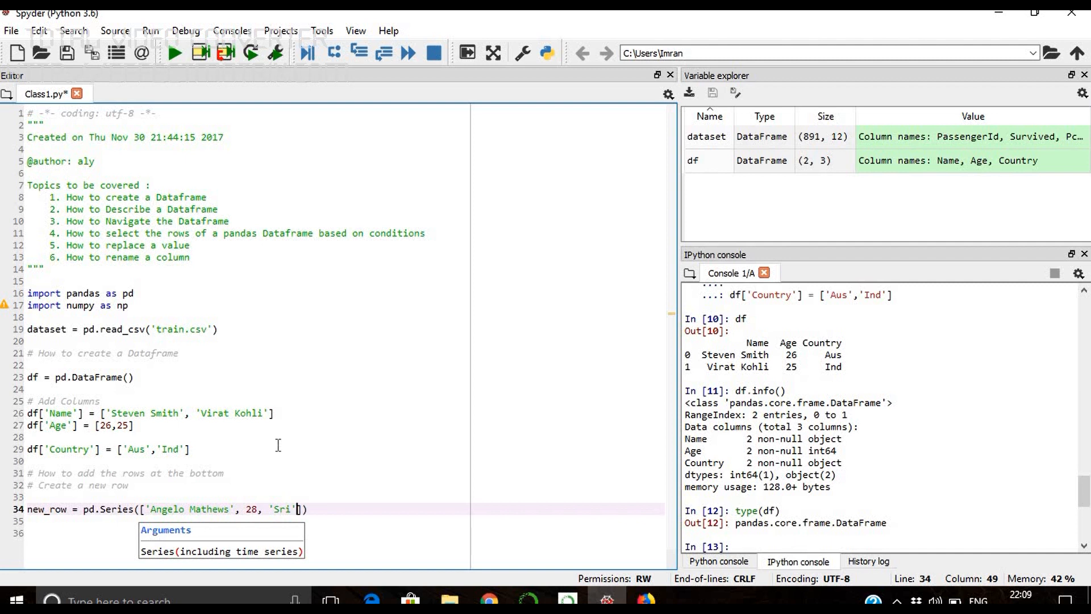
{"action": "type", "text": ","}
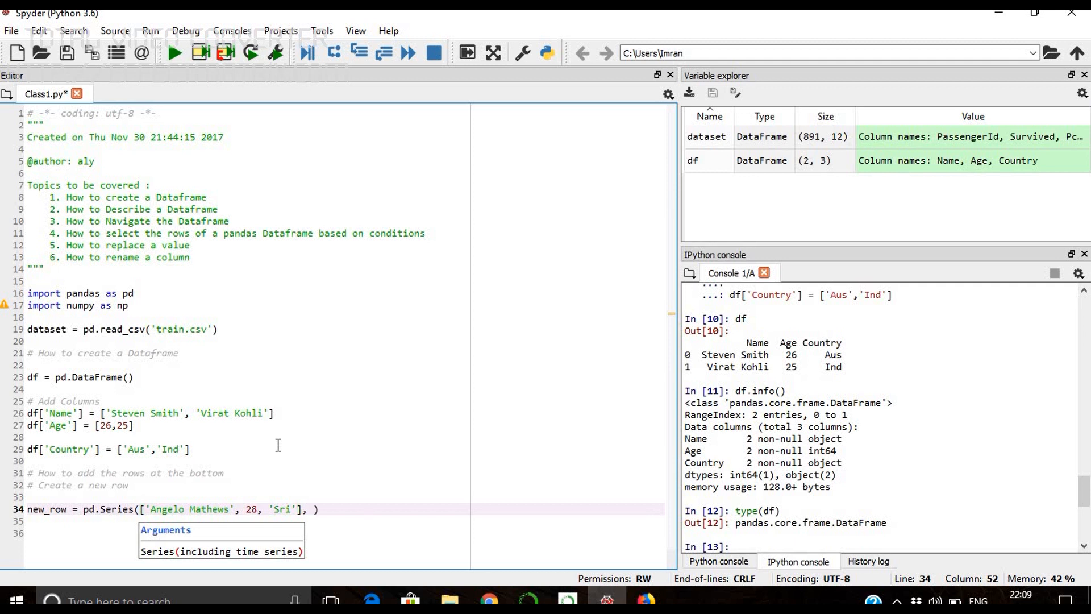
{"action": "type", "text": "index"}
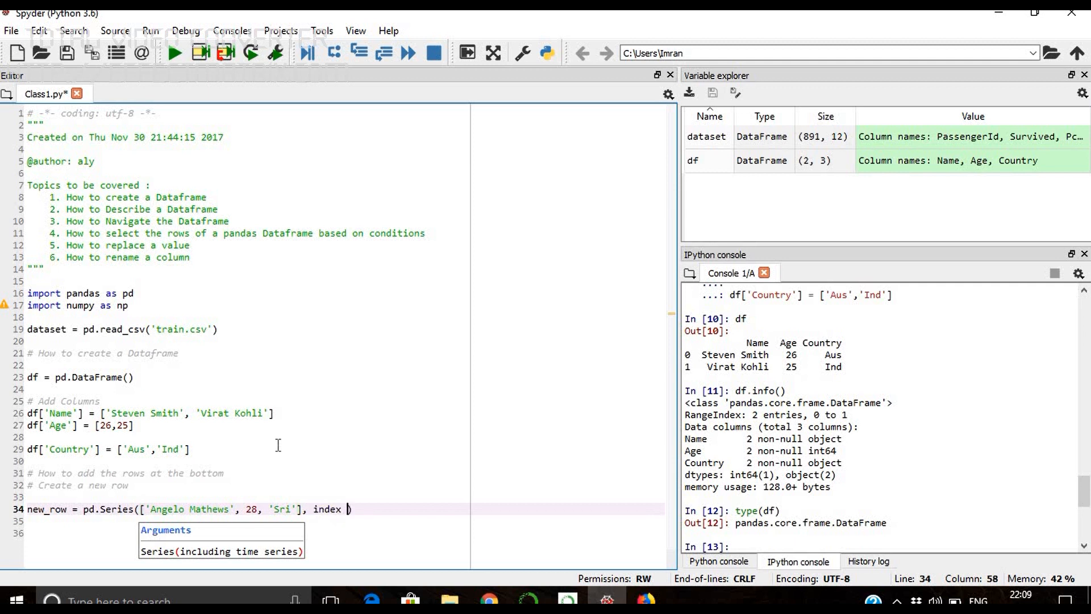
{"action": "type", "text": "="}
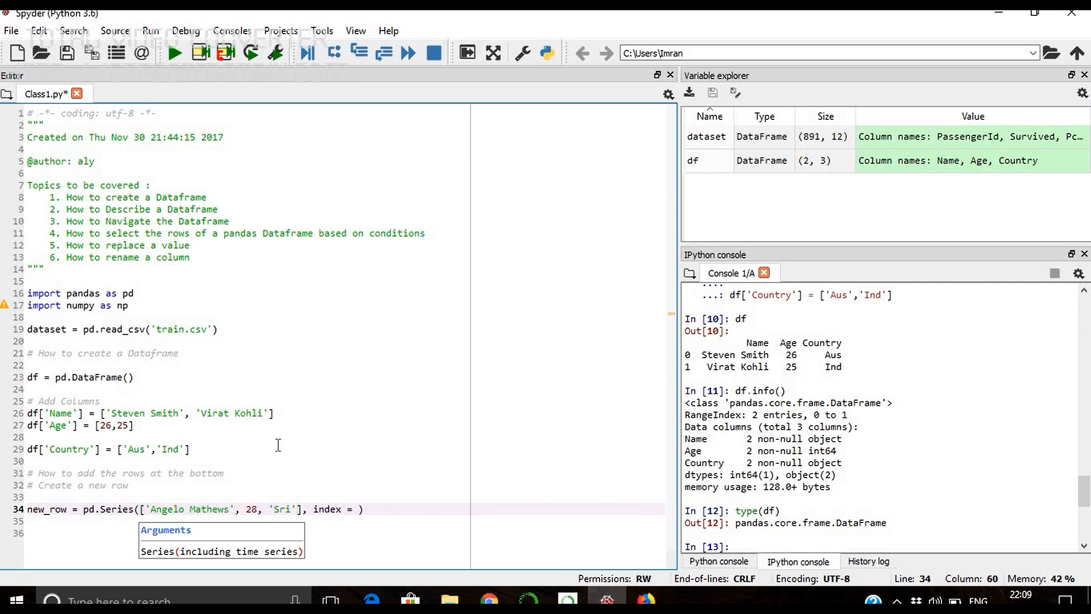
{"action": "key", "text": "Backspace"}
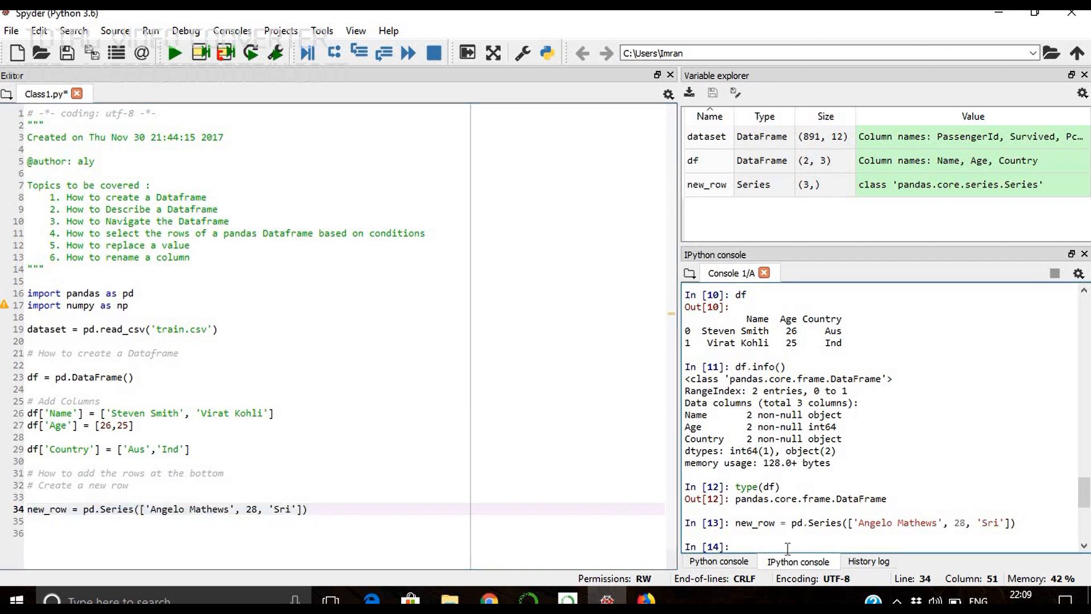
Display new_row in the console, then start a new script line beginning 'df.'
{"action": "type", "text": "new_row"}
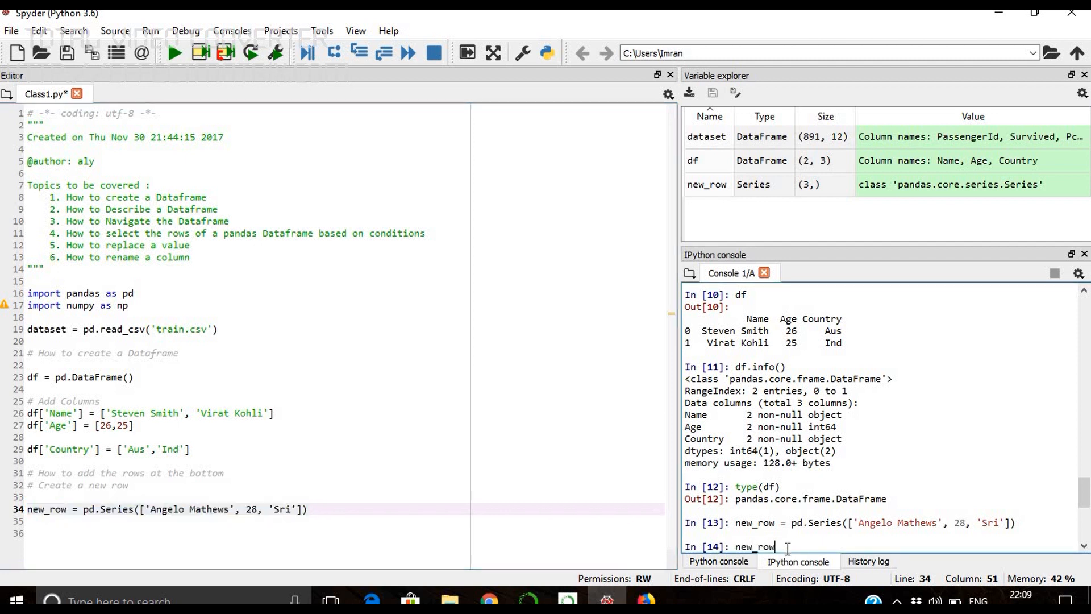
{"action": "key", "text": "enter"}
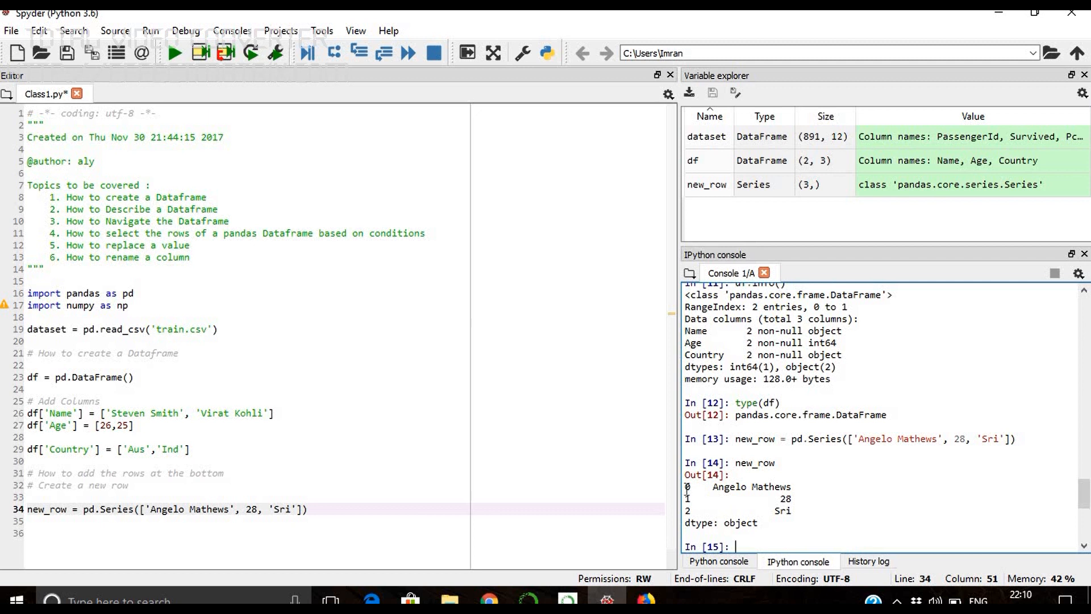
{"action": "left_click_drag", "start_coordinate": [689, 487], "coordinate": [796, 512]}
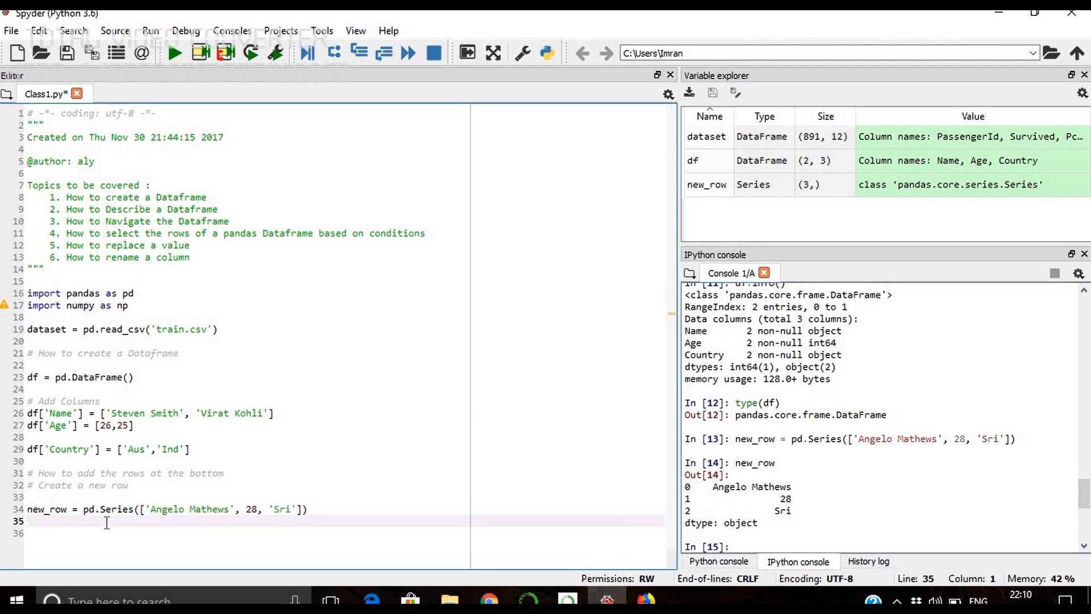
{"action": "key", "text": "enter"}
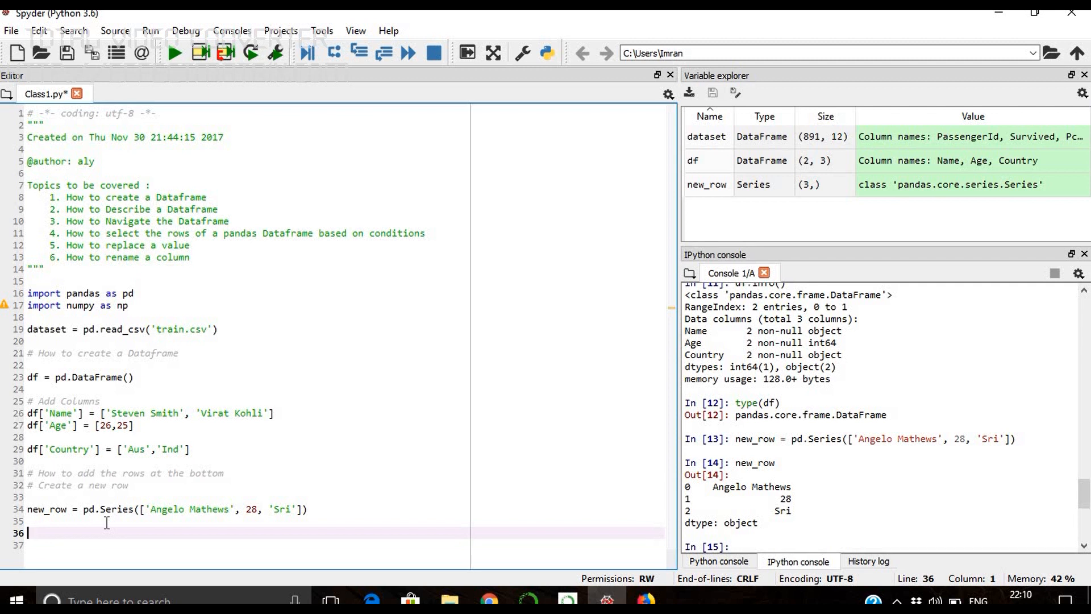
{"action": "type", "text": "df."}
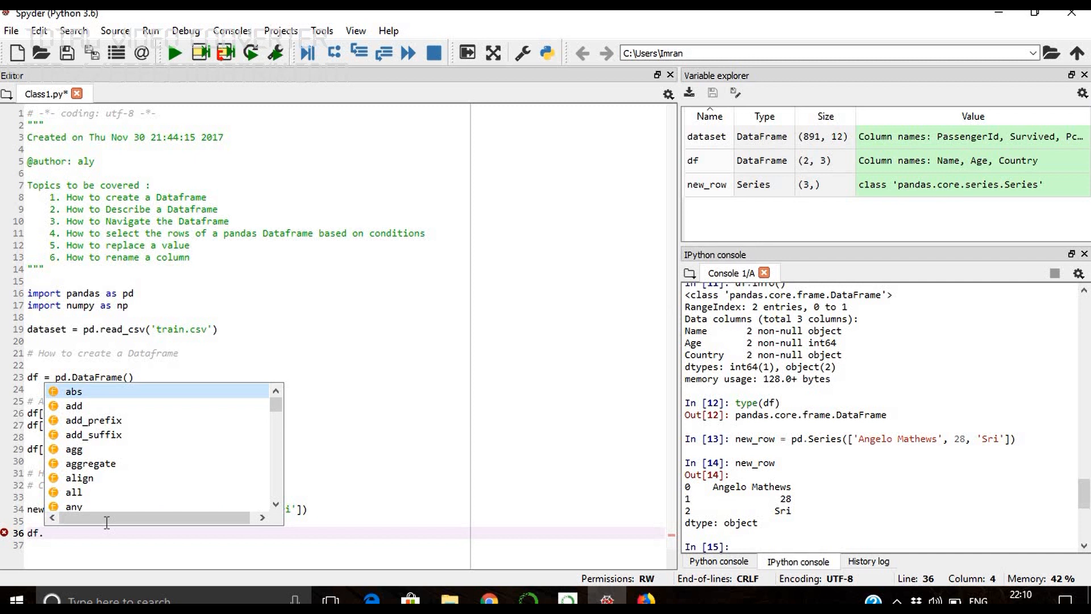
Write df.append(new_row, ignore_index=0) and run it, hitting a TypeError
{"action": "type", "text": "append"}
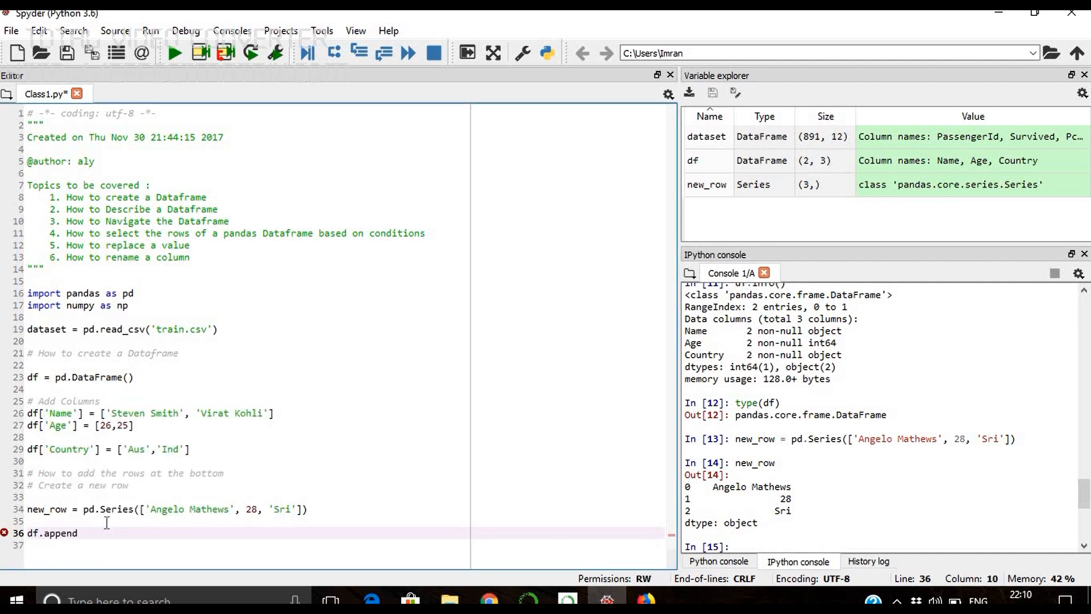
{"action": "type", "text": "()"}
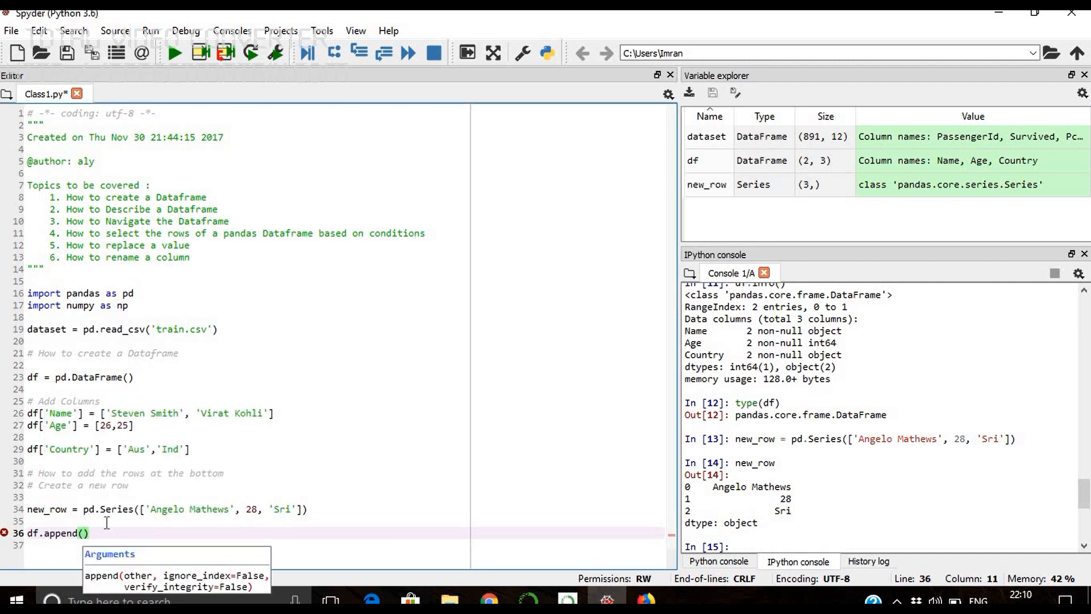
{"action": "type", "text": "new_row,"}
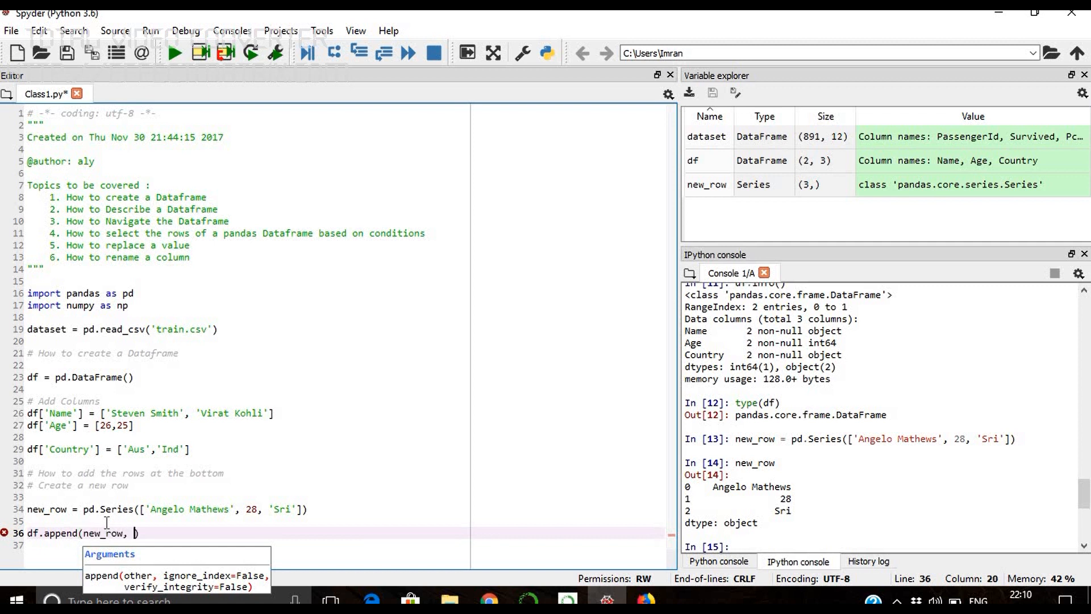
{"action": "type", "text": "ignore_index=0"}
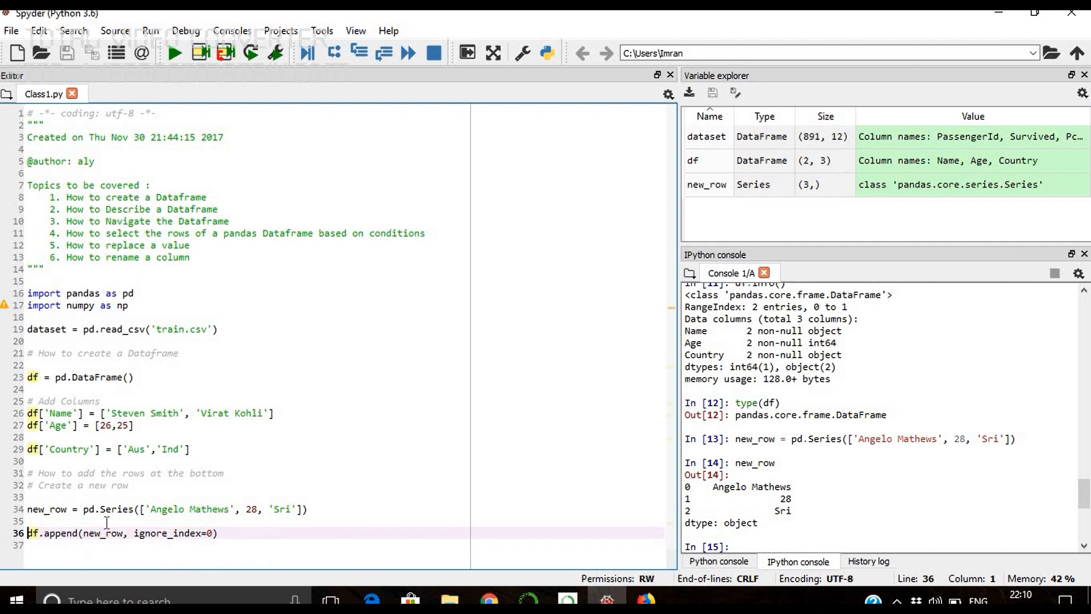
{"action": "left_click_drag", "start_coordinate": [27, 533], "coordinate": [218, 532]}
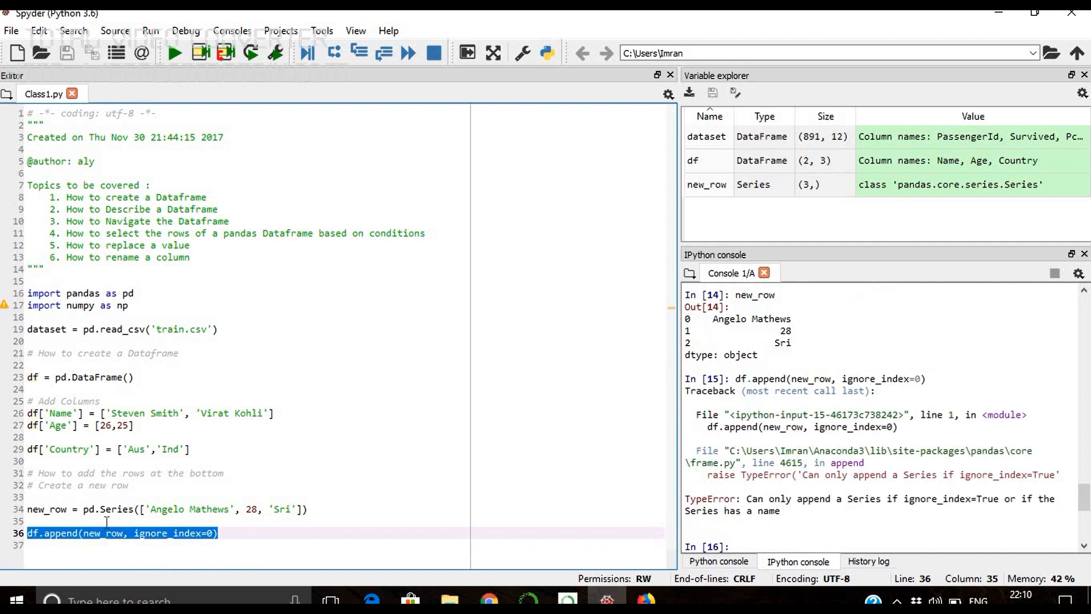
{"action": "mouse_move", "coordinate": [129, 485]}
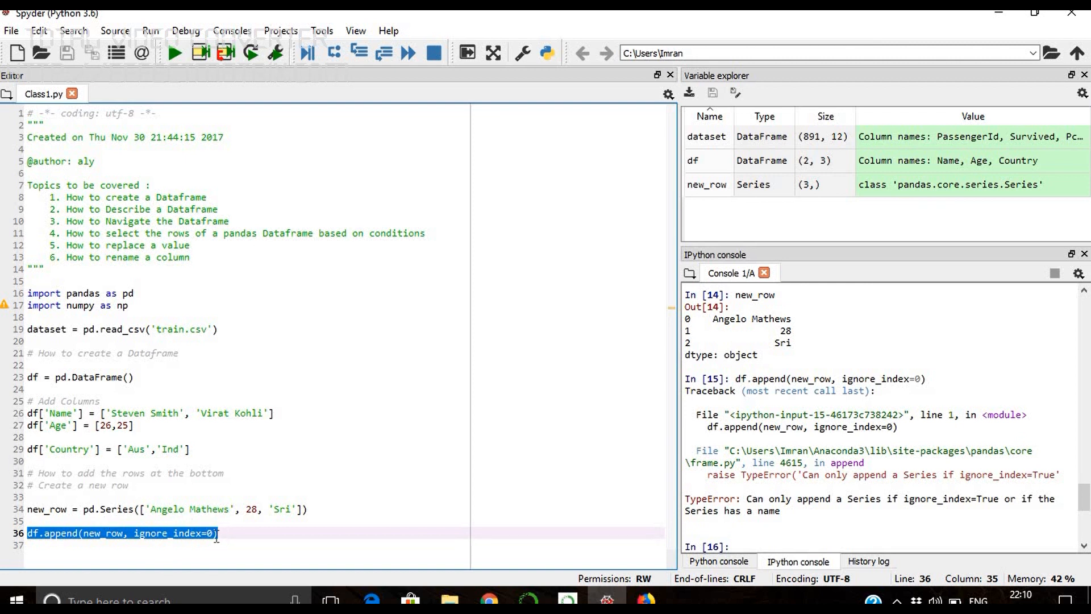
Remove the ignore_index argument and rerun df.append(new_row), again raising a TypeError
{"action": "key", "text": "BackSpace"}
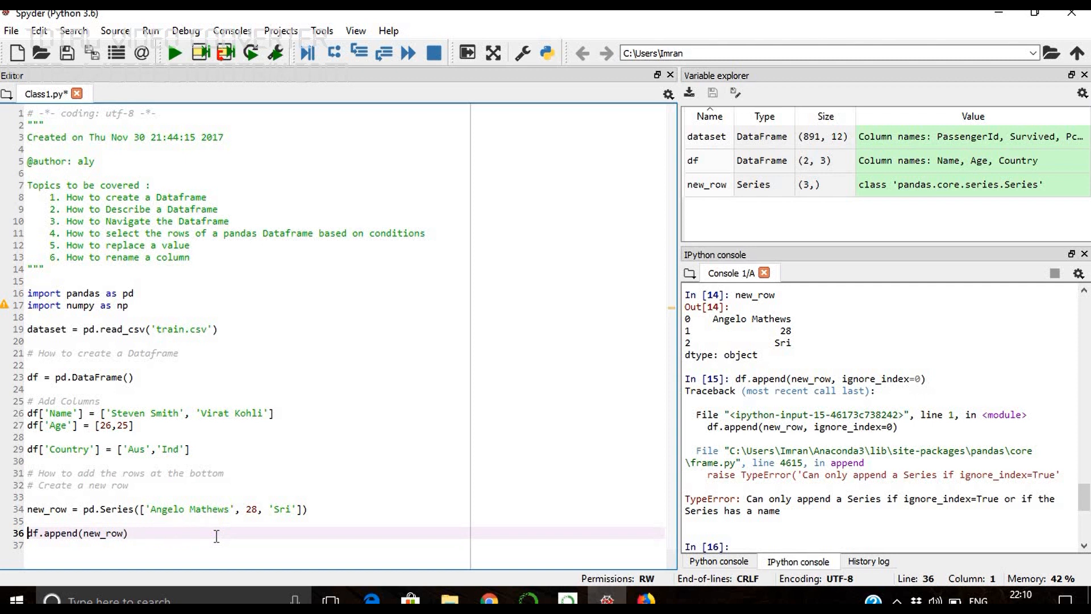
{"action": "triple_click", "coordinate": [76, 533]}
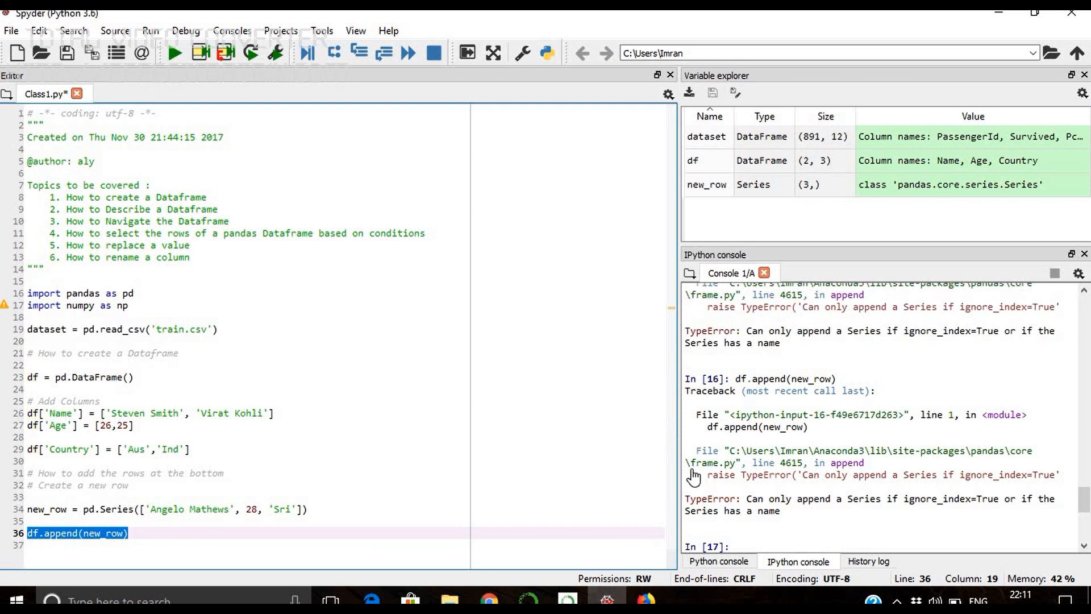
{"action": "left_click", "coordinate": [100, 401]}
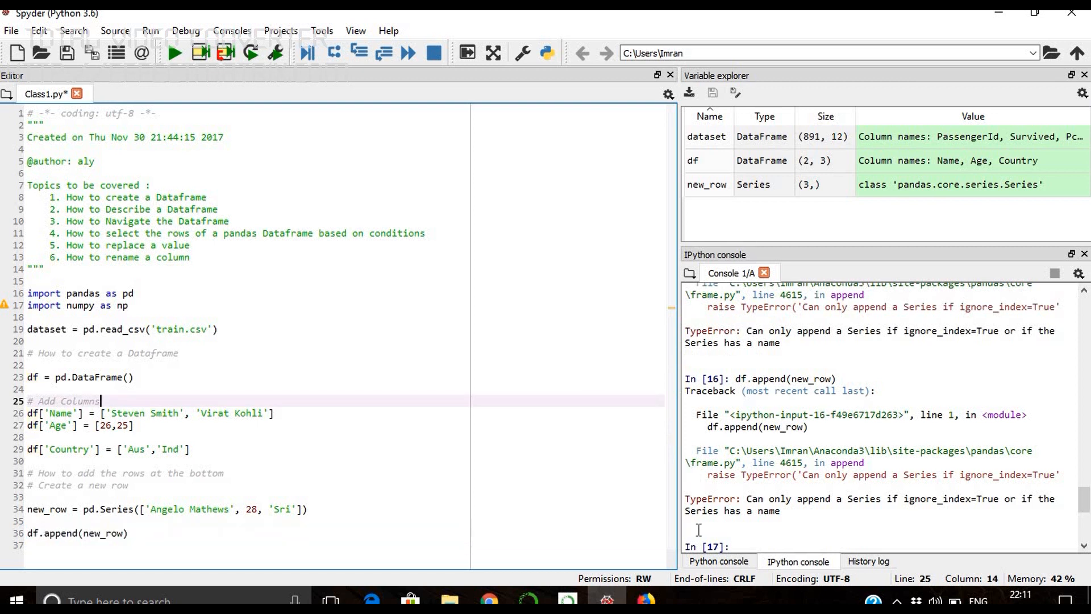
Copy ignore_index=True from the error into the append call and run it, getting a three-row table
{"action": "double_click", "coordinate": [78, 401]}
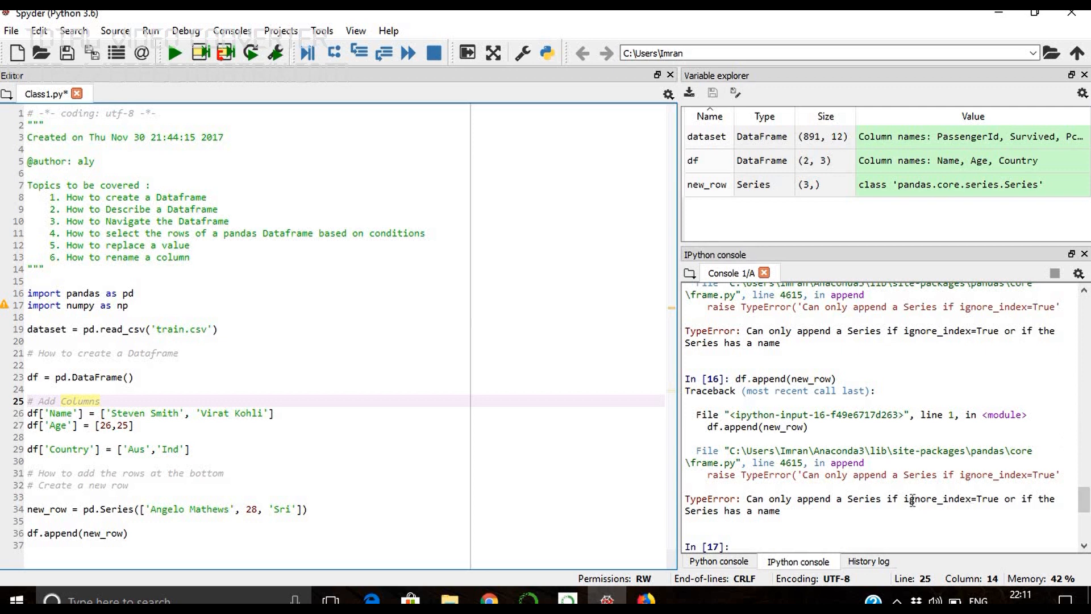
{"action": "double_click", "coordinate": [947, 499]}
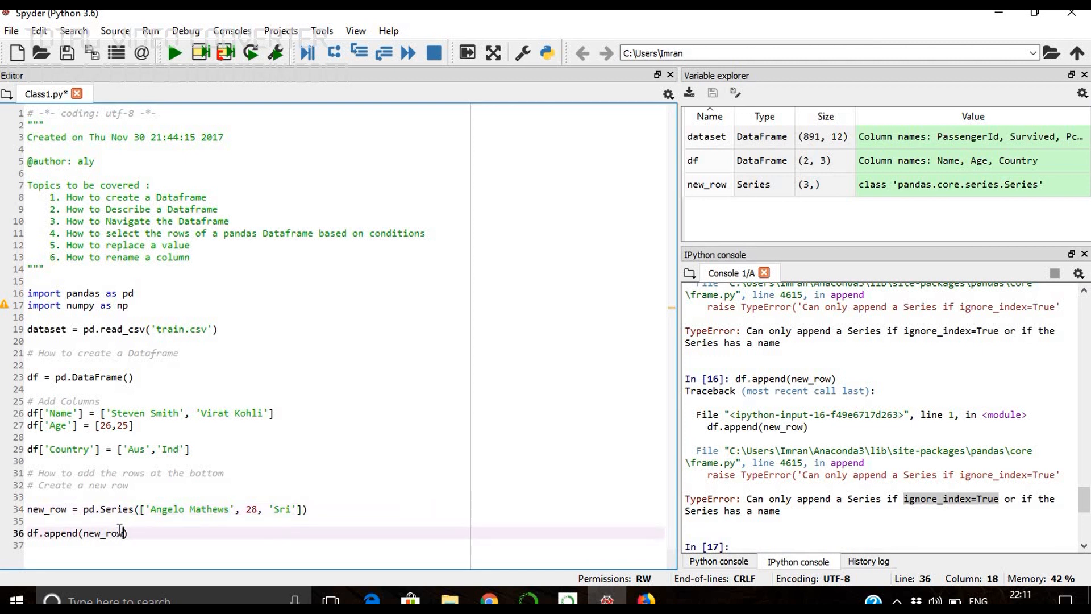
{"action": "type", "text": ",ignore_index=True"}
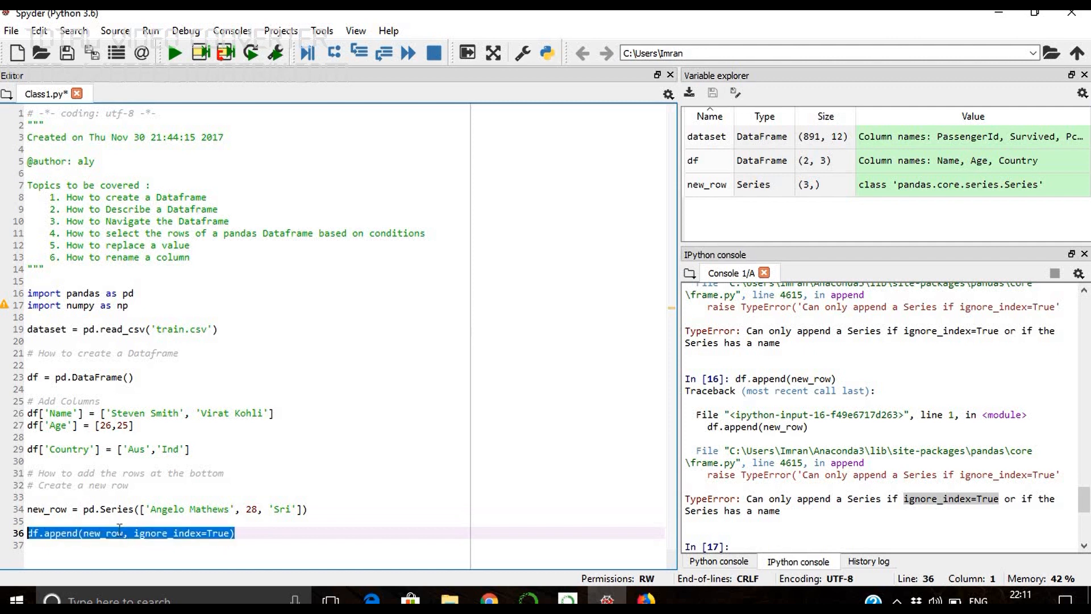
{"action": "key", "text": "f9"}
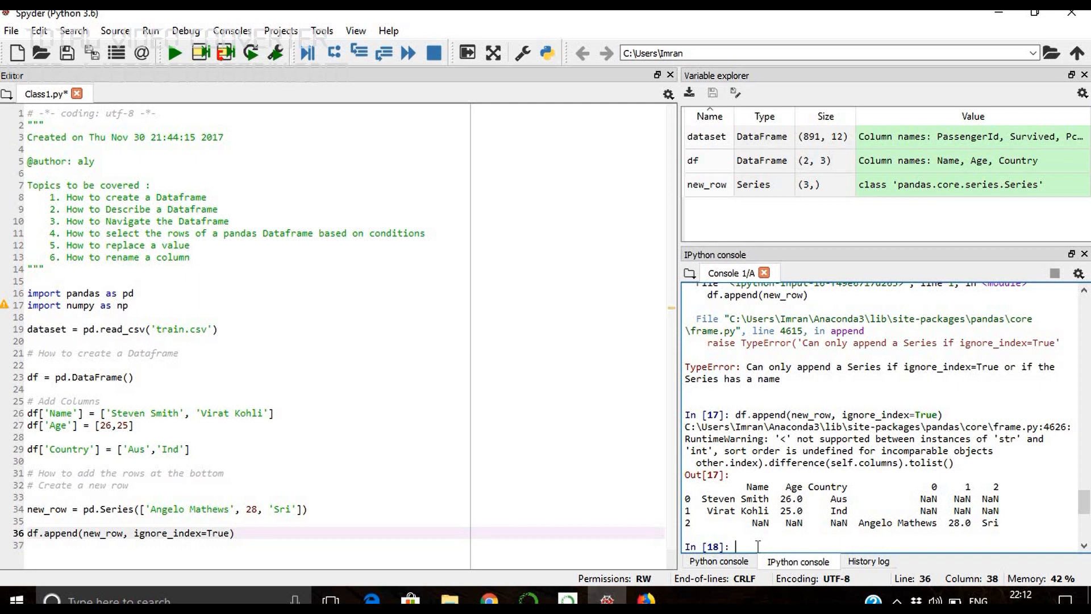
{"action": "mouse_move", "coordinate": [510, 496]}
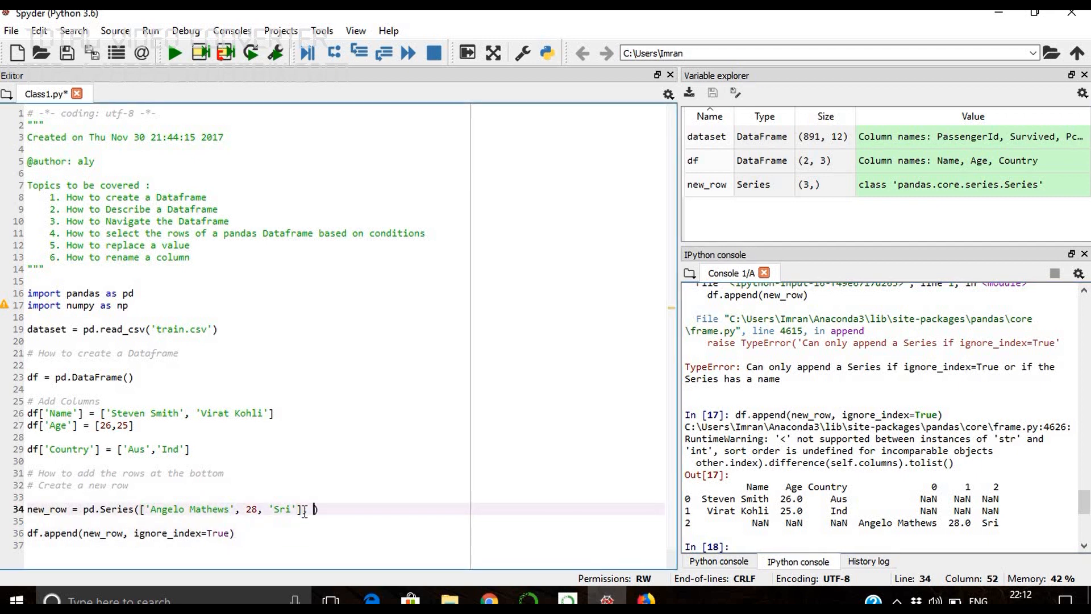
Give the new_row Series index=['Name','Age','Country'] and rerun the append for a clean third row
{"action": "type", "text": "index"}
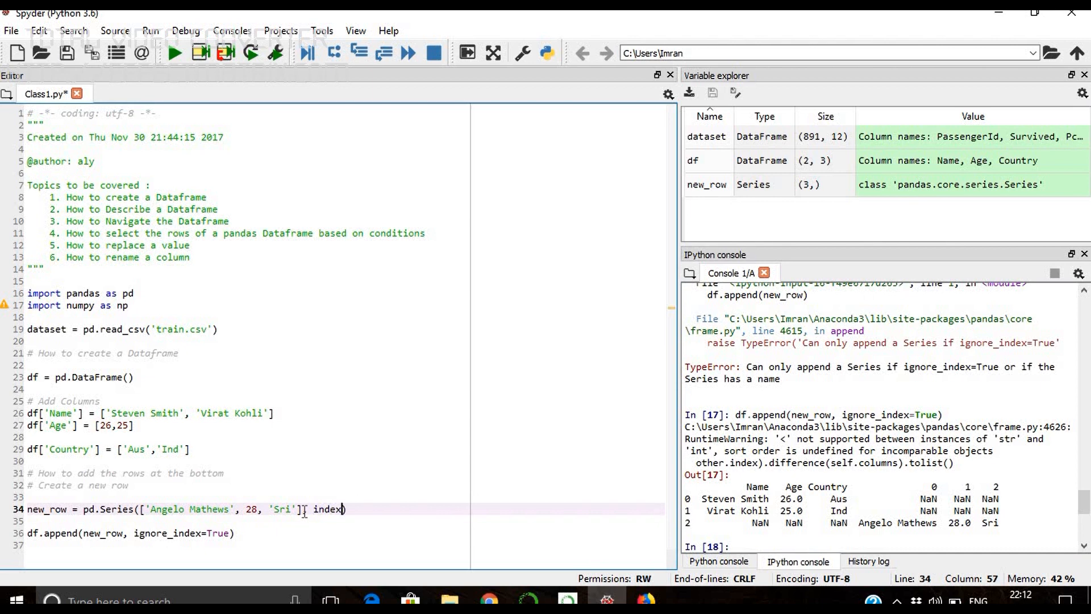
{"action": "type", "text": "=[]"}
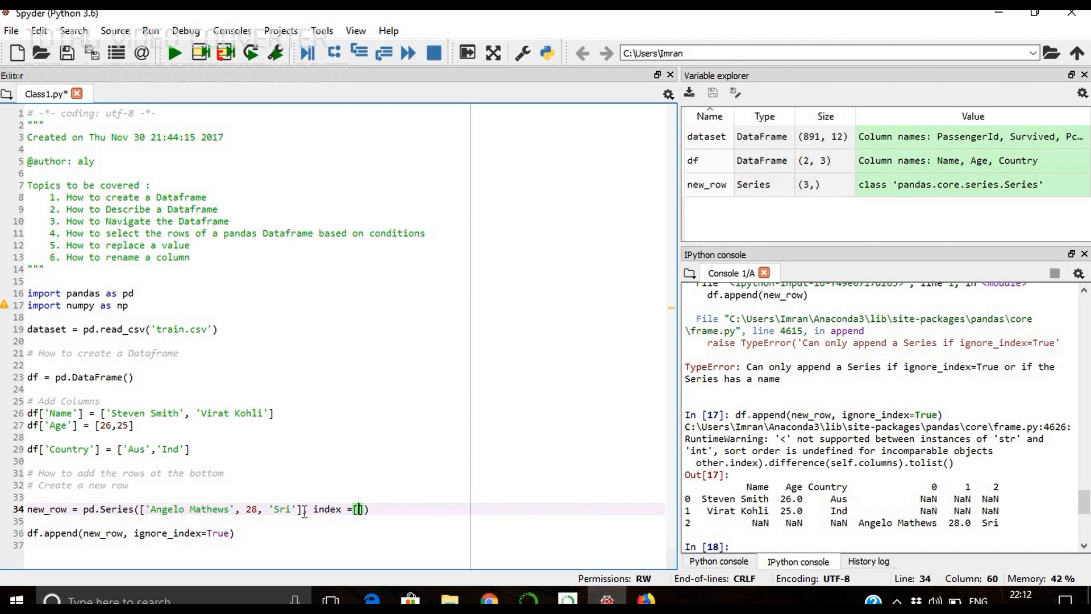
{"action": "type", "text": "'Name', 'Age', 'Country"}
{"action": "left_click", "coordinate": [345, 196]}
{"action": "type", "text": " -"}
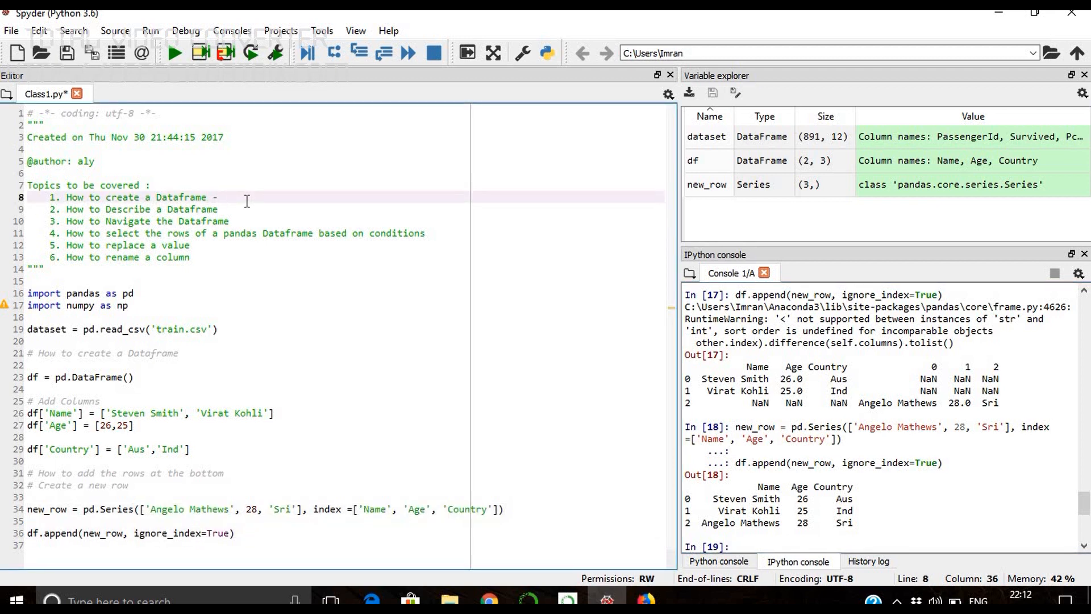
Mark topic 1 as Completed and add a '# How to Describe a Dataset' comment
{"action": "type", "text": "Completed"}
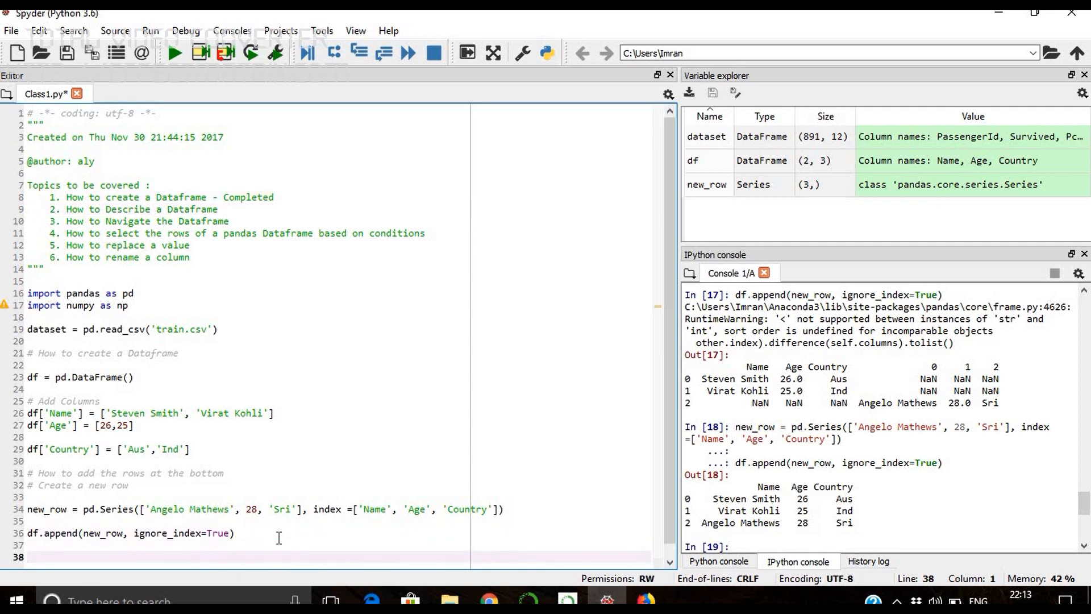
{"action": "type", "text": "# How to Describe a"}
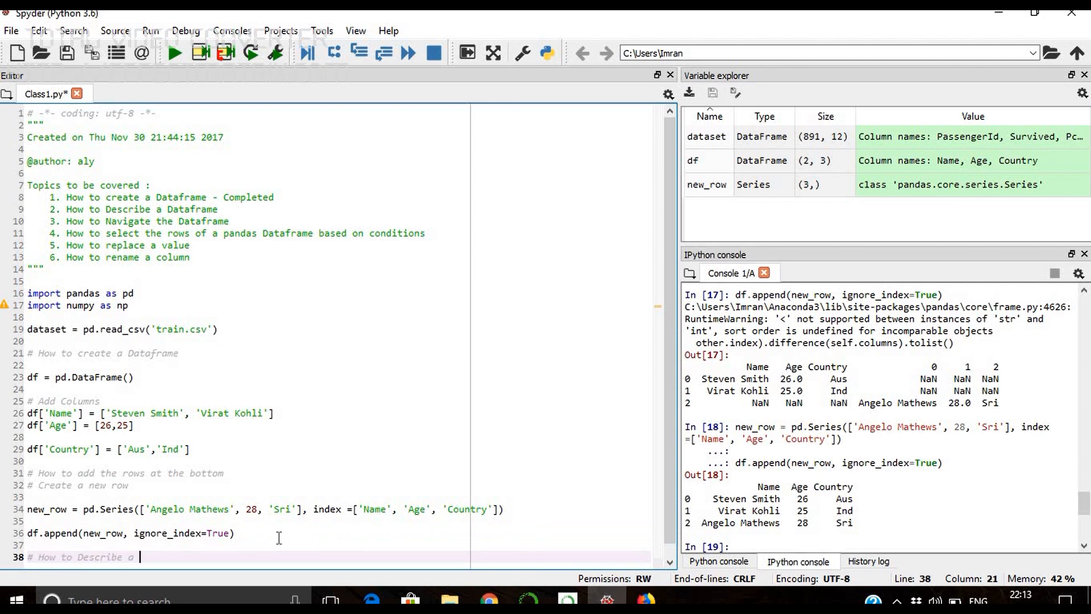
{"action": "type", "text": "Data"}
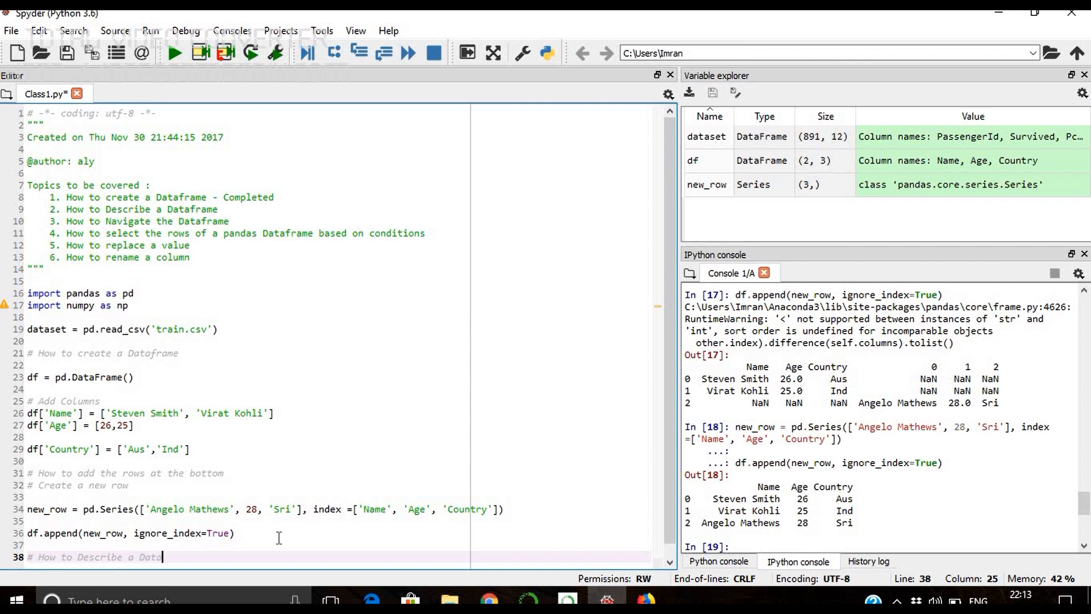
{"action": "type", "text": "set"}
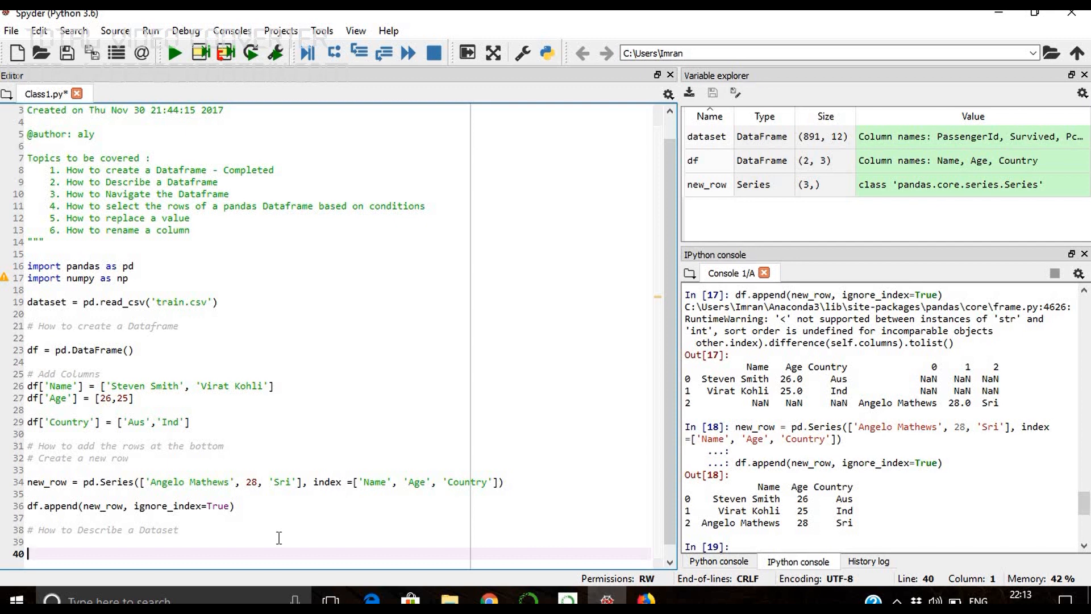
Add a '# Head' comment and run dataset.head() to show the first five rows
{"action": "type", "text": "#"}
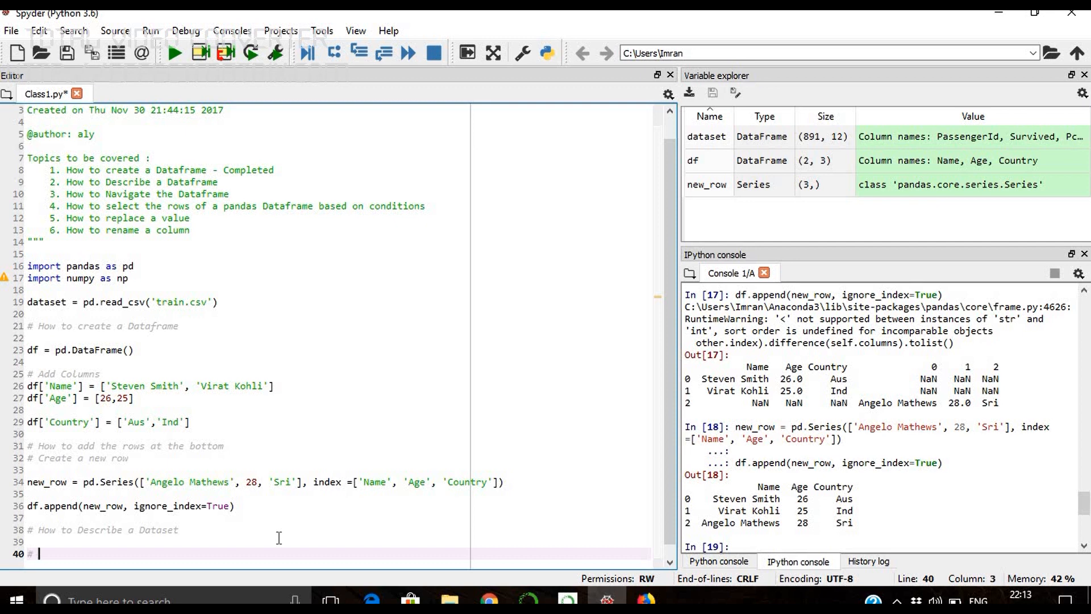
{"action": "type", "text": "# Head"}
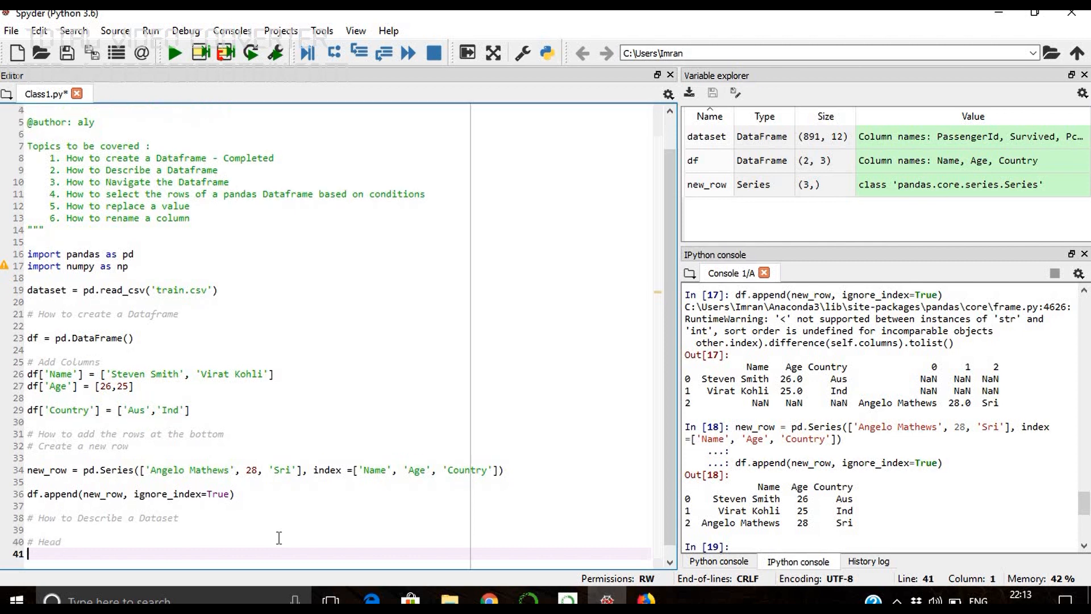
{"action": "type", "text": "dataset.head()"}
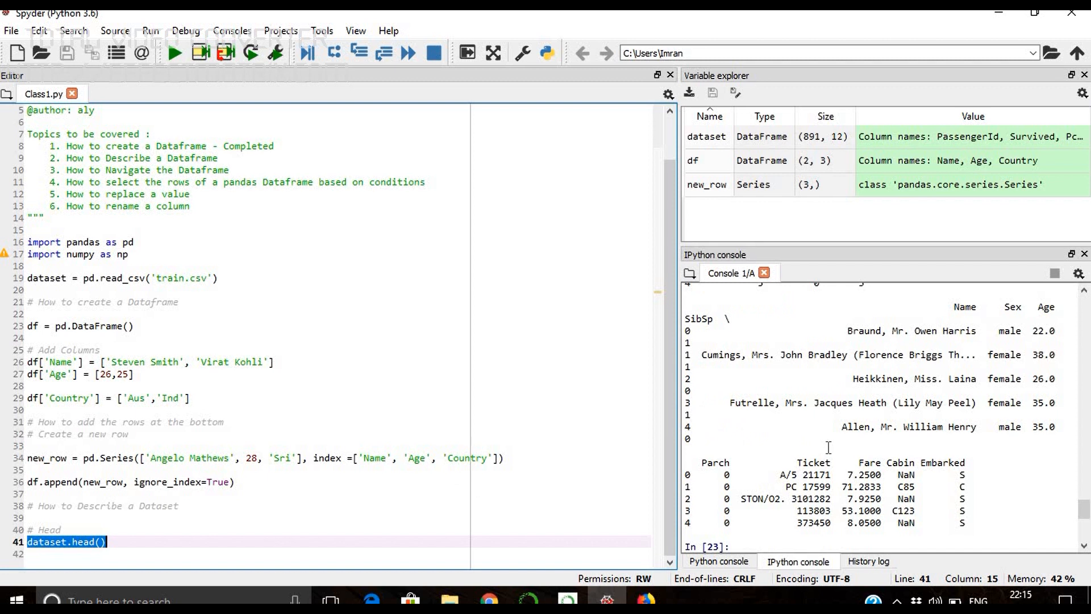
{"action": "mouse_move", "coordinate": [699, 480]}
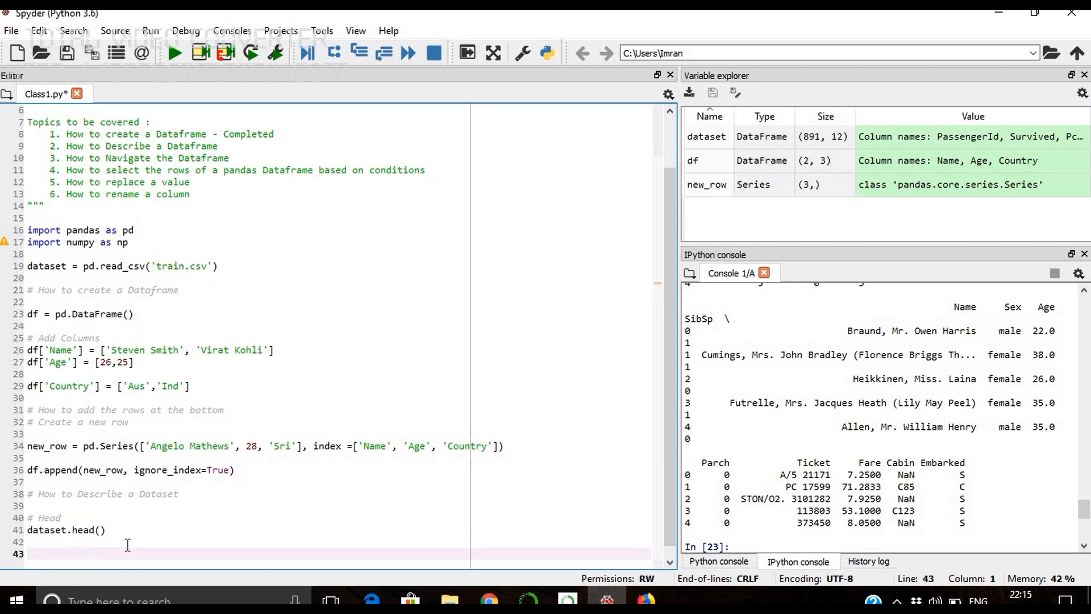
Add a '# Tail' section and run dataset.tail() to show the last five rows
{"action": "type", "text": "# Tail"}
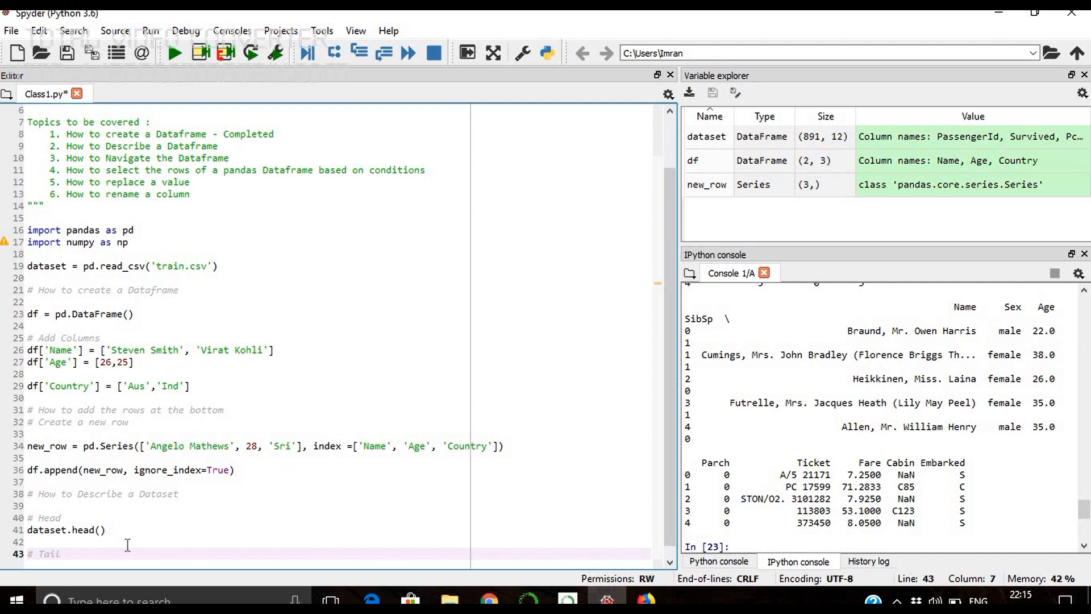
{"action": "type", "text": "dataset"}
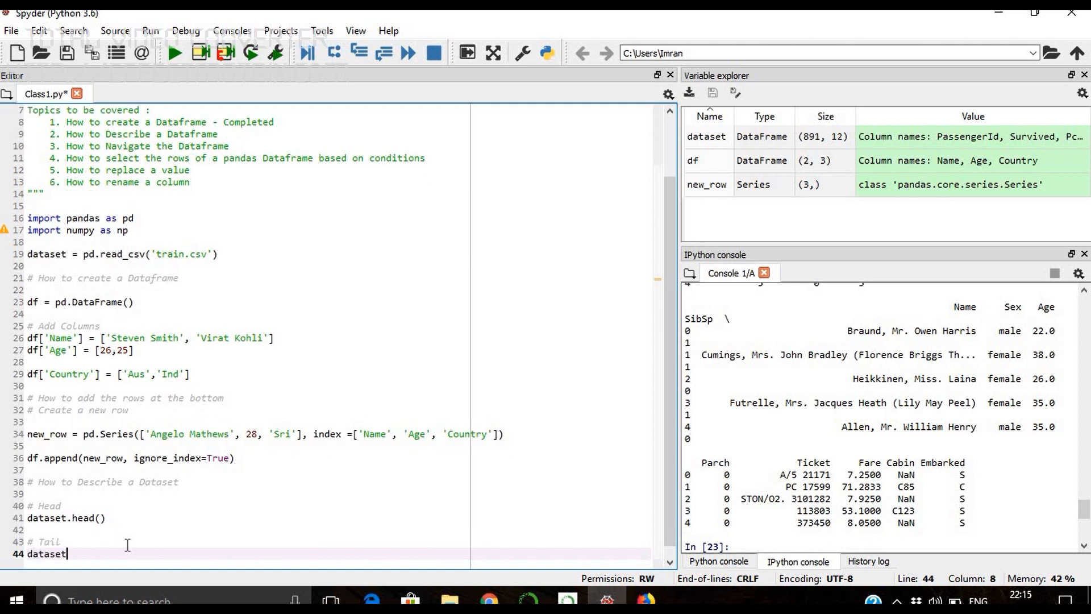
{"action": "type", "text": ".tail("}
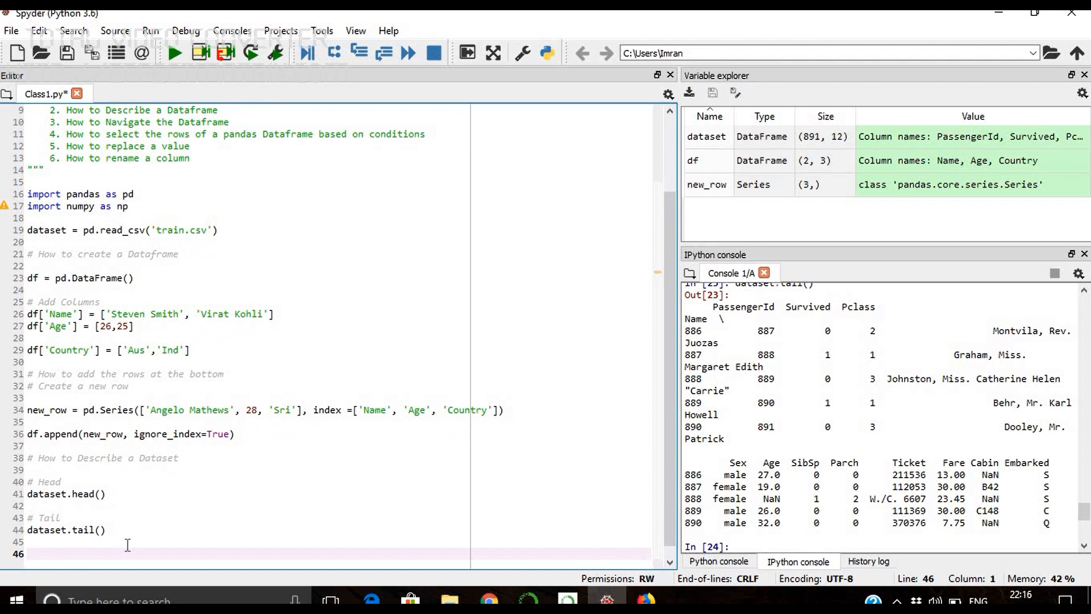
{"action": "type", "text": "#"}
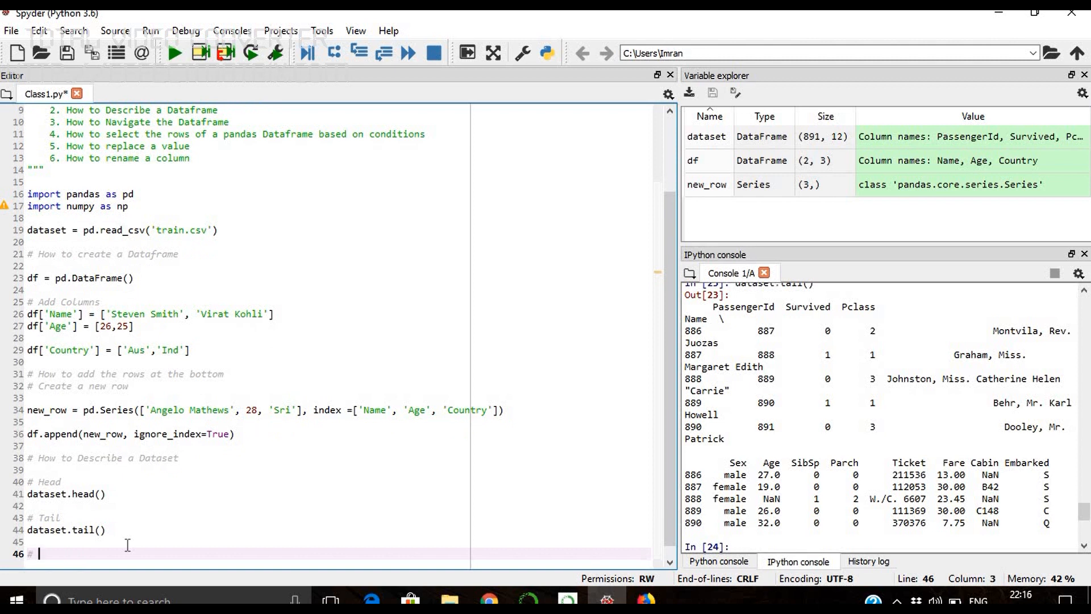
Add a comment and run dataset.head(3) to display the first three rows
{"action": "type", "text": "dispaly the first 3 rows a"}
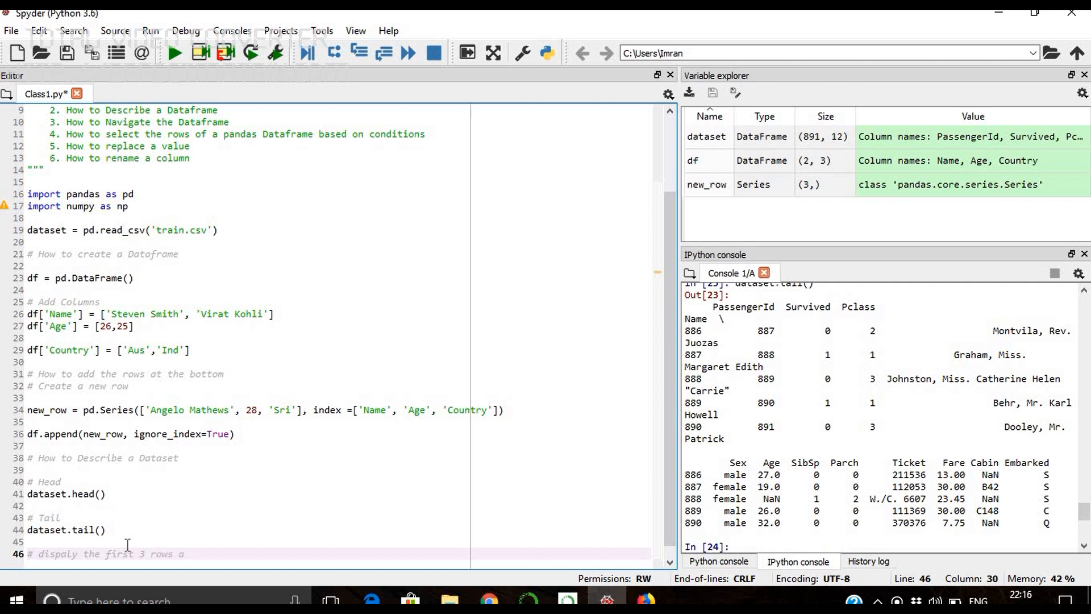
{"action": "type", "text": "dataset"}
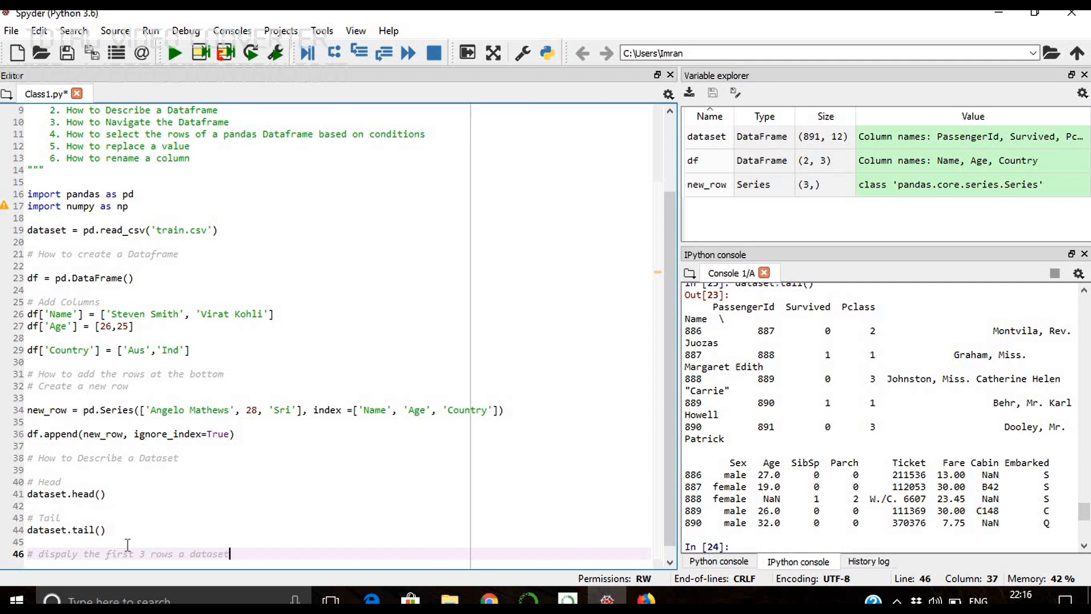
{"action": "type", "text": "dataset"}
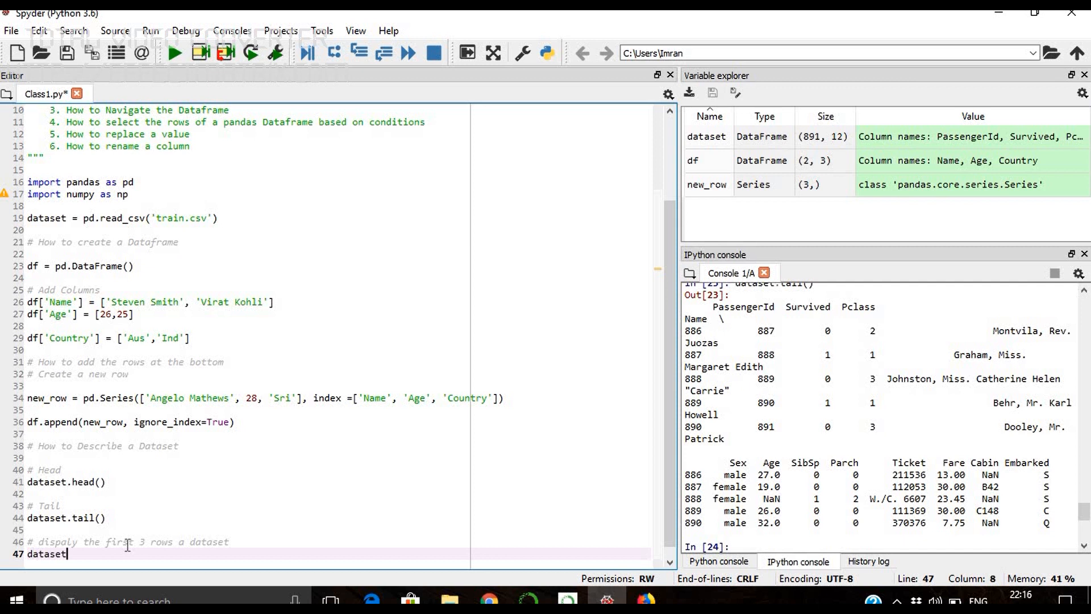
{"action": "type", "text": ".head(3)"}
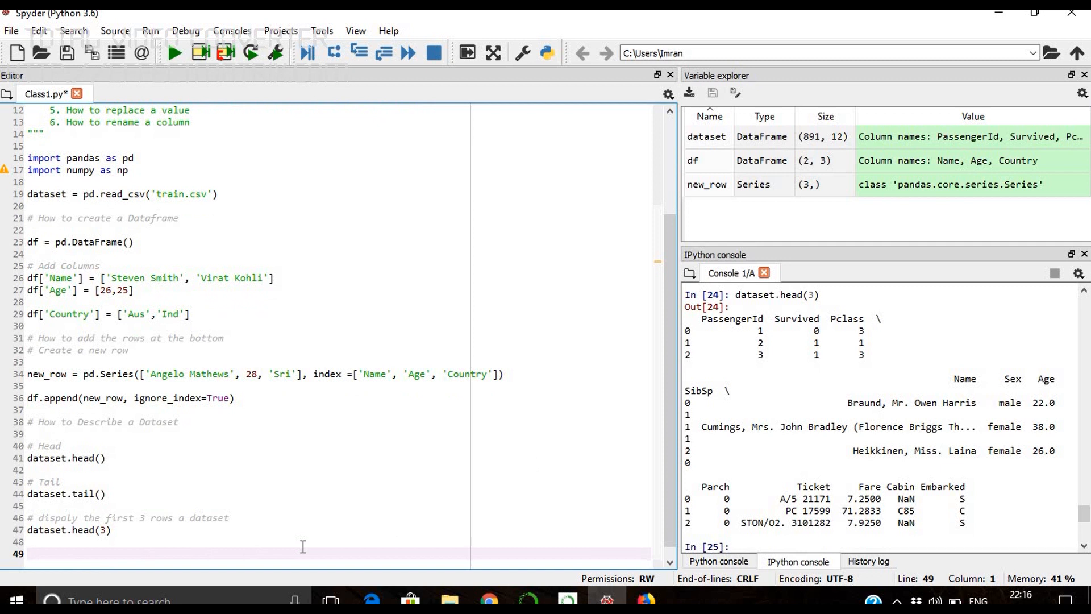
Add a '#Shape of a dataset' section and get dataset.shape as (891, 12), fixing the tuple-not-callable error
{"action": "left_click", "coordinate": [26, 553]}
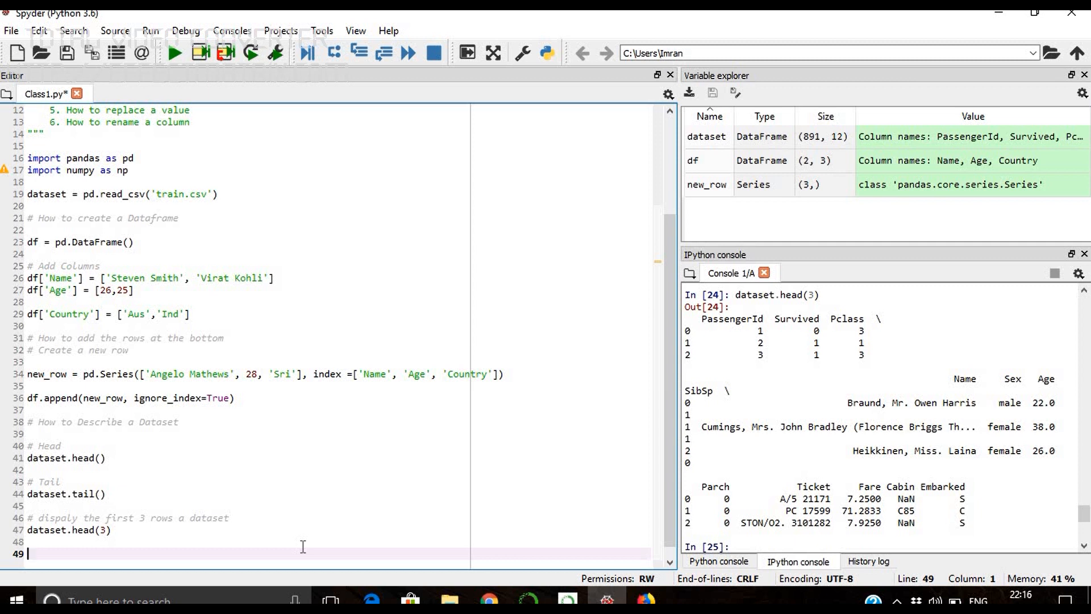
{"action": "type", "text": "#Shape of a"}
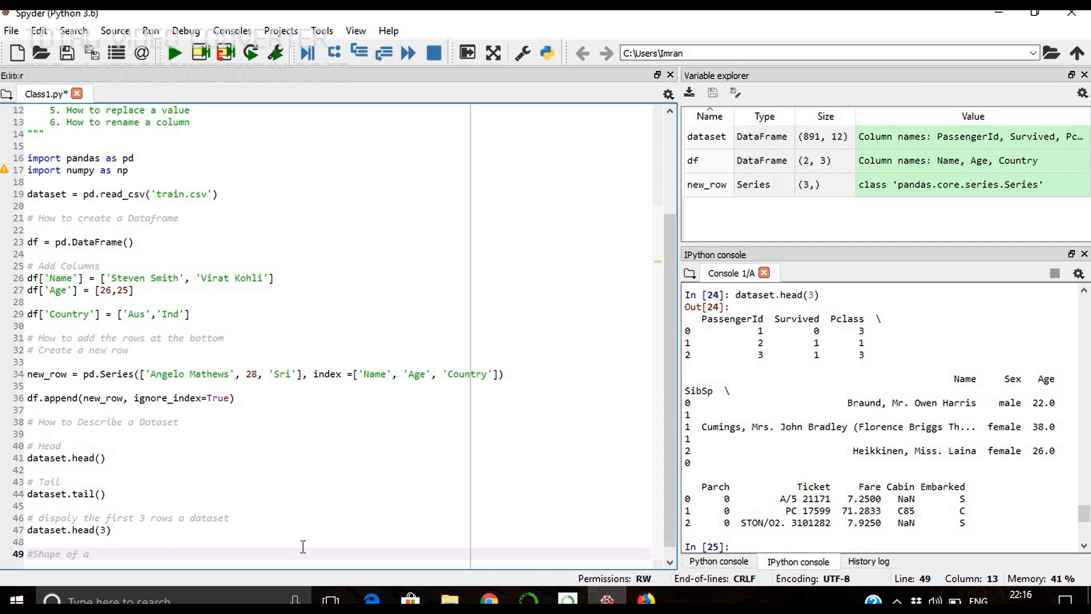
{"action": "type", "text": "dataset"}
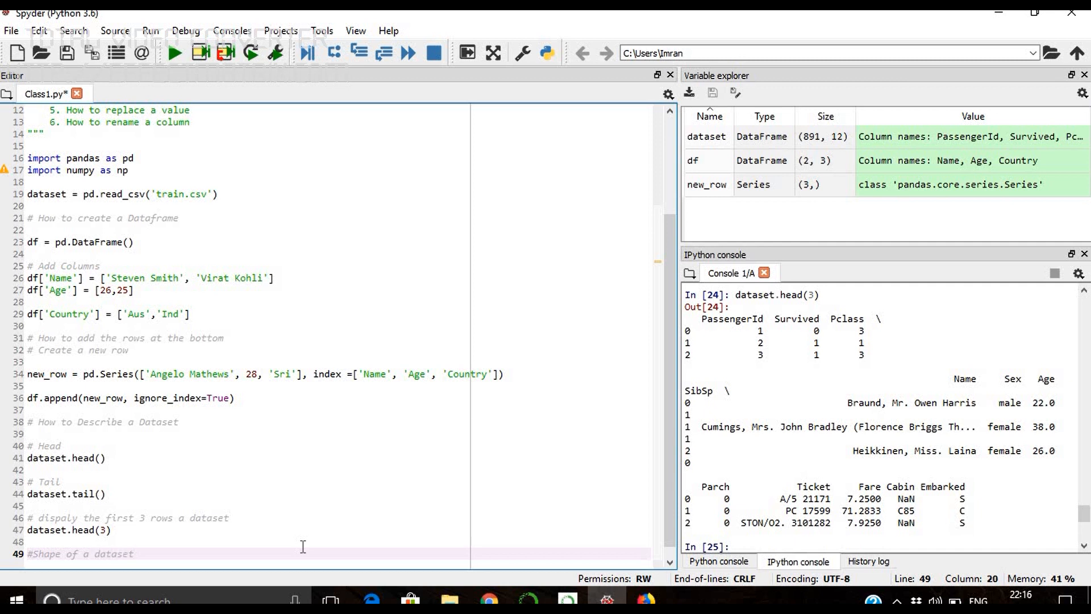
{"action": "type", "text": "dataset"}
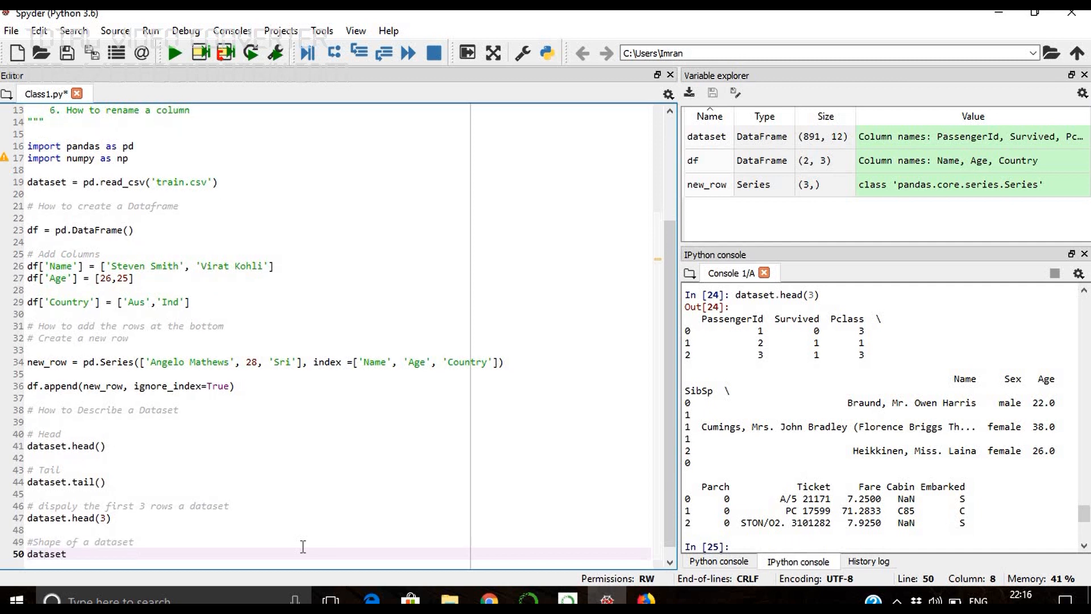
{"action": "type", "text": ".shape("}
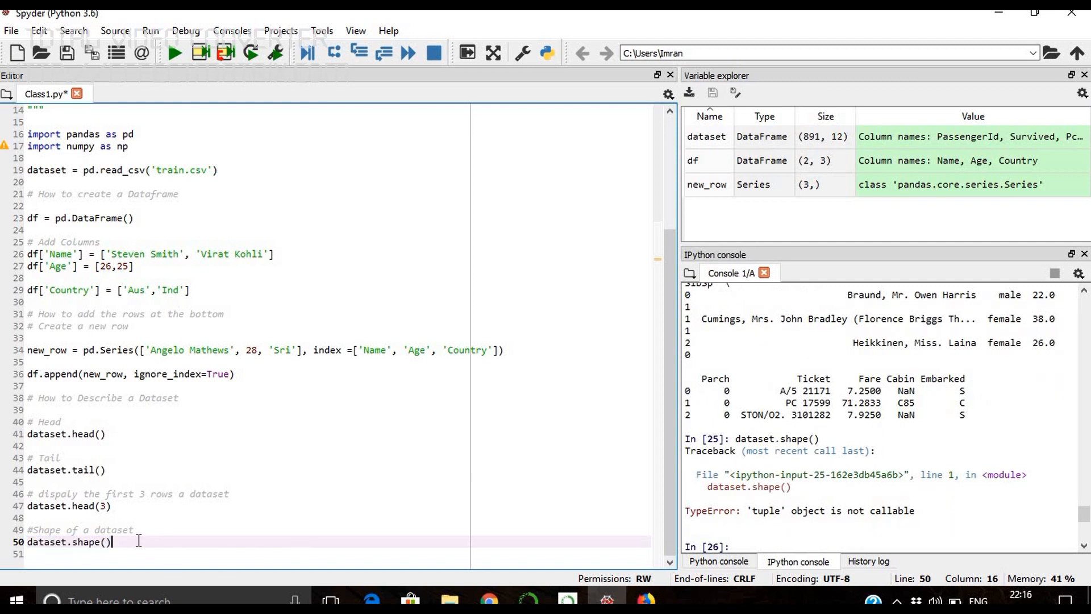
{"action": "key", "text": "BackSpace"}
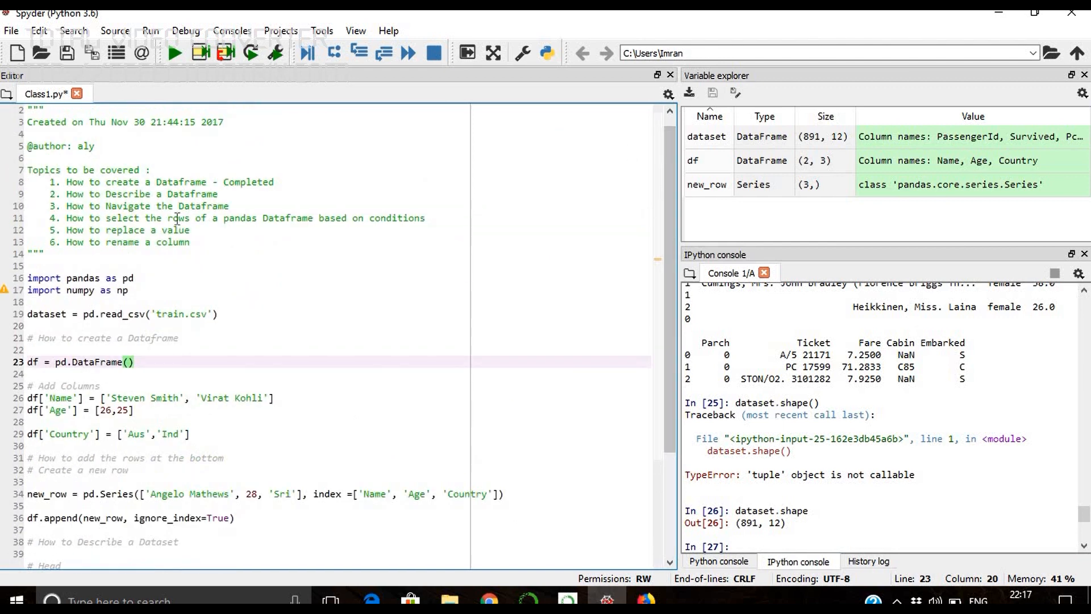
Begin appending '- Completed' to topic 2, 'How to Describe a Dataframe', in the docstring
{"action": "left_click", "coordinate": [236, 194]}
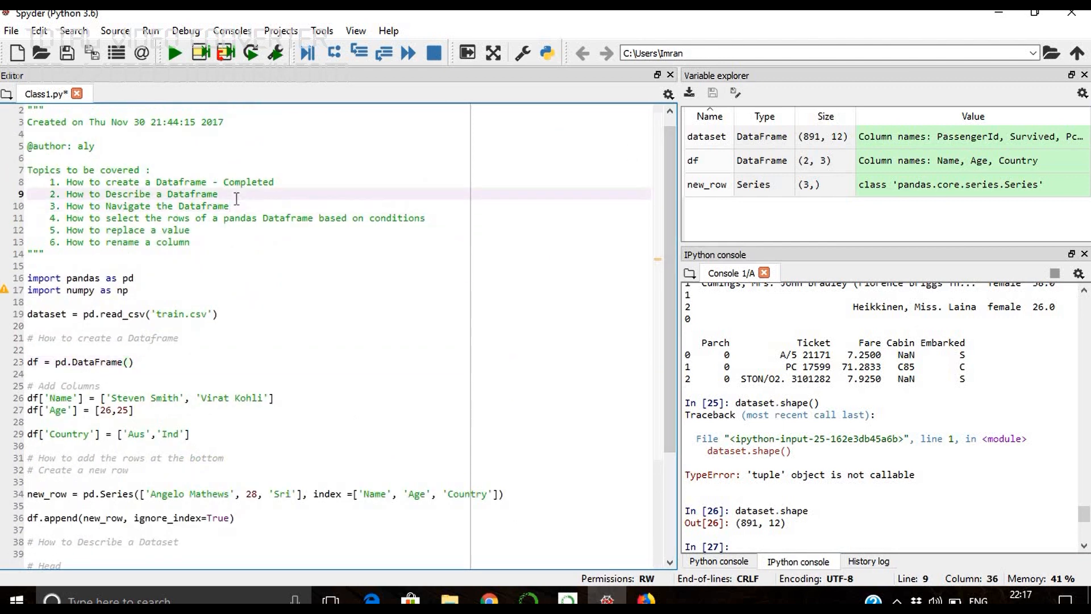
{"action": "type", "text": "- Com"}
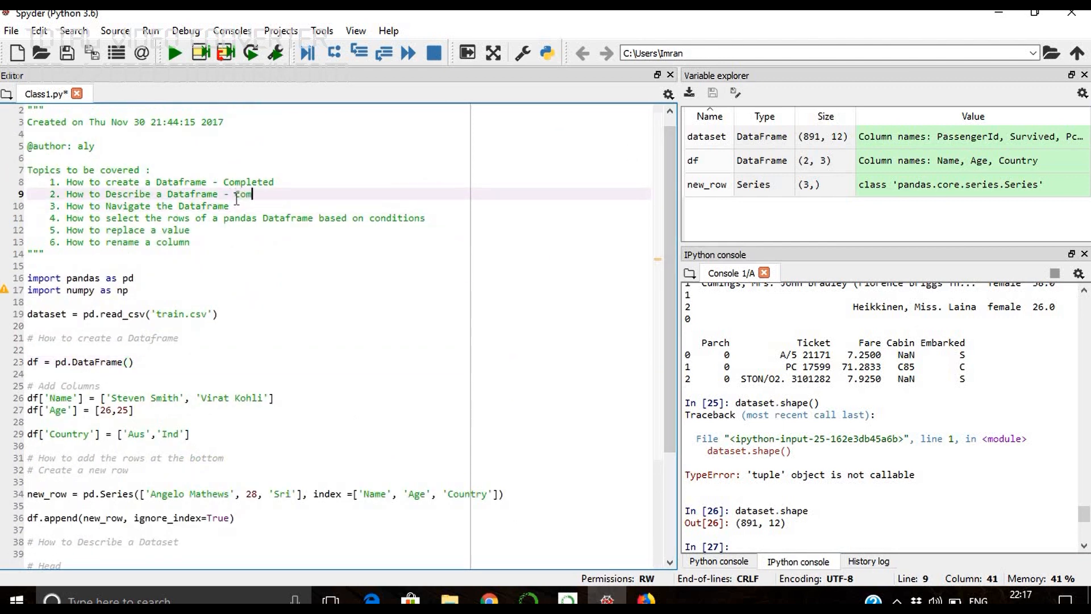